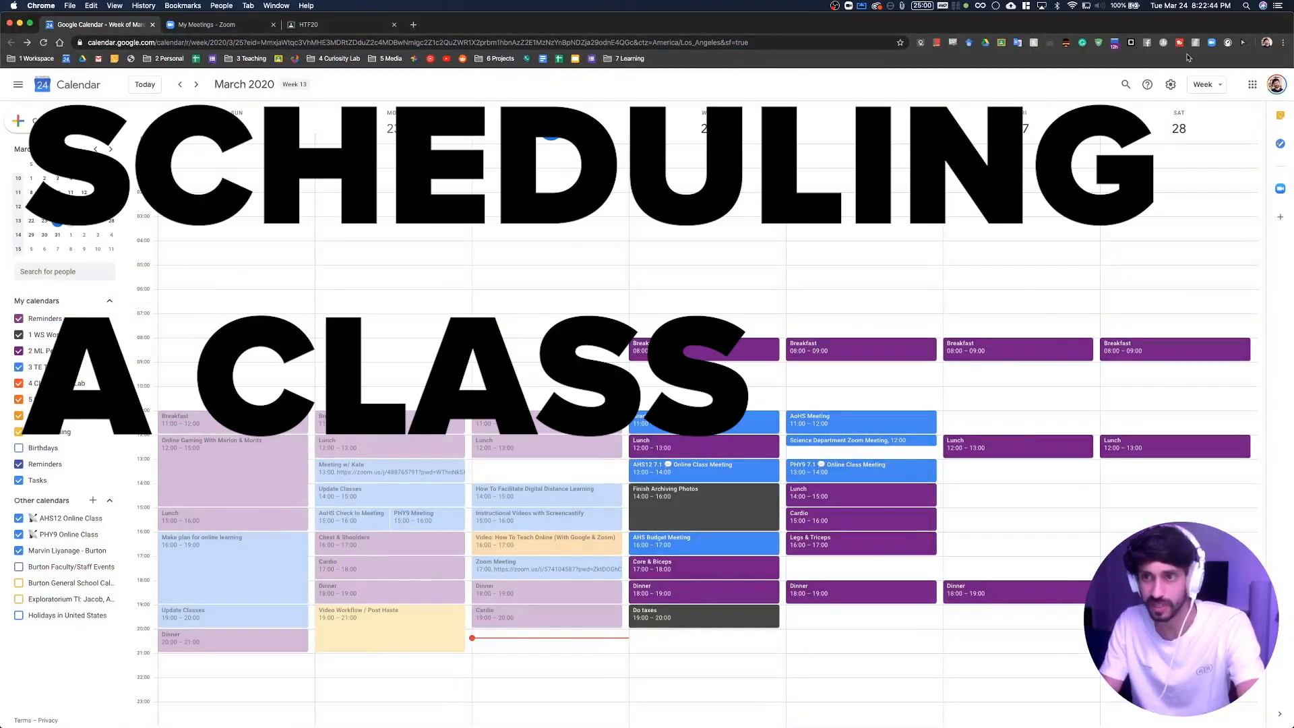
# Create an event on Tuesday March 24 at 20:00 and title it 'Zoom Meeting'.
pyautogui.click(1205, 84)
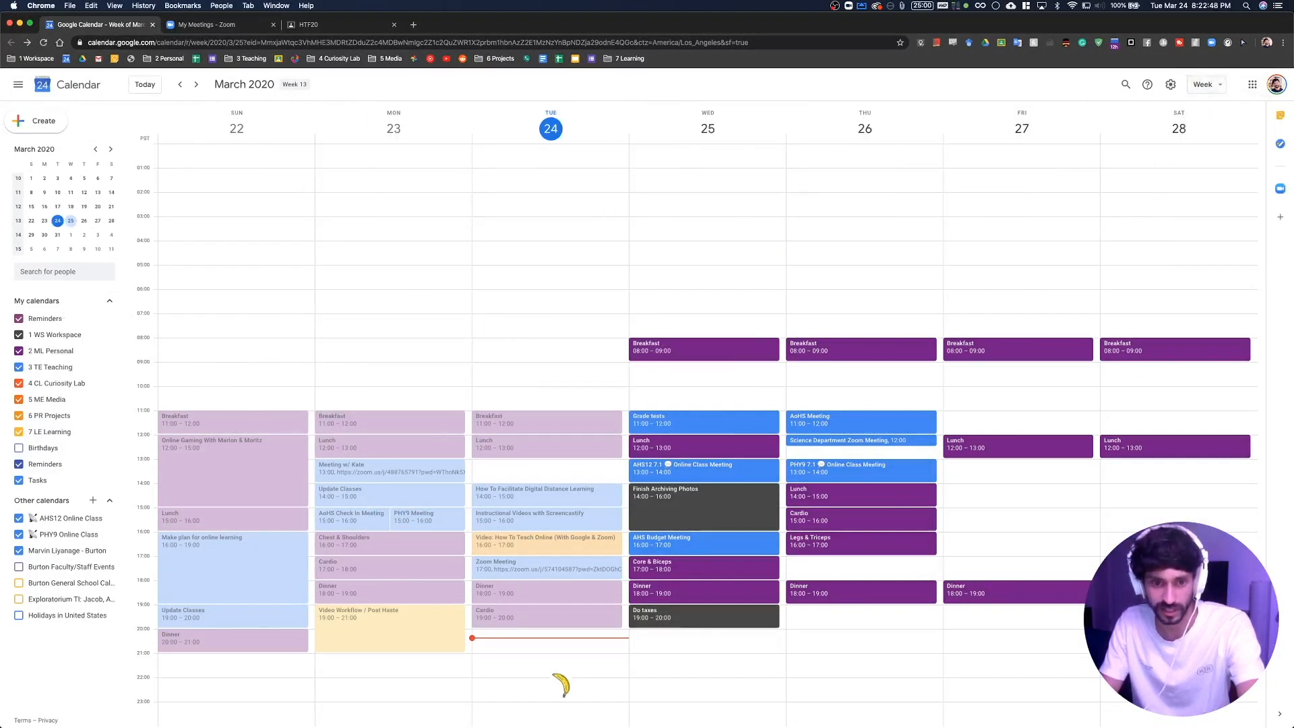
pyautogui.click(548, 639)
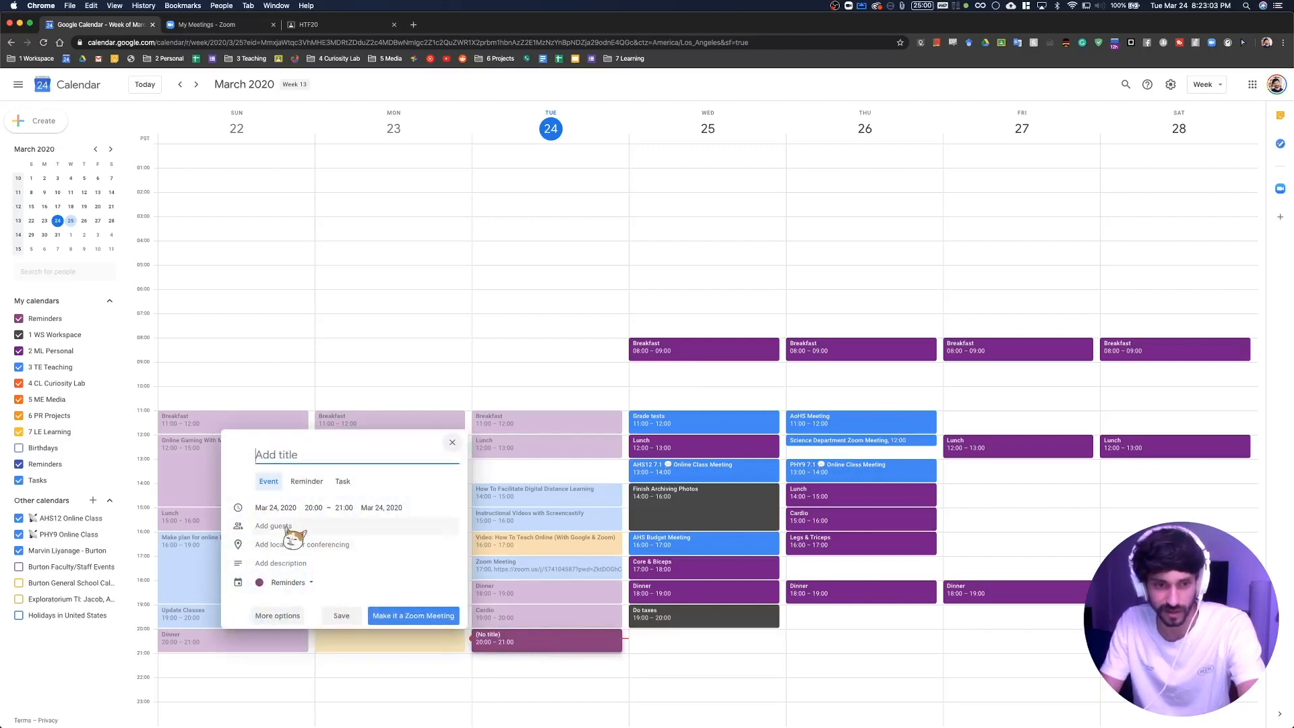
pyautogui.write('Z')
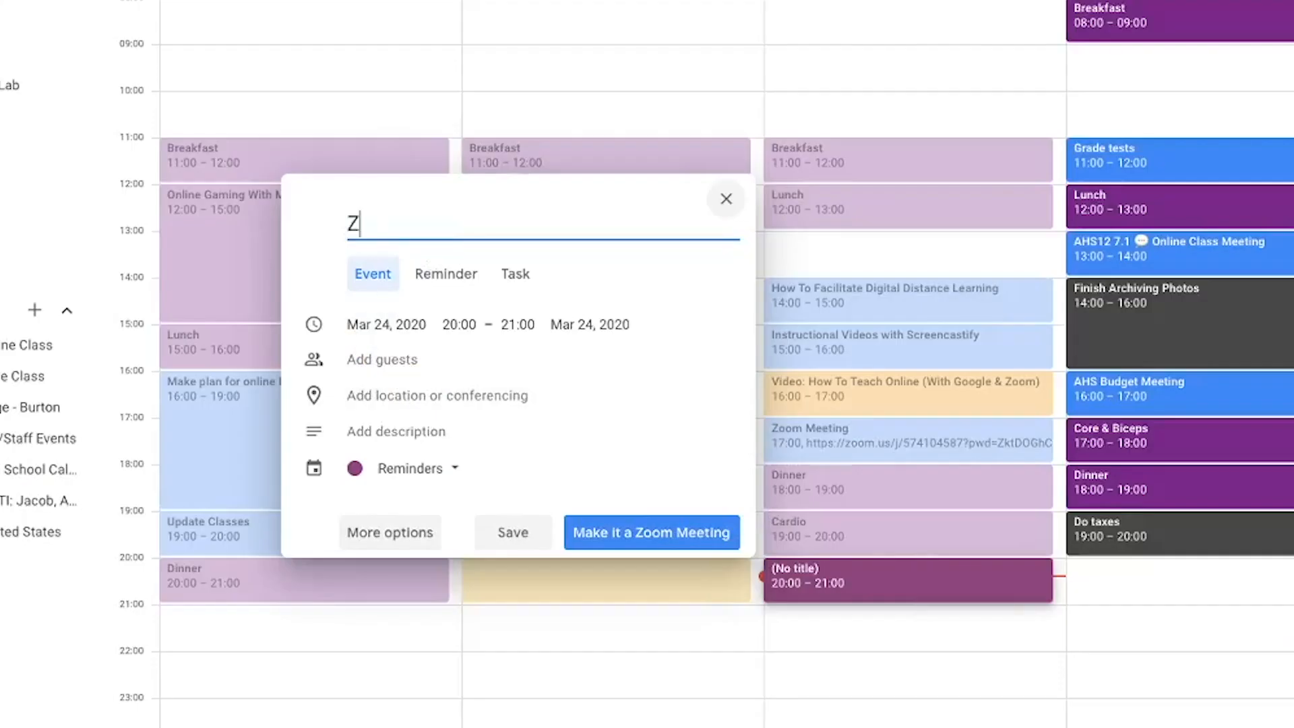
pyautogui.write('oom Meeting')
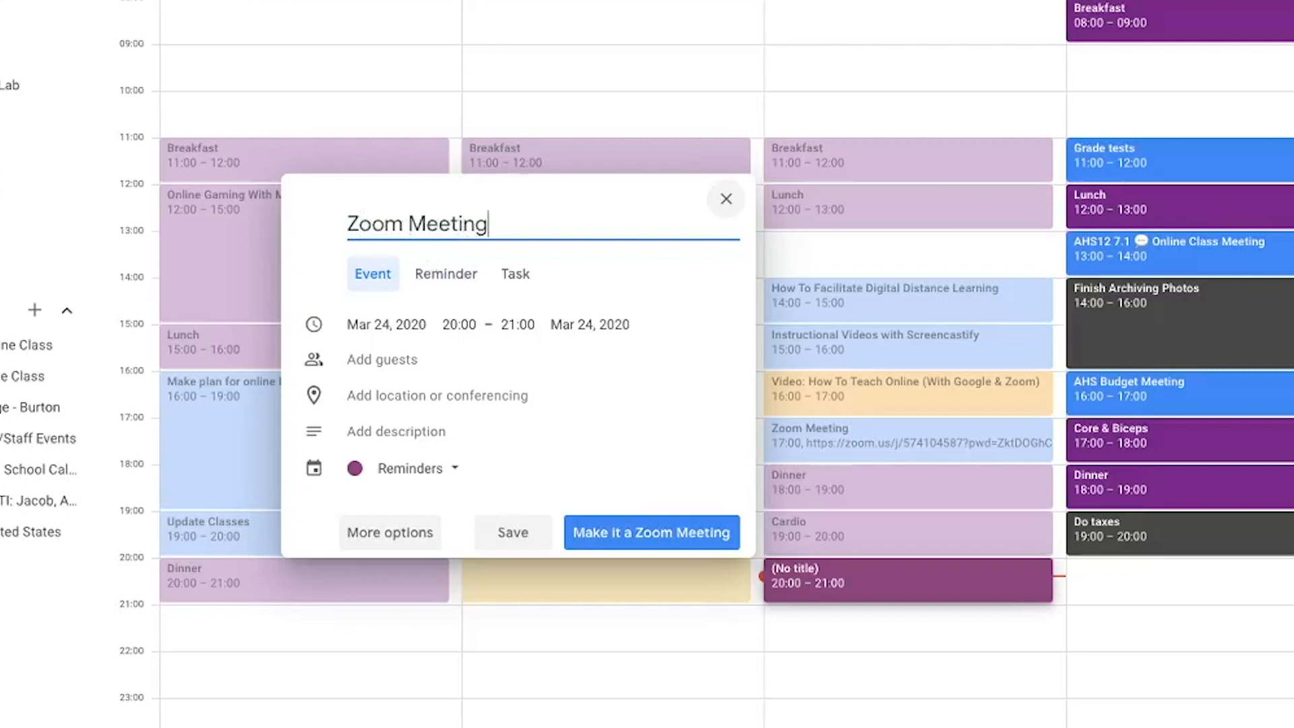
pyautogui.moveTo(458, 431)
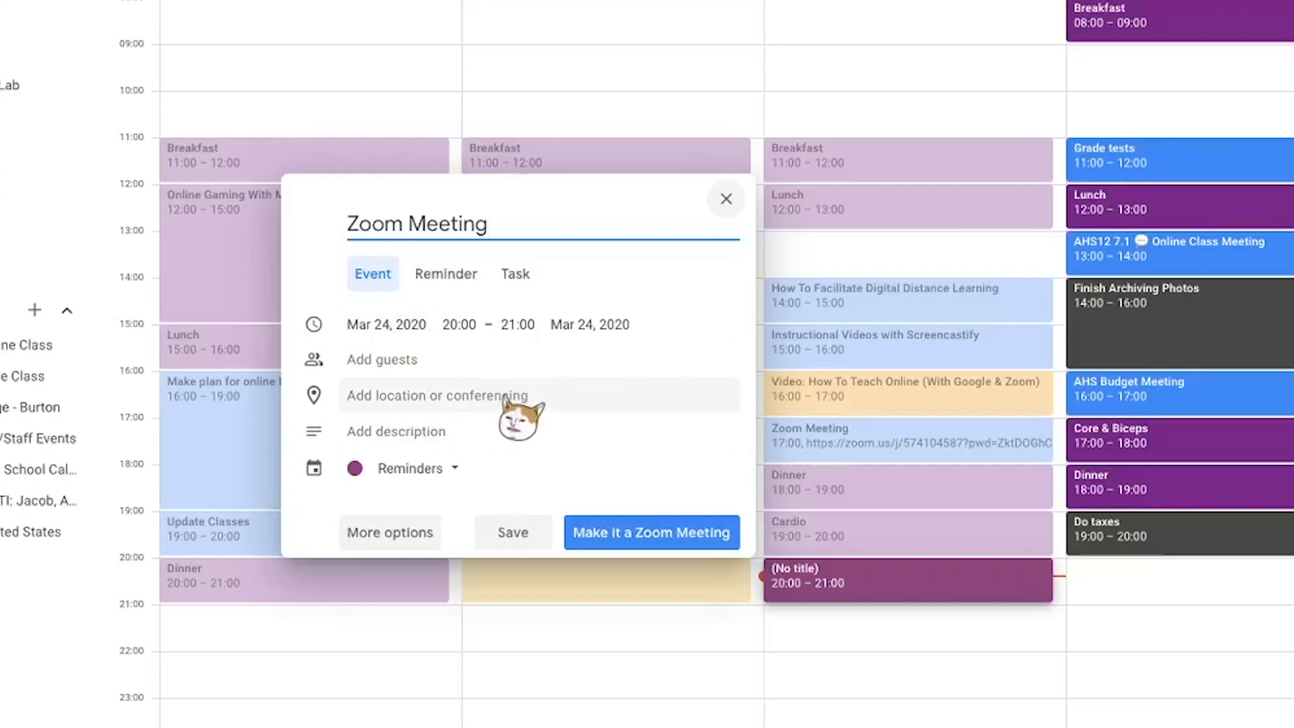
# Add conferencing to the event, choosing Zoom Meeting from the options.
pyautogui.click(436, 395)
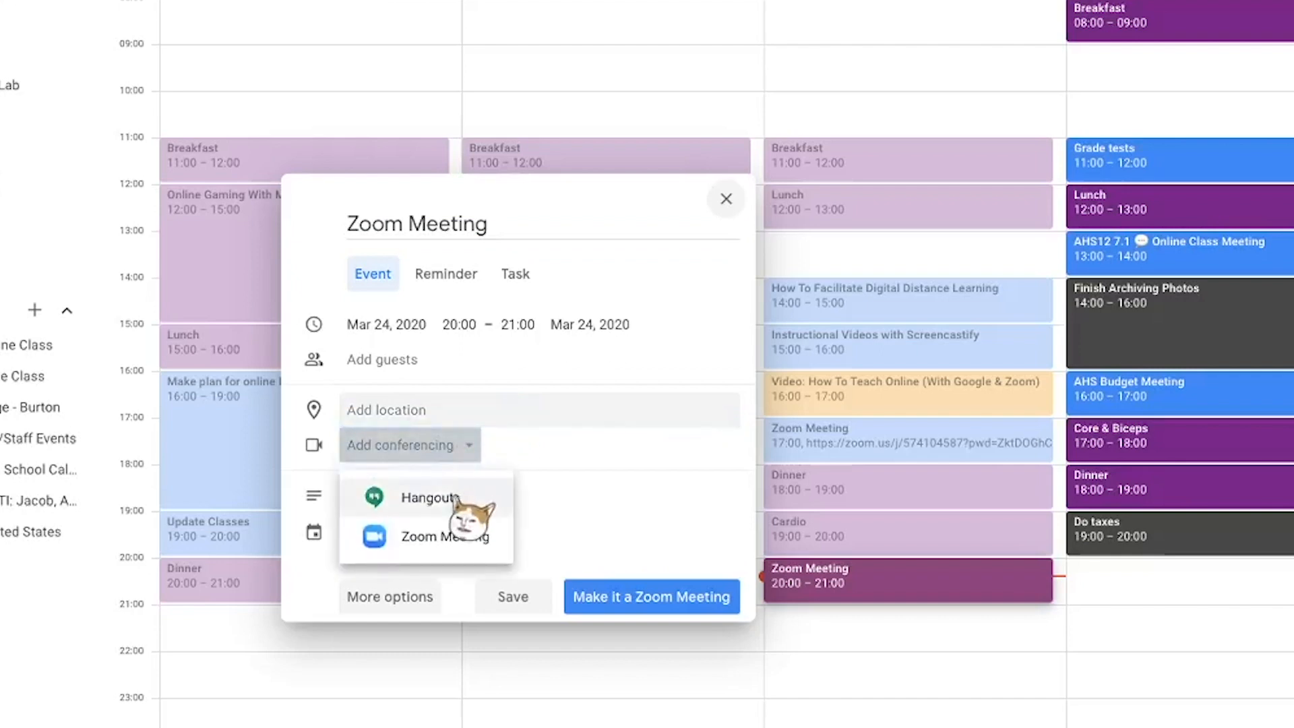
pyautogui.moveTo(458, 508)
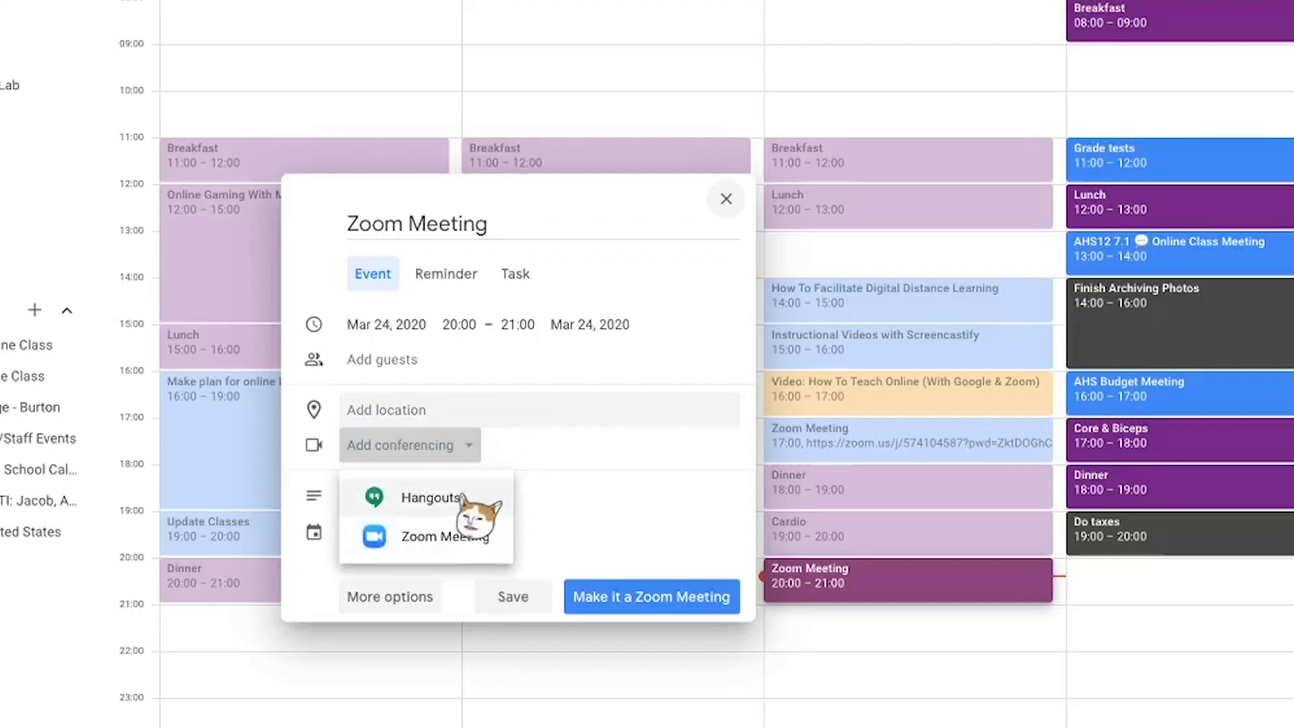
pyautogui.moveTo(475, 548)
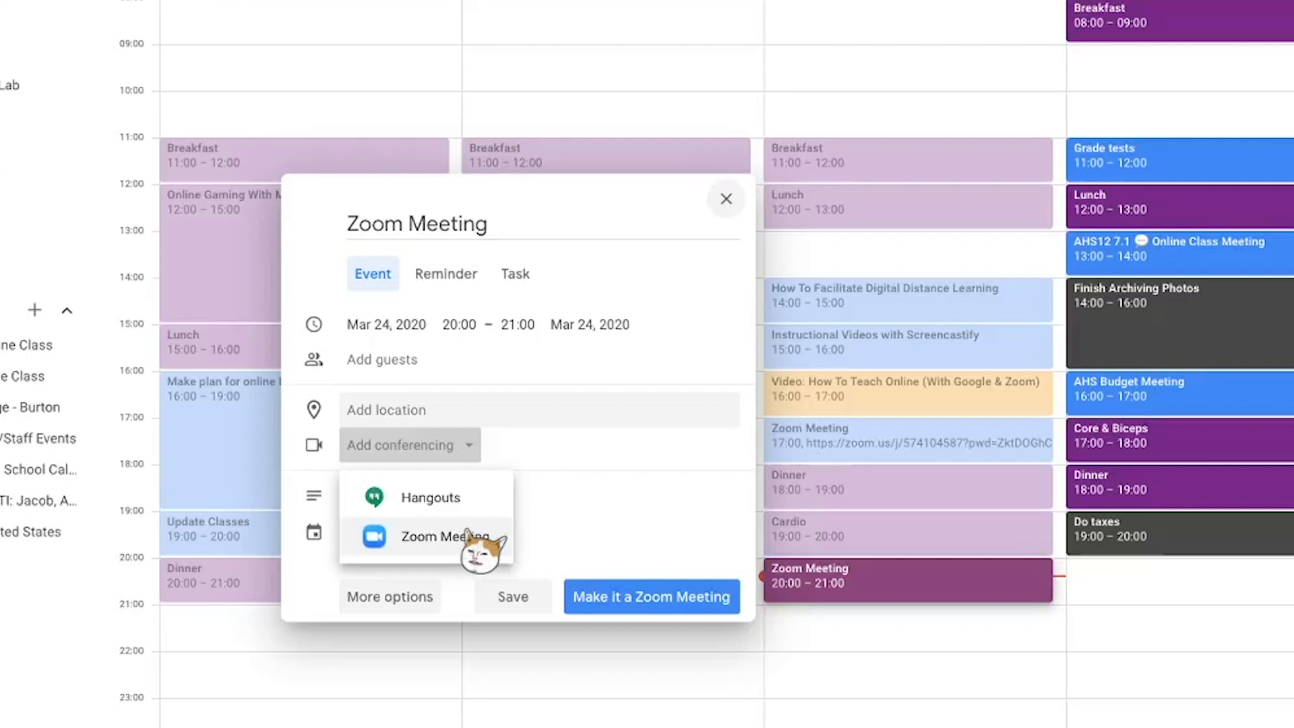
pyautogui.click(219, 25)
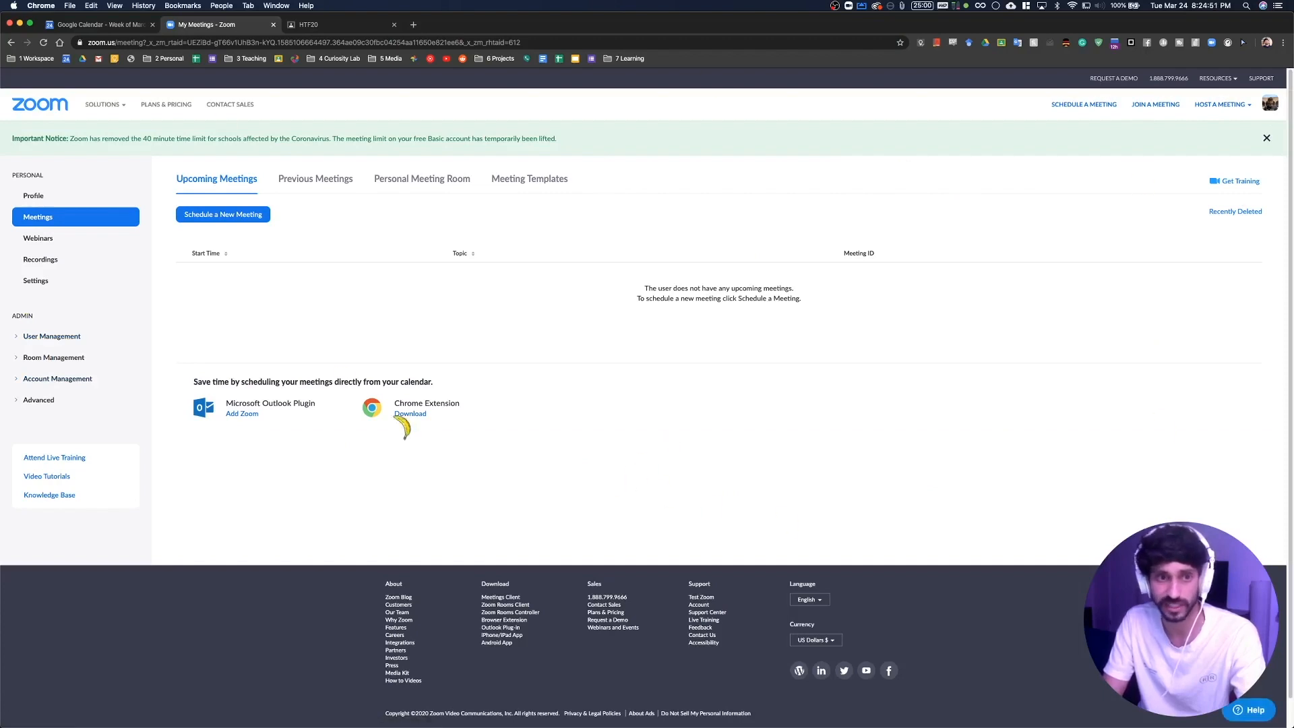
pyautogui.moveTo(39, 280)
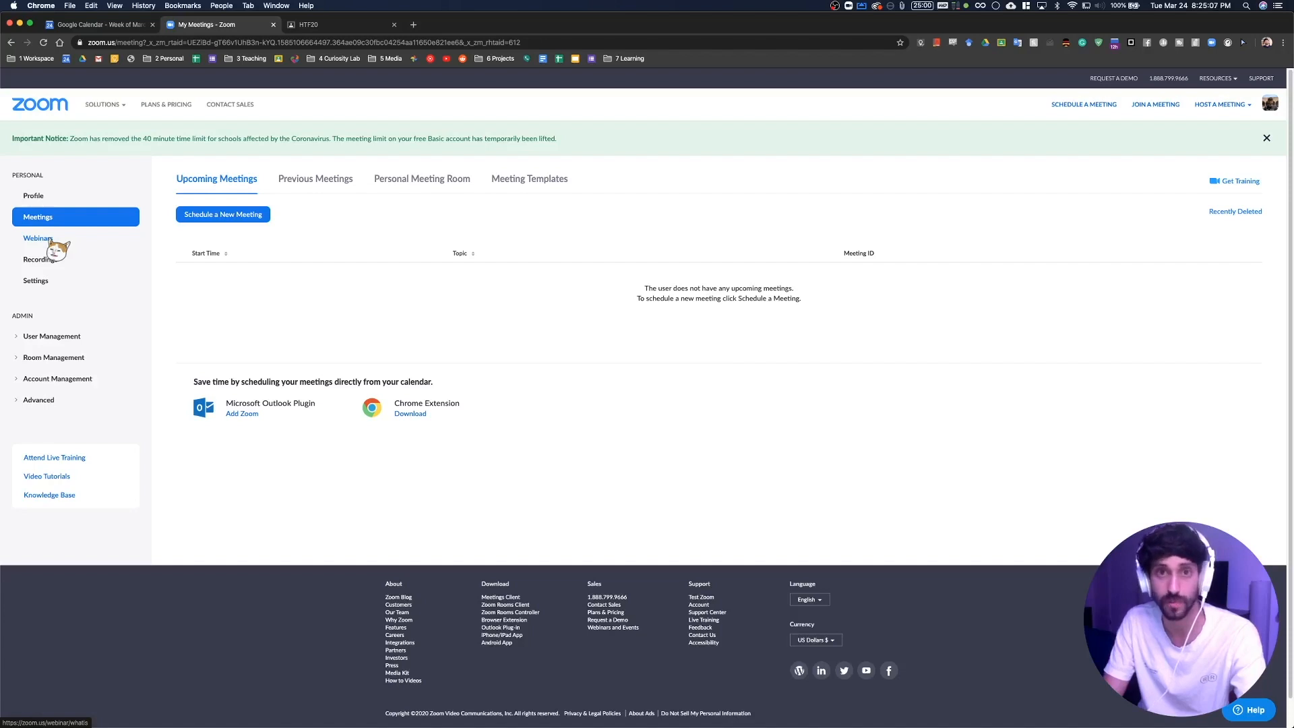
pyautogui.moveTo(410, 405)
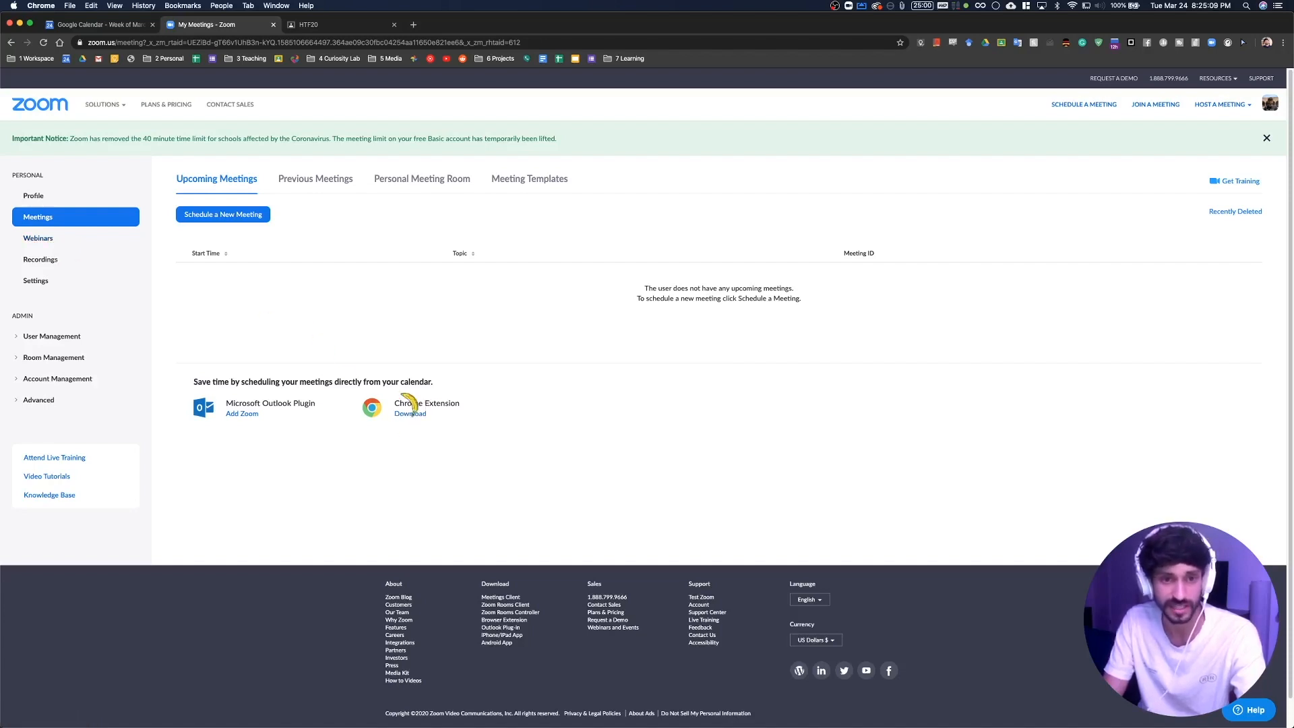
pyautogui.moveTo(404, 388)
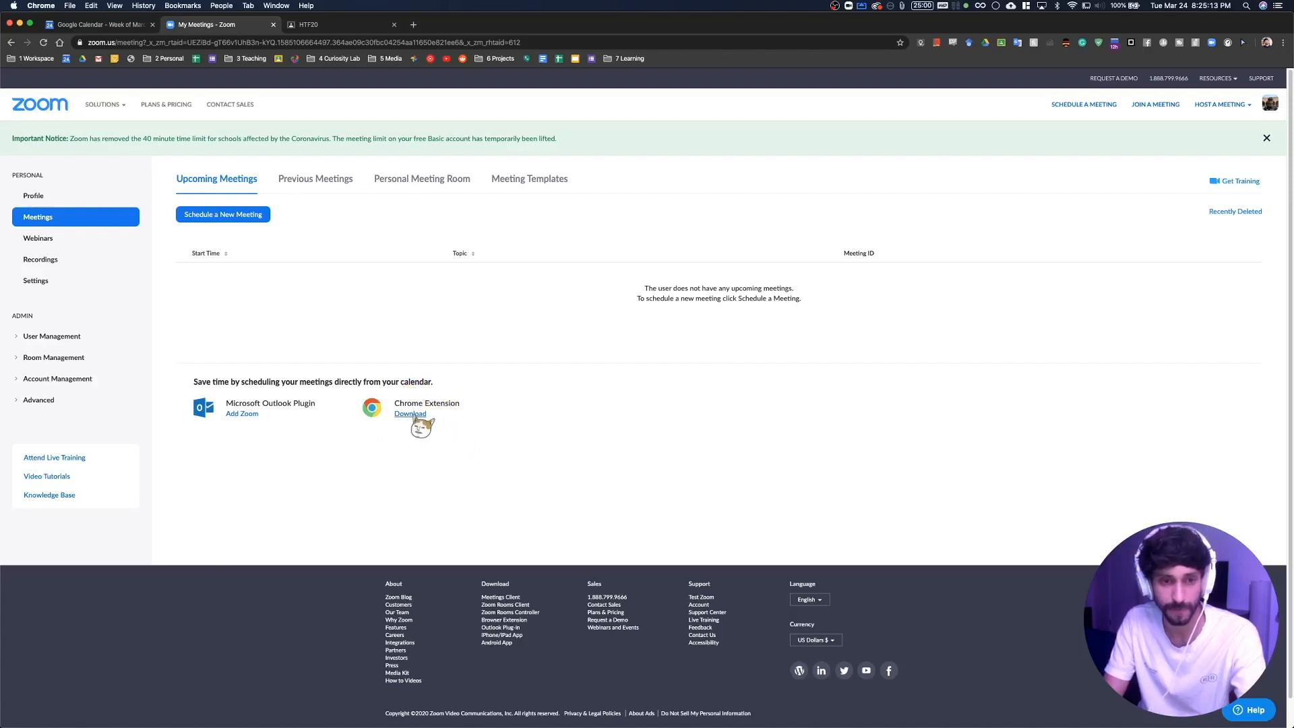
# Follow the Chrome Extension download link from the My Meetings page.
pyautogui.click(410, 414)
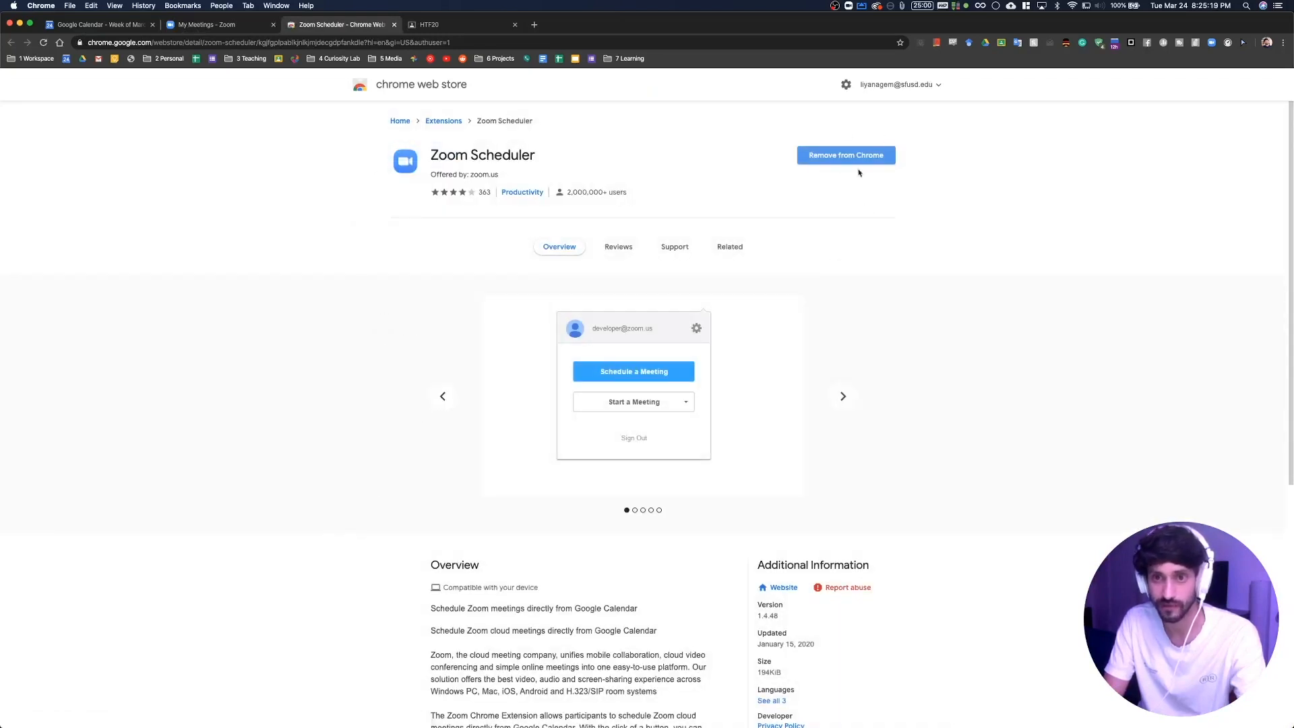
pyautogui.moveTo(837, 144)
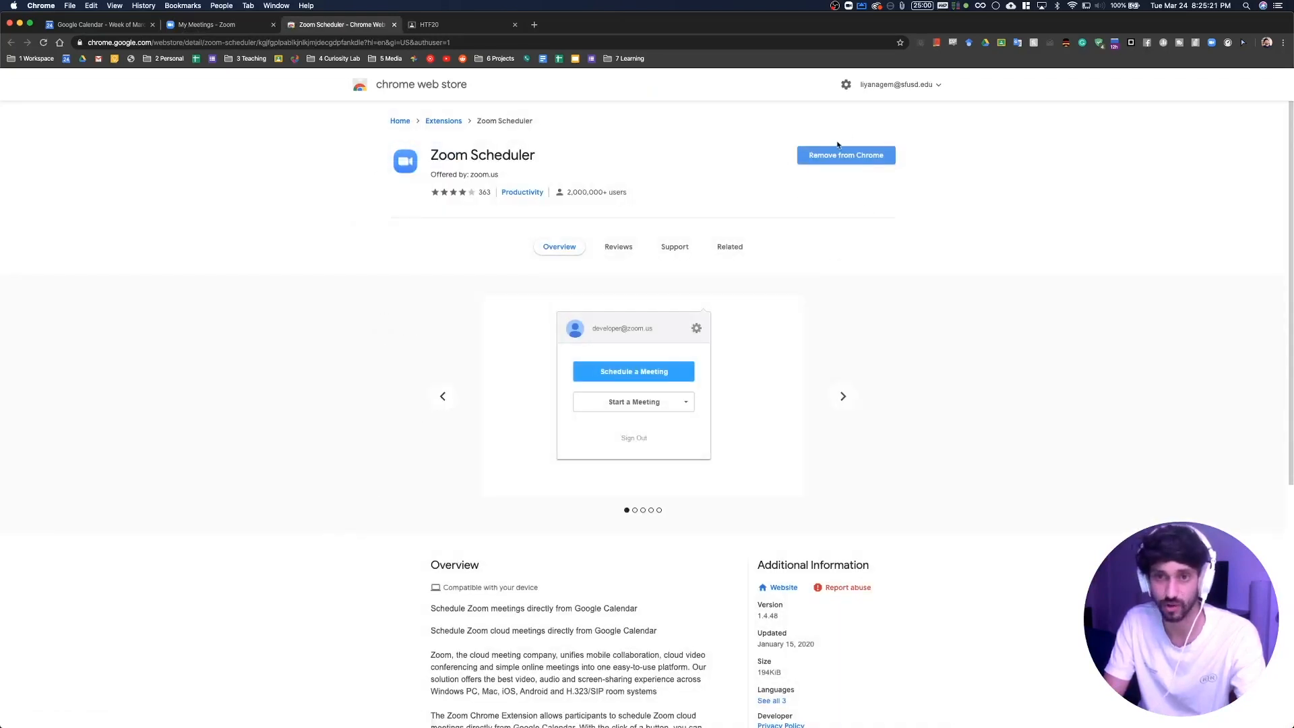
pyautogui.moveTo(798, 180)
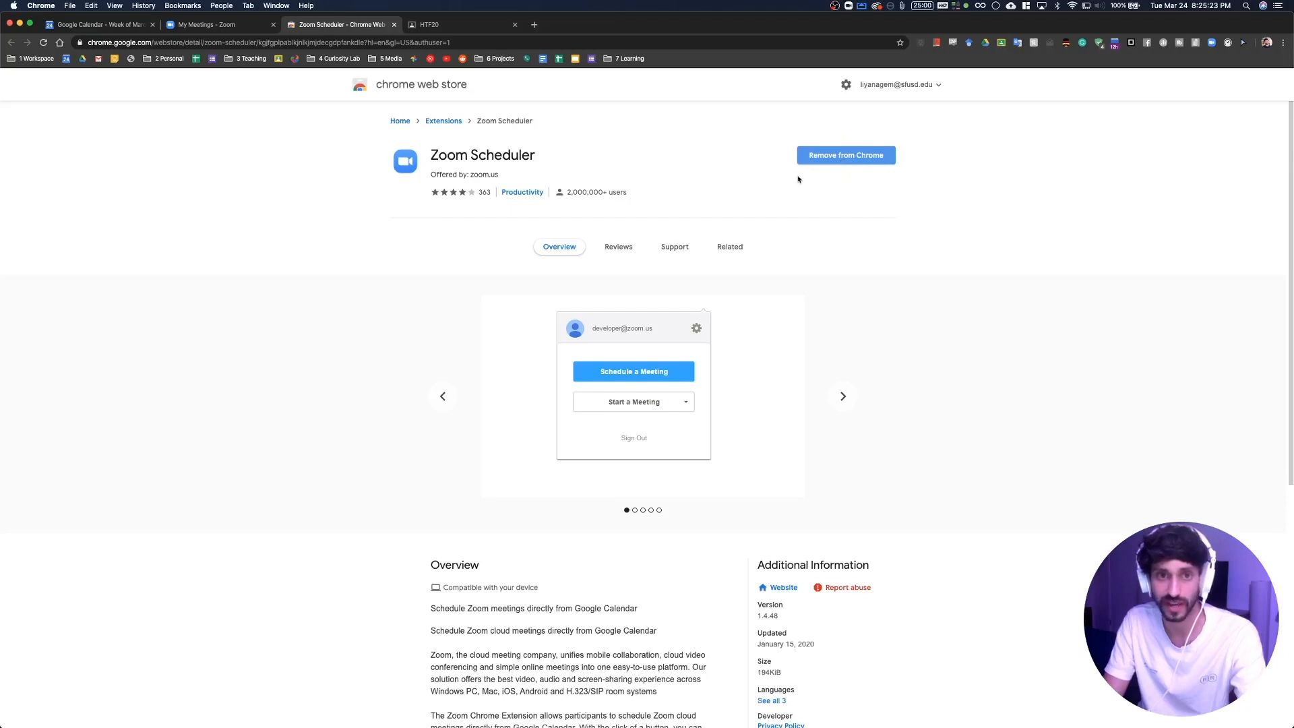
# Browse three Zoom Scheduler screenshots, then return to the My Meetings page.
pyautogui.click(843, 396)
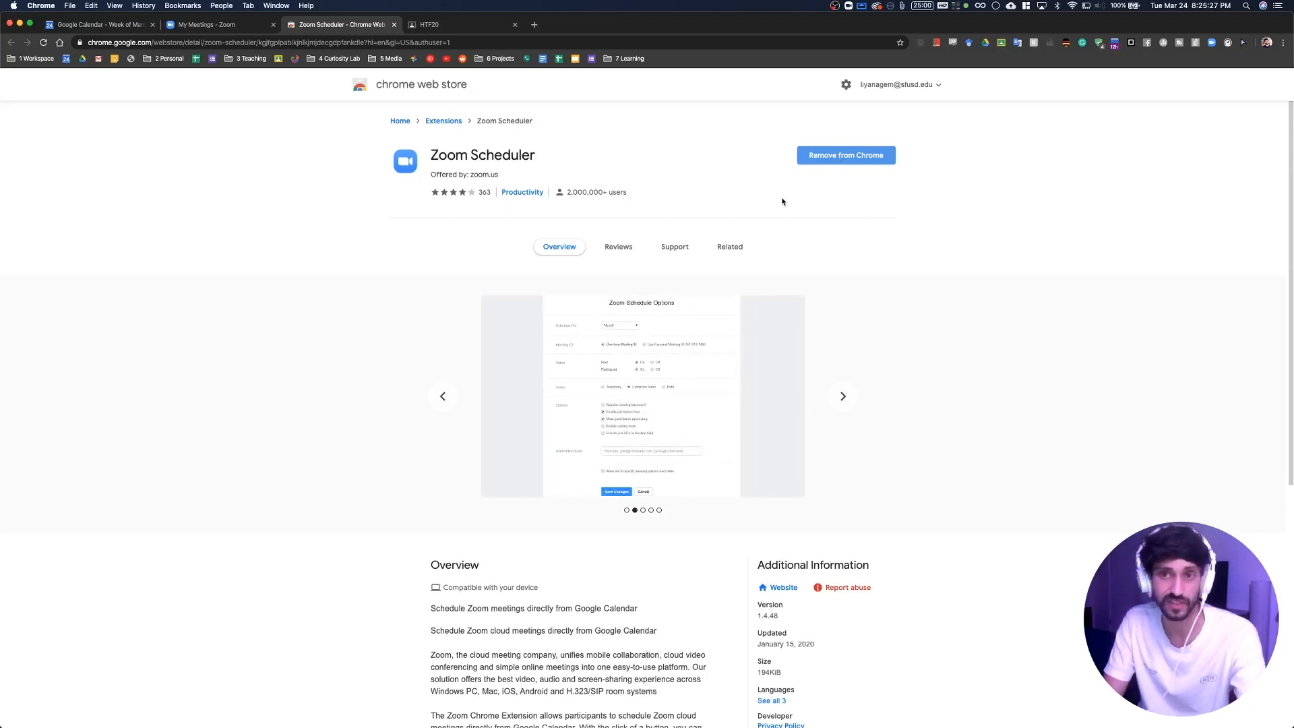
pyautogui.click(841, 396)
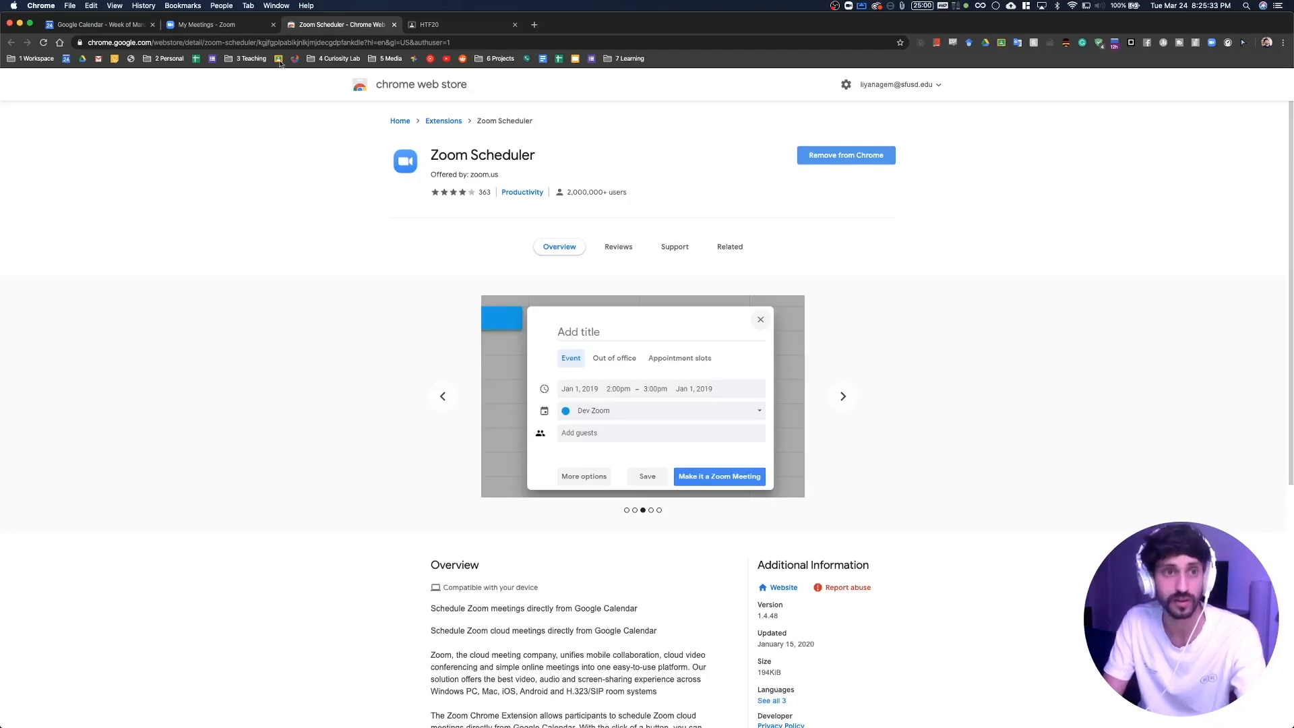
pyautogui.click(842, 396)
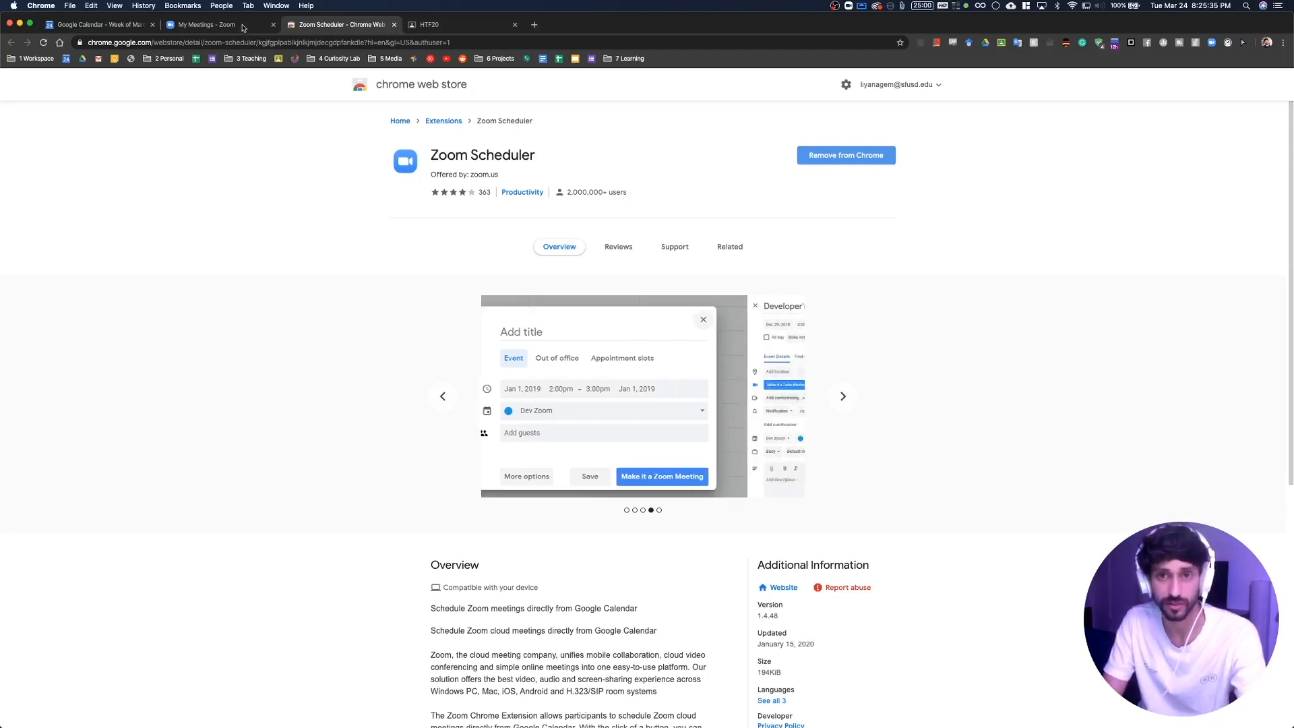
pyautogui.click(219, 24)
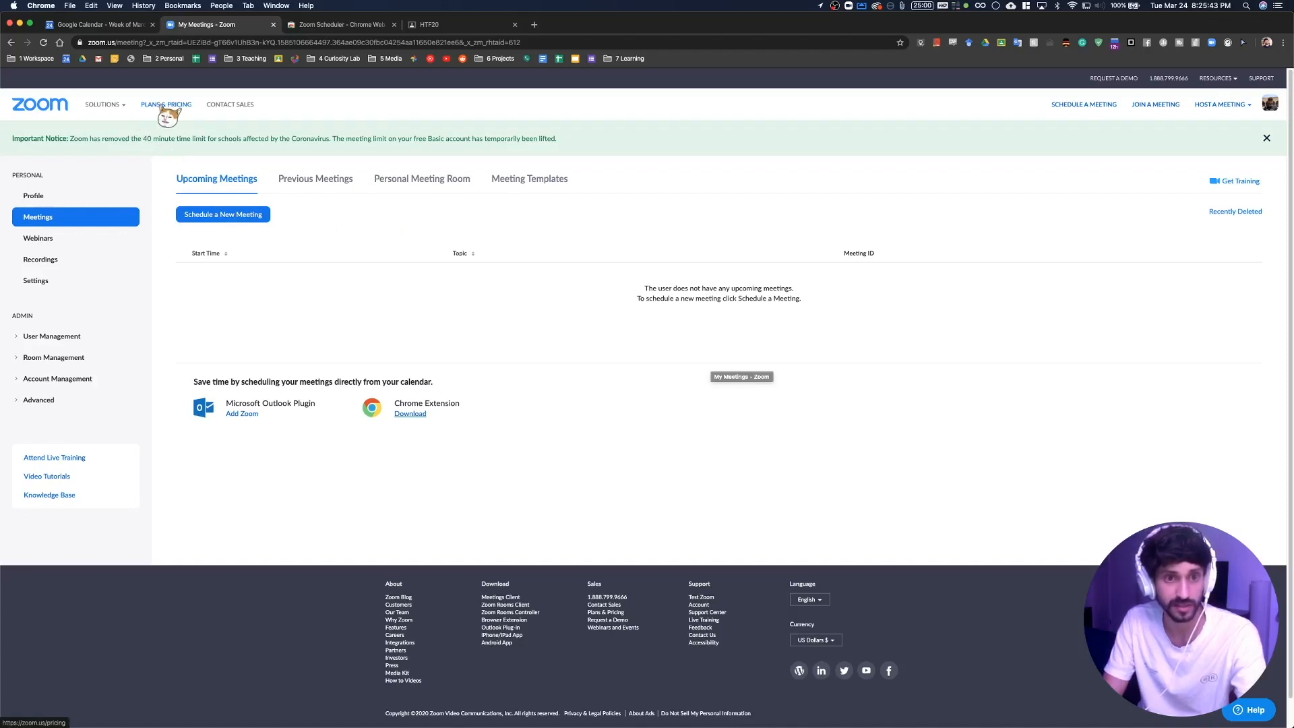
# View Zoom's Plans & Pricing page from the site header.
pyautogui.click(166, 103)
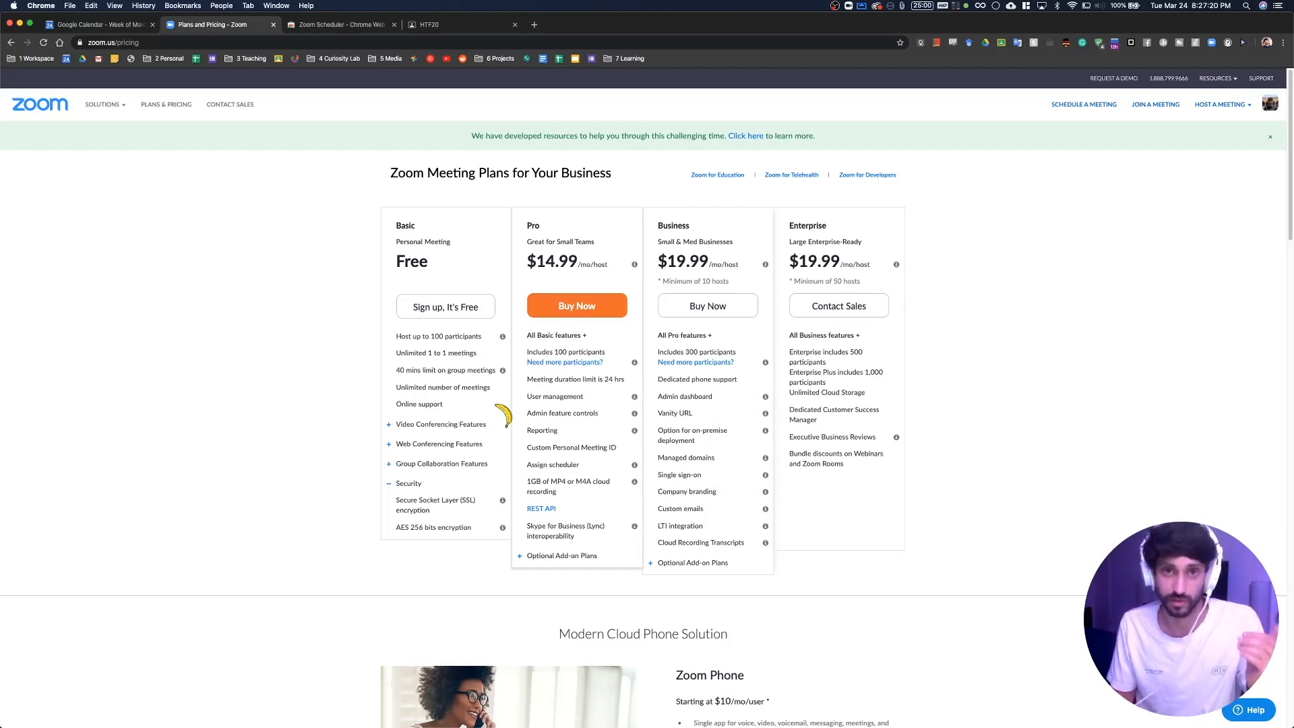
# Switch between the Zoom pricing page and the draft calendar event, ending on the event.
pyautogui.click(99, 24)
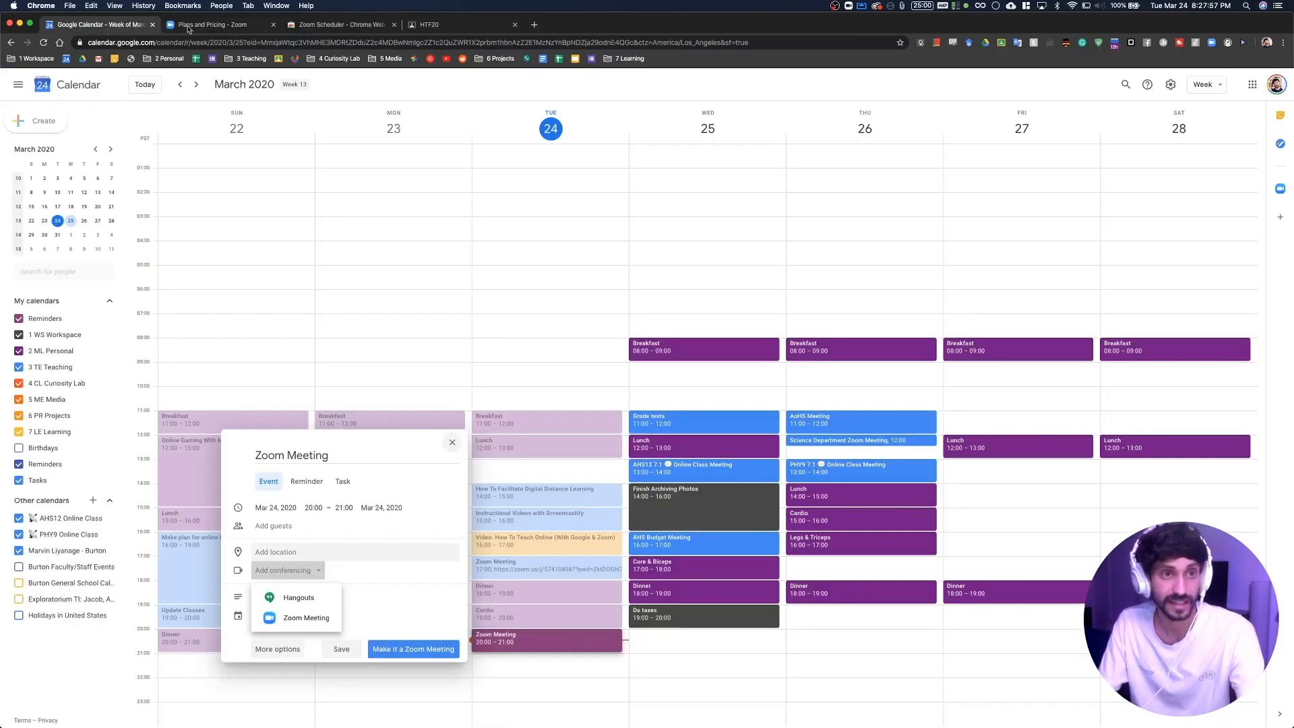
pyautogui.click(215, 24)
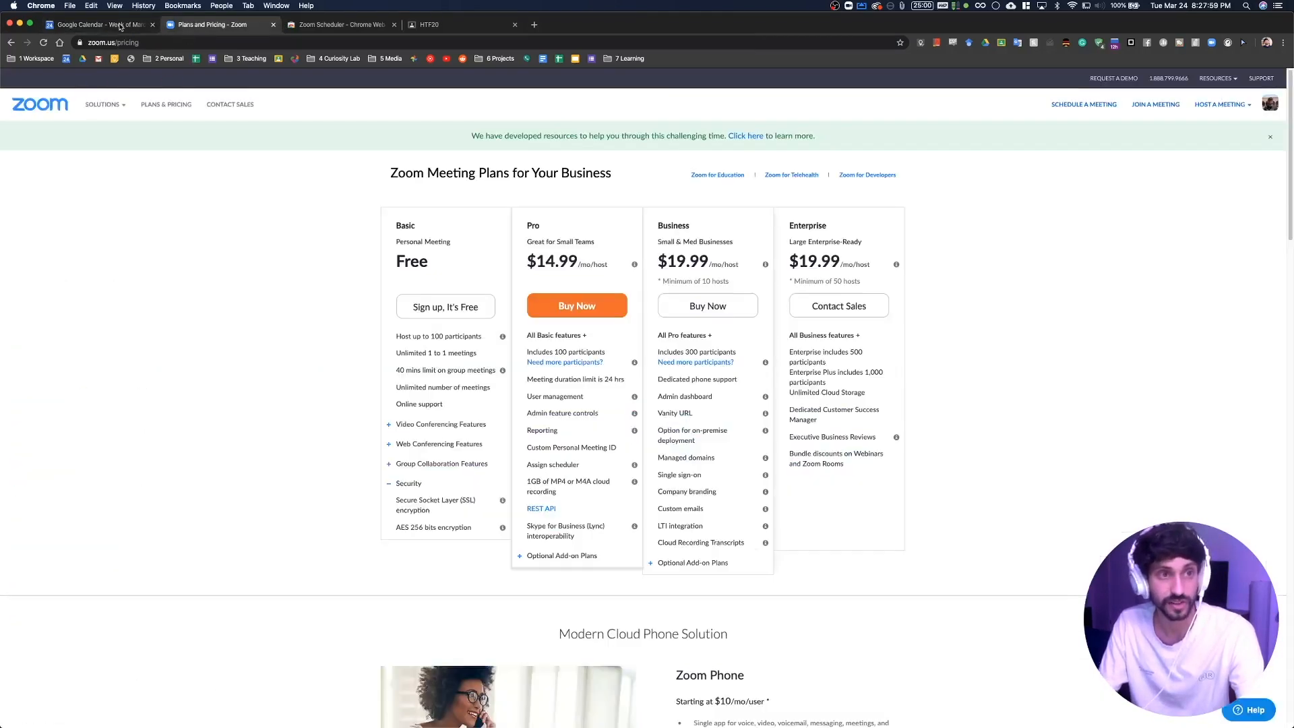
pyautogui.click(95, 25)
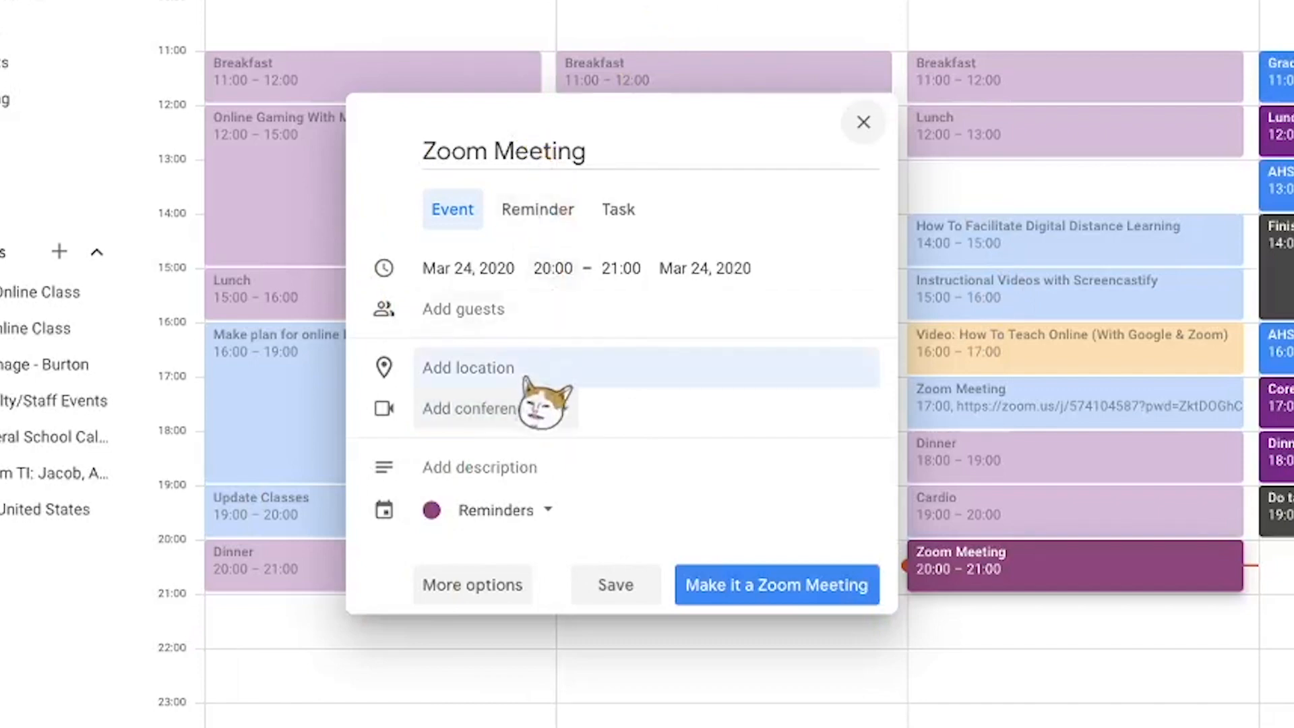
# Make the event a Zoom Meeting via its conferencing choices and save it.
pyautogui.click(487, 409)
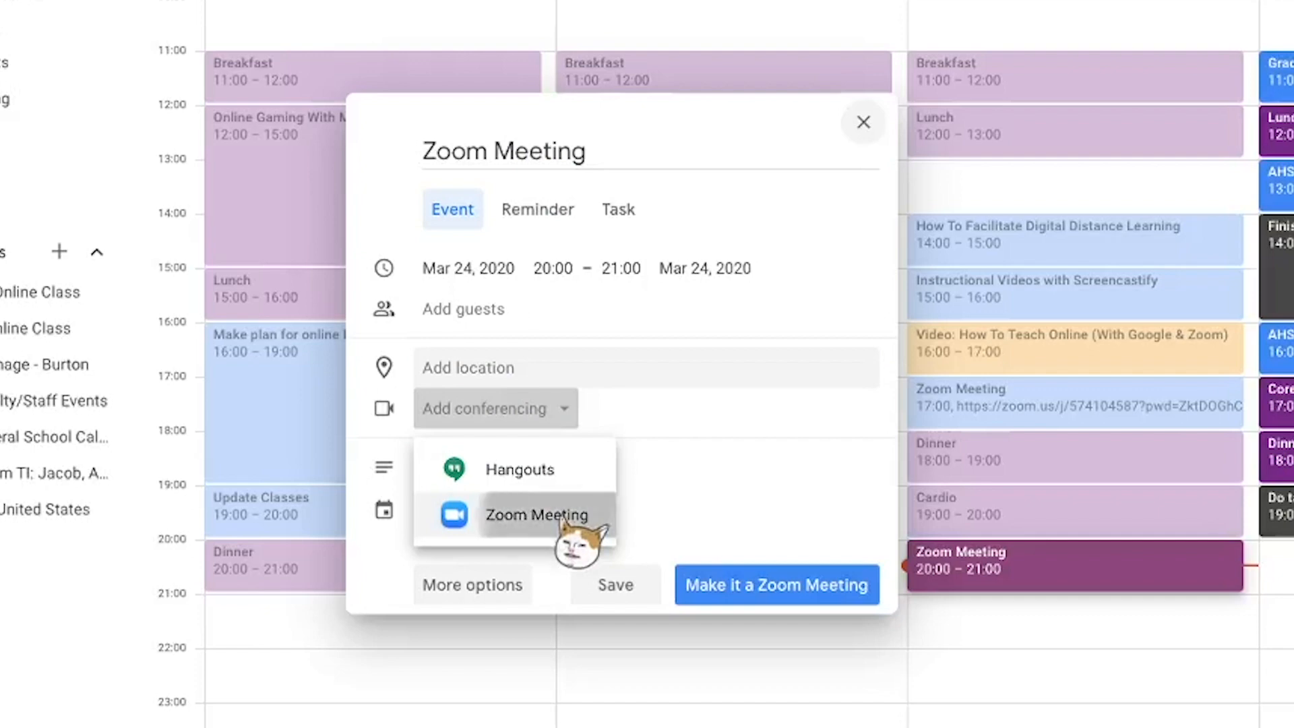
pyautogui.click(535, 514)
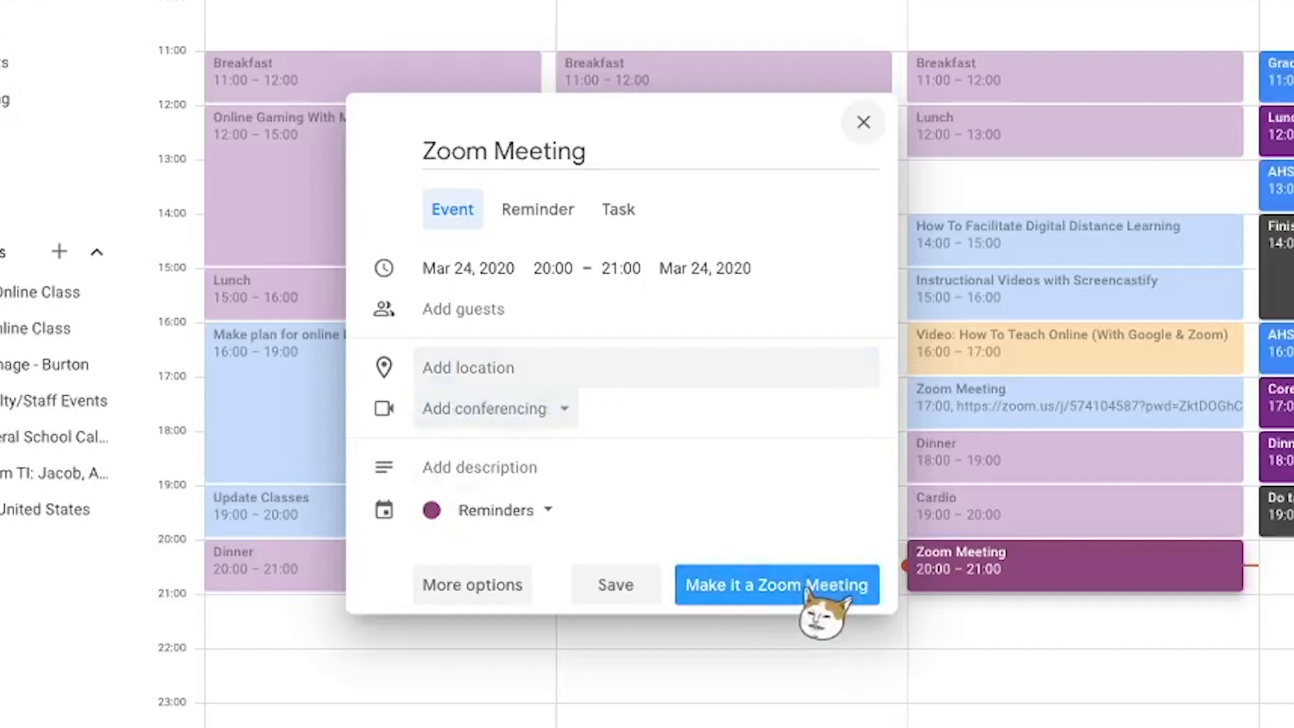
pyautogui.click(776, 584)
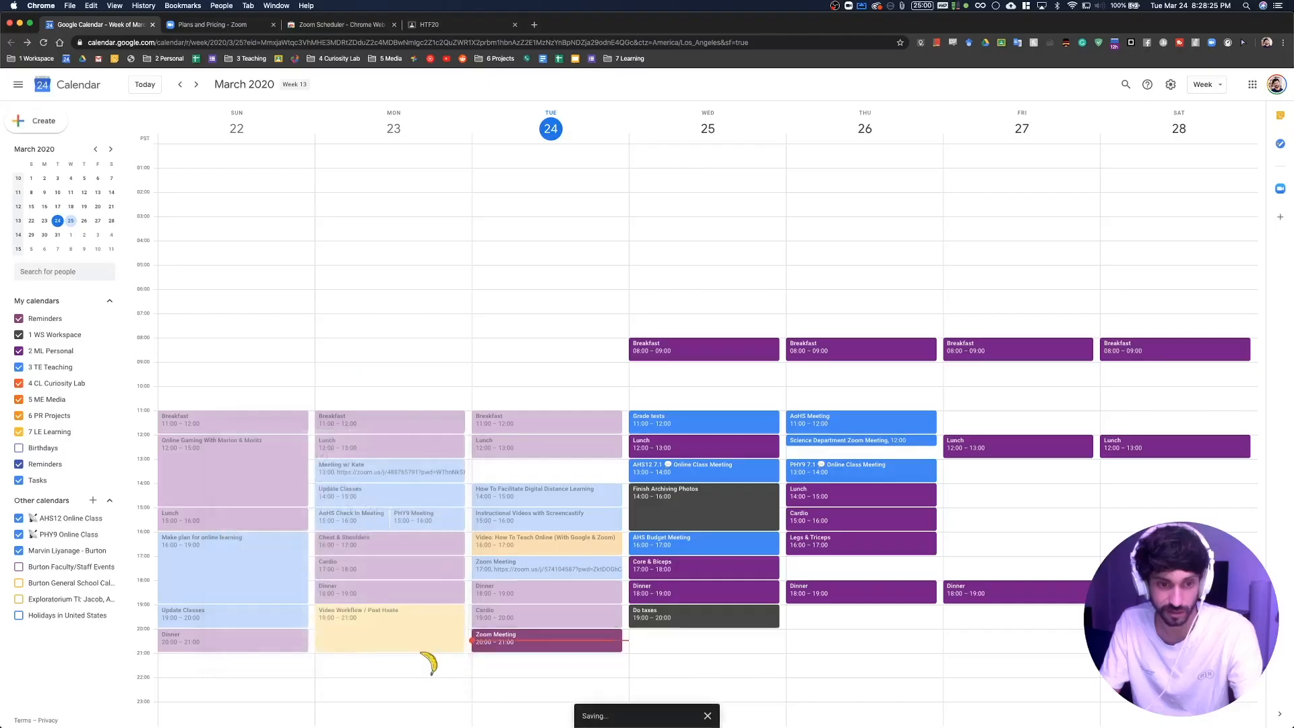
# View the March 24 Zoom Meeting event's details with its join link.
pyautogui.click(546, 642)
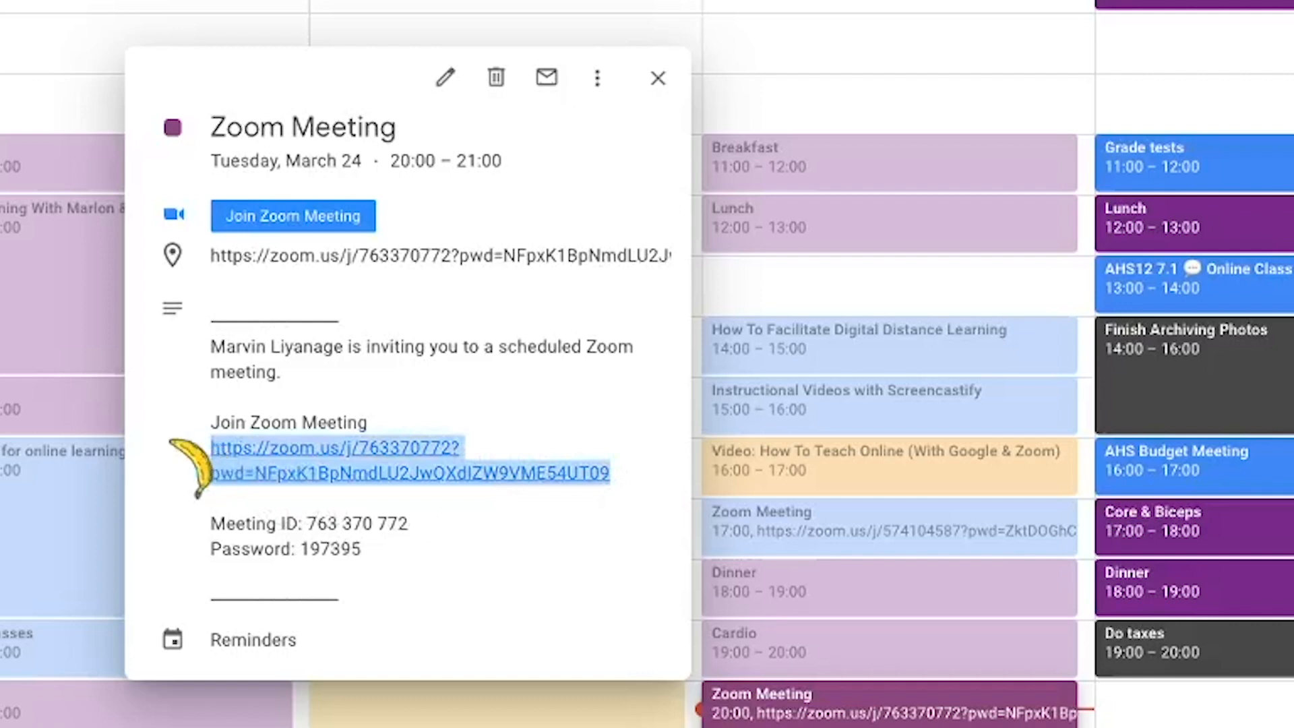
pyautogui.moveTo(634, 512)
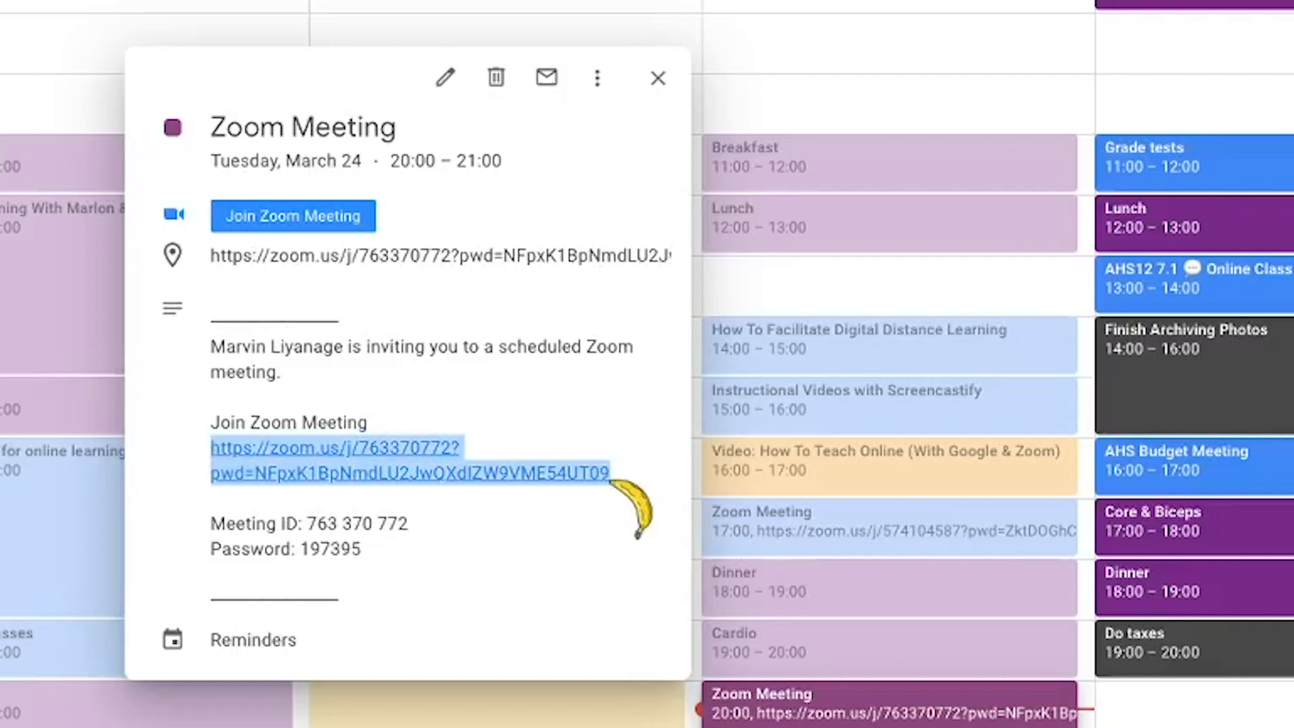
pyautogui.moveTo(499, 494)
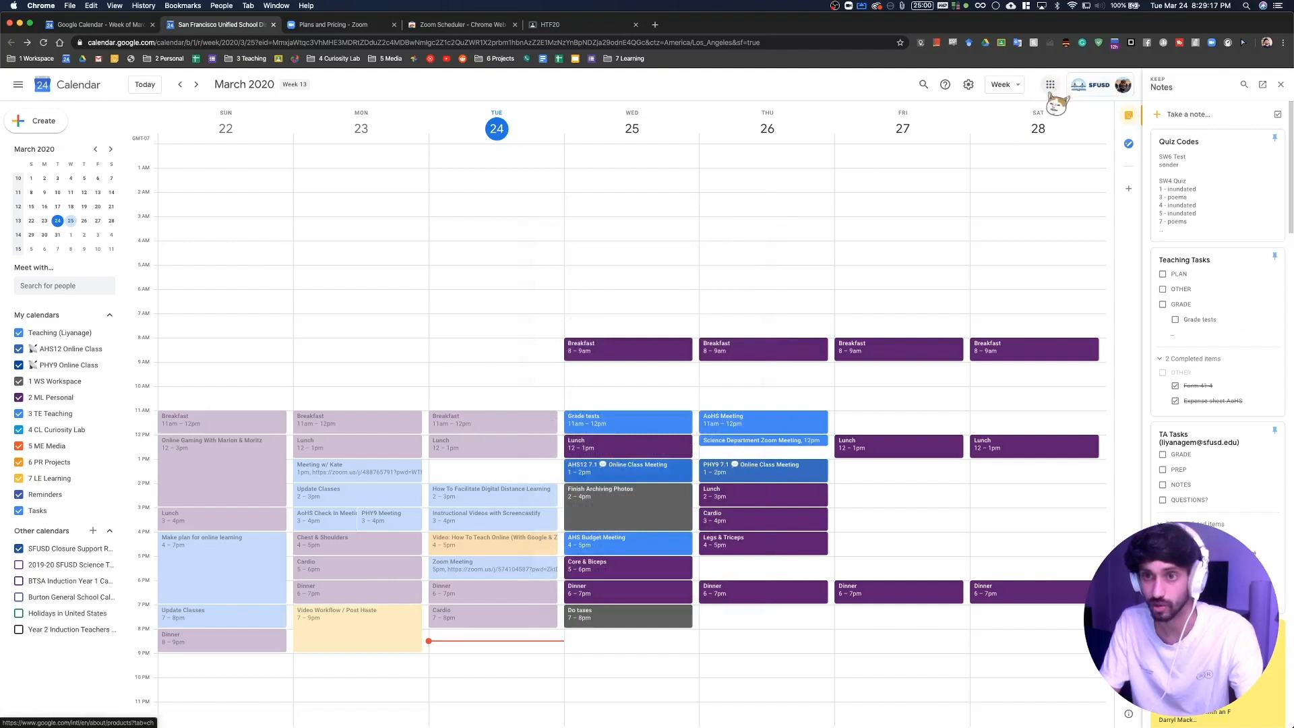
# Go to Google Classroom, enter the HTF20 class and start a new assignment.
pyautogui.click(1050, 84)
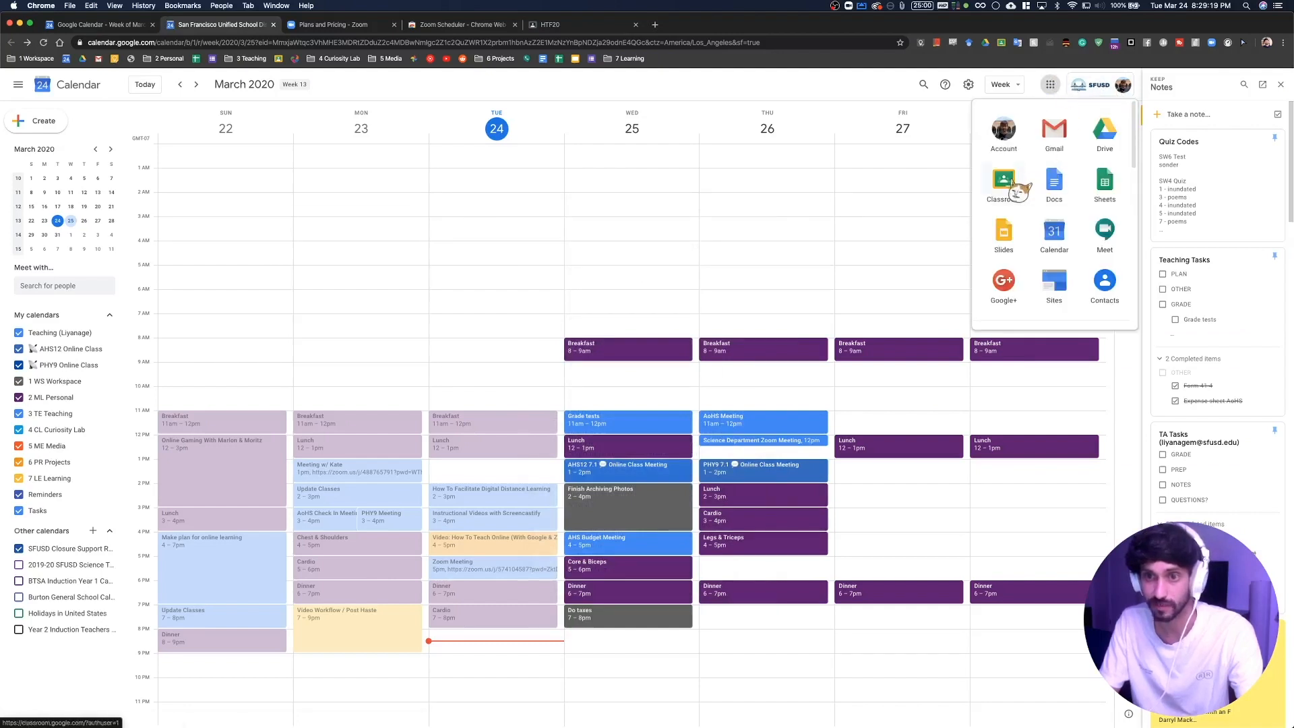
pyautogui.click(1003, 183)
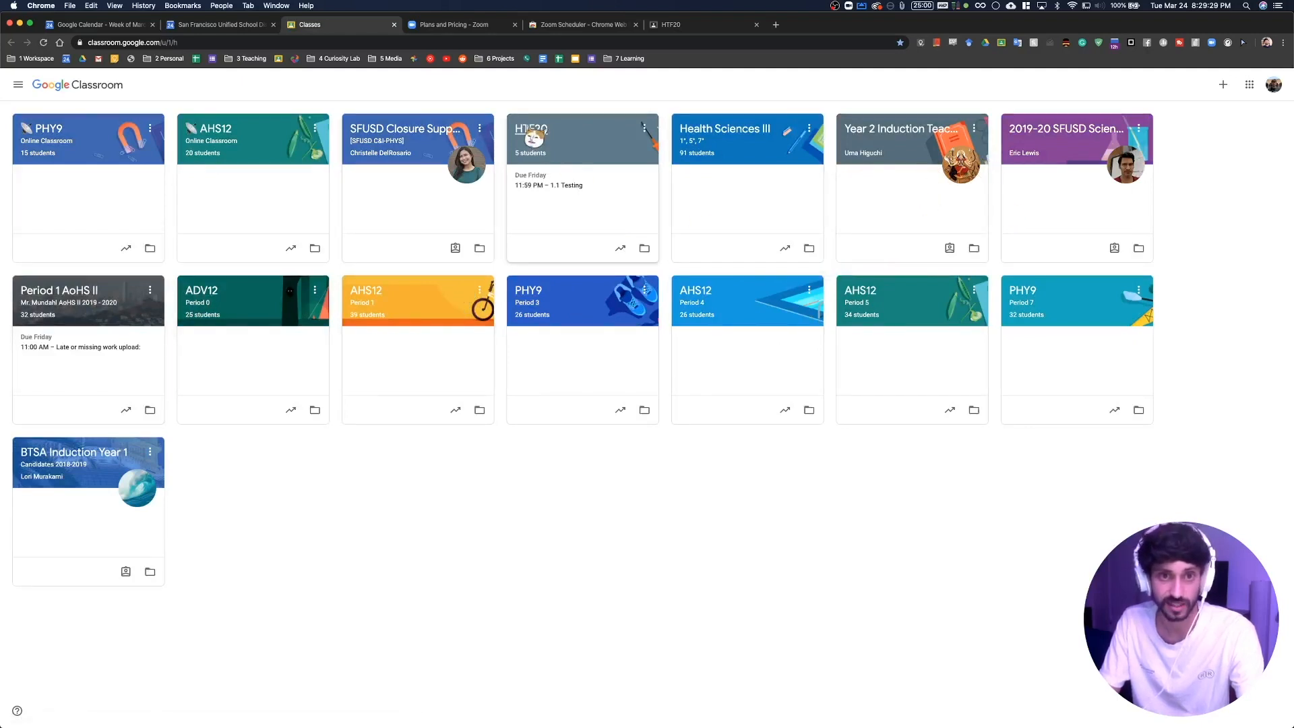
pyautogui.click(582, 139)
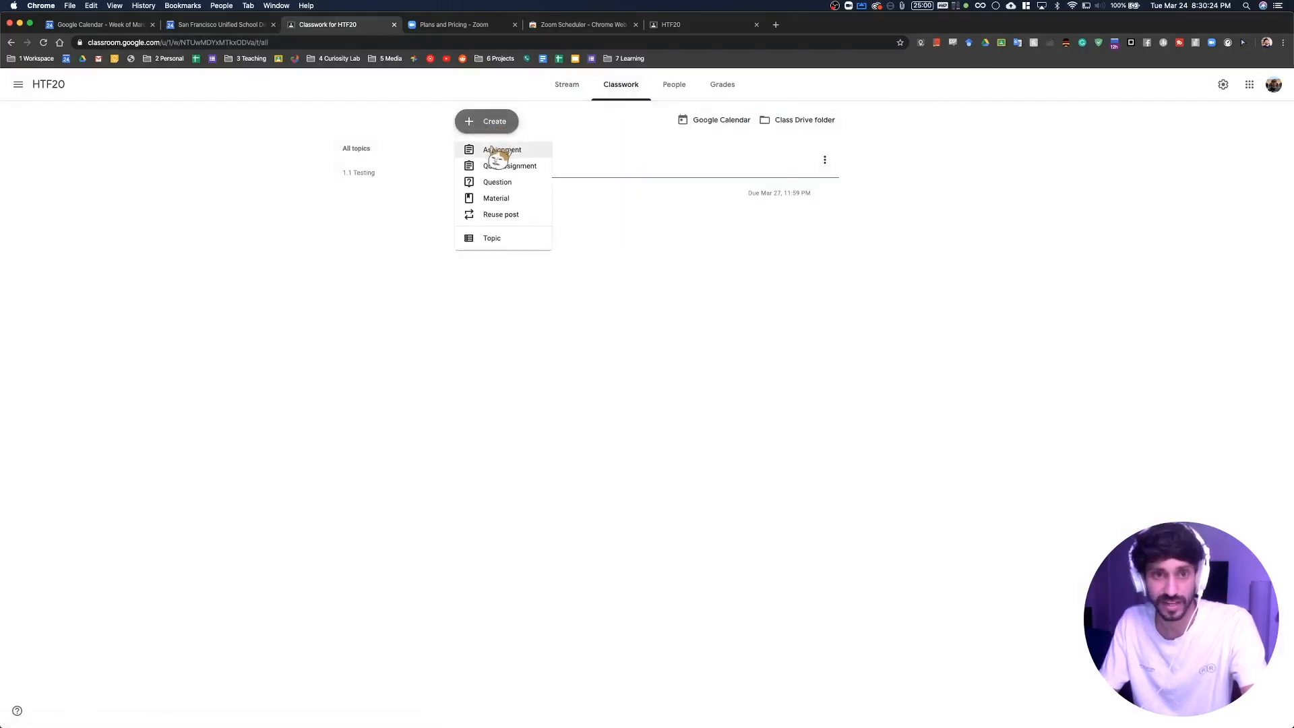
pyautogui.click(502, 150)
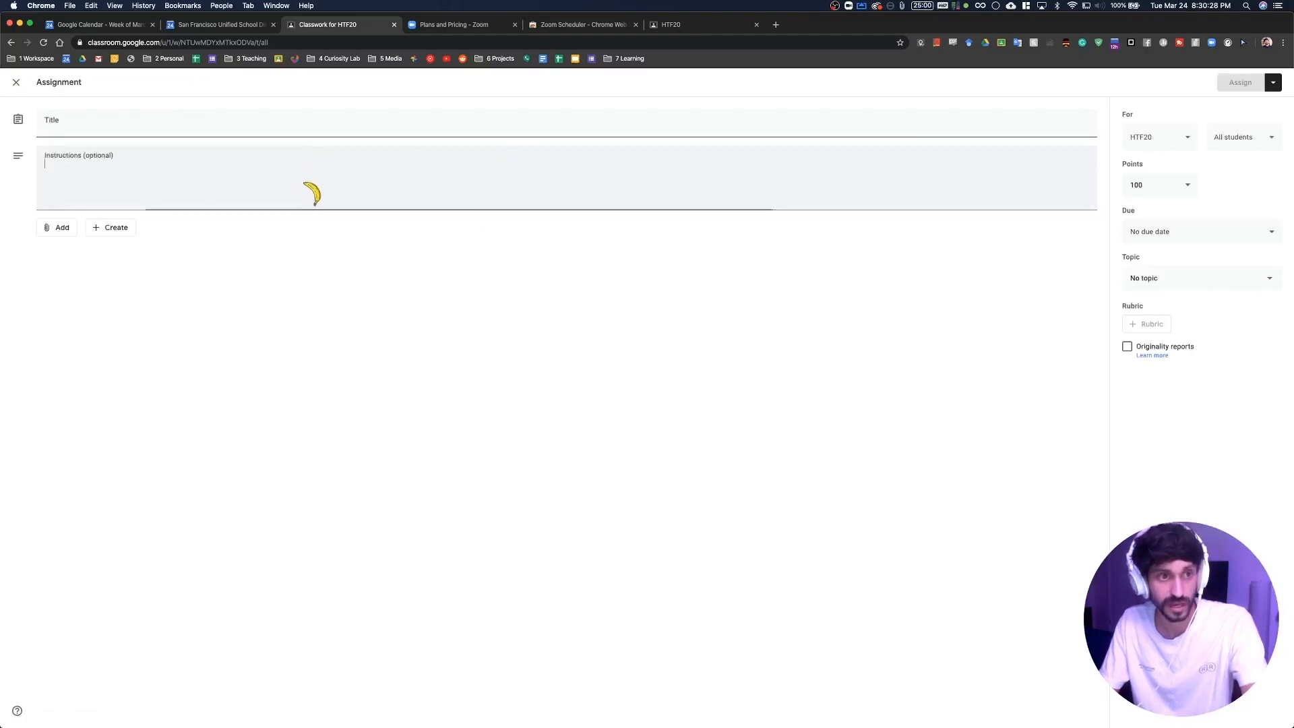
# Attach the copied Zoom meeting URL to the assignment as a link.
pyautogui.click(57, 227)
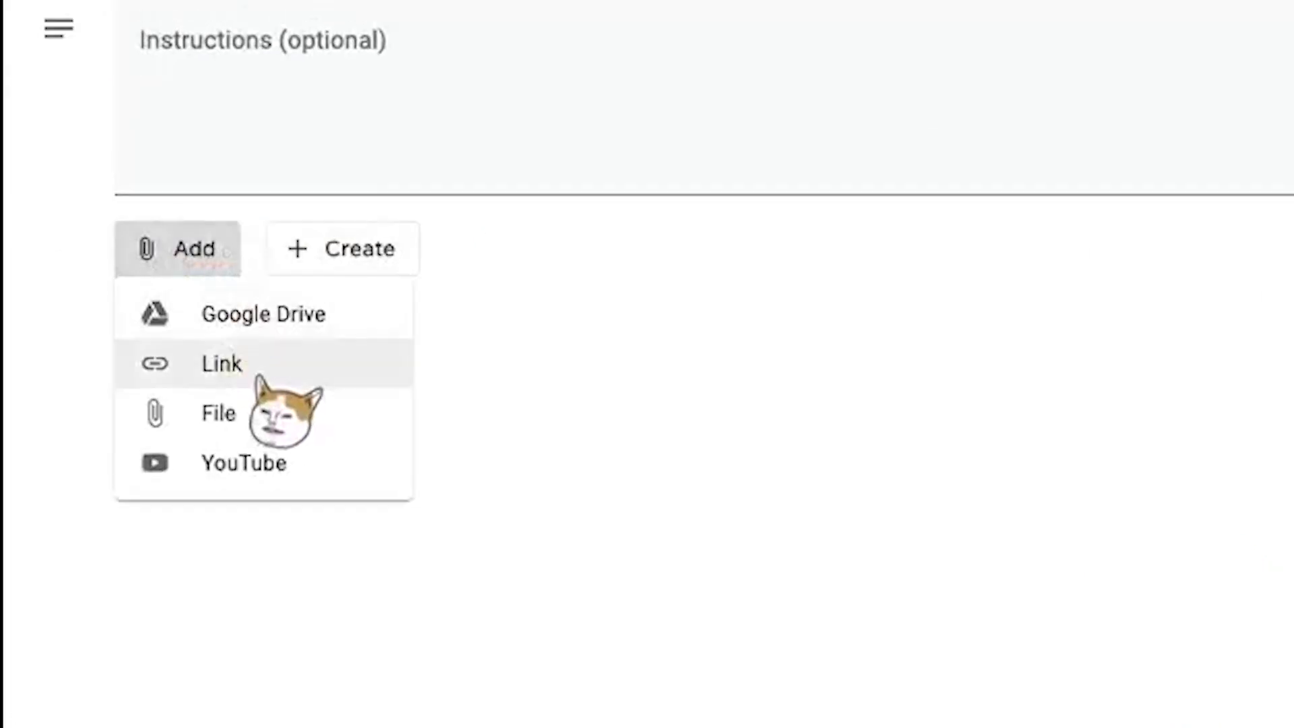
pyautogui.click(220, 363)
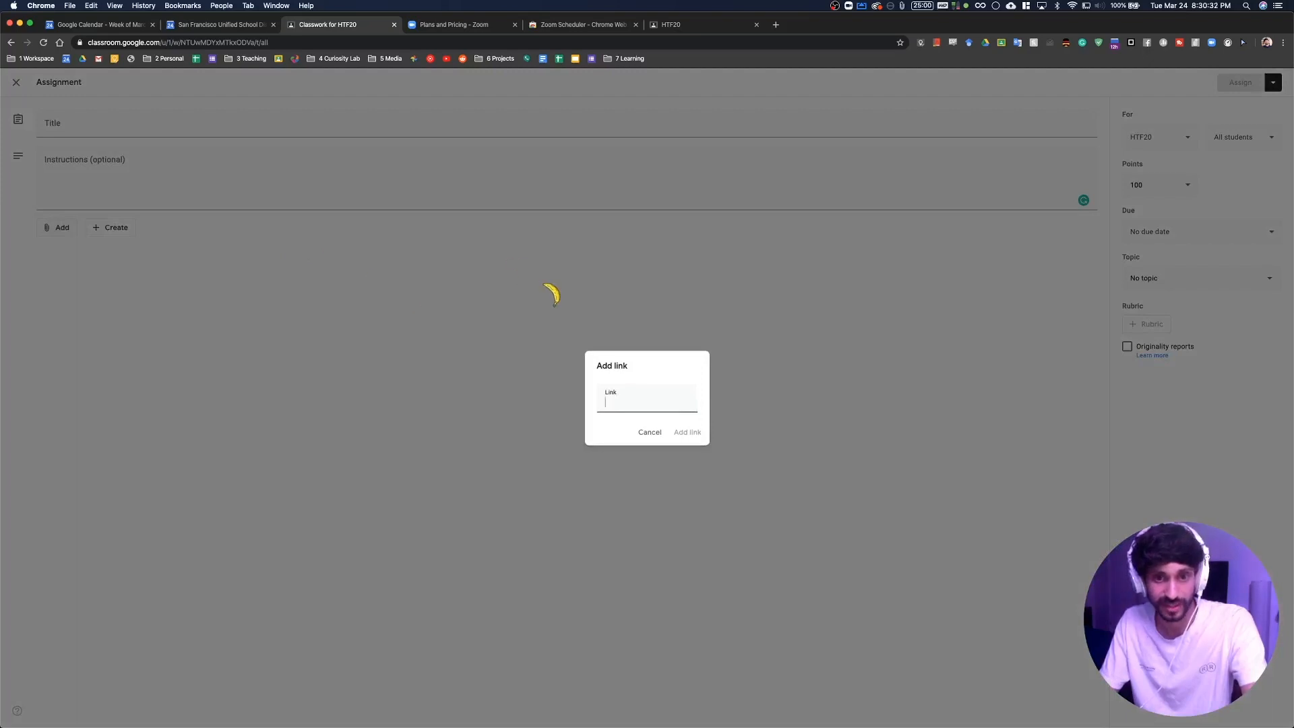
pyautogui.click(98, 24)
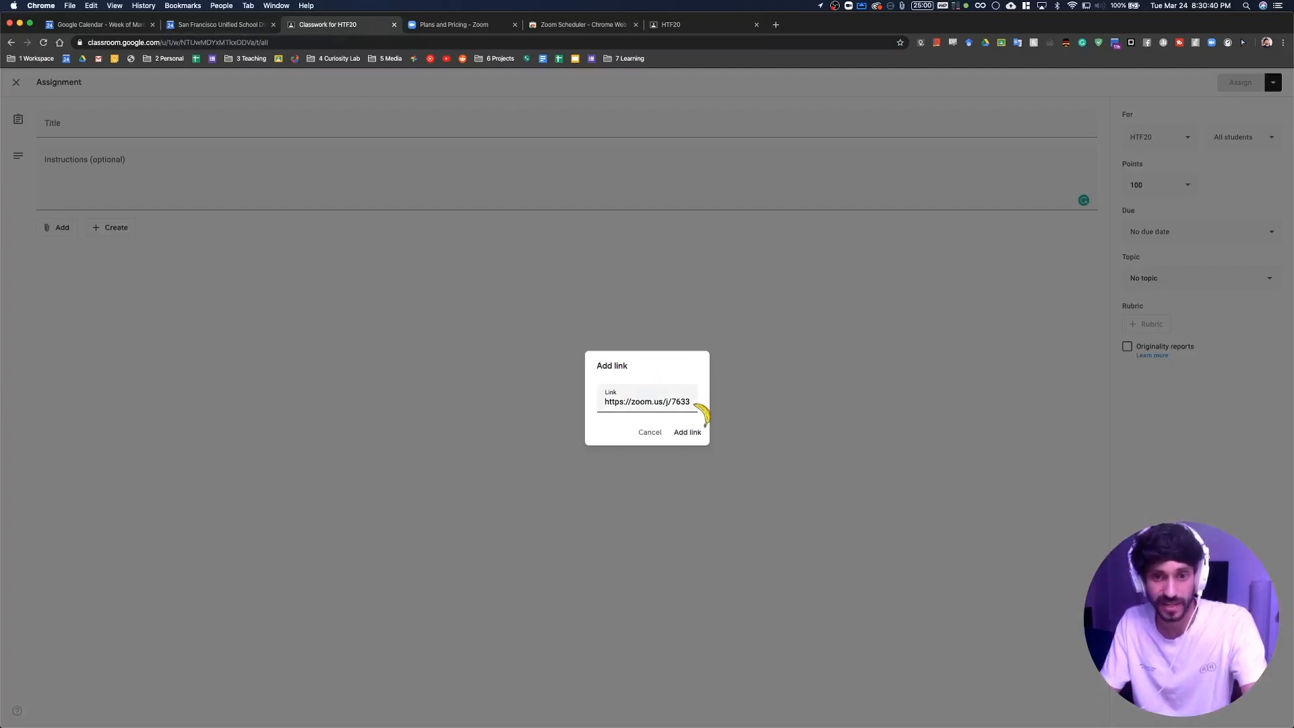
pyautogui.click(687, 431)
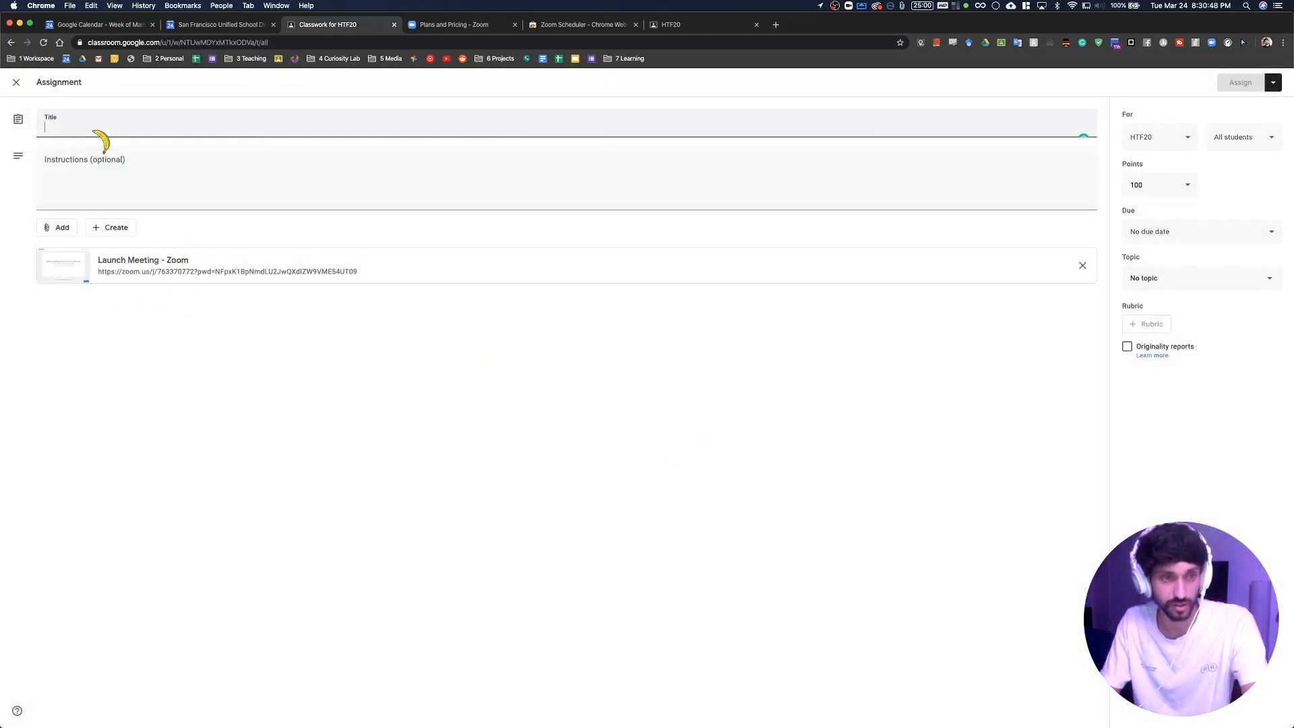
# Title the assignment 'Zoom Meeting', set it to Ungraded and assign it to the class.
pyautogui.write('Zoom Mee')
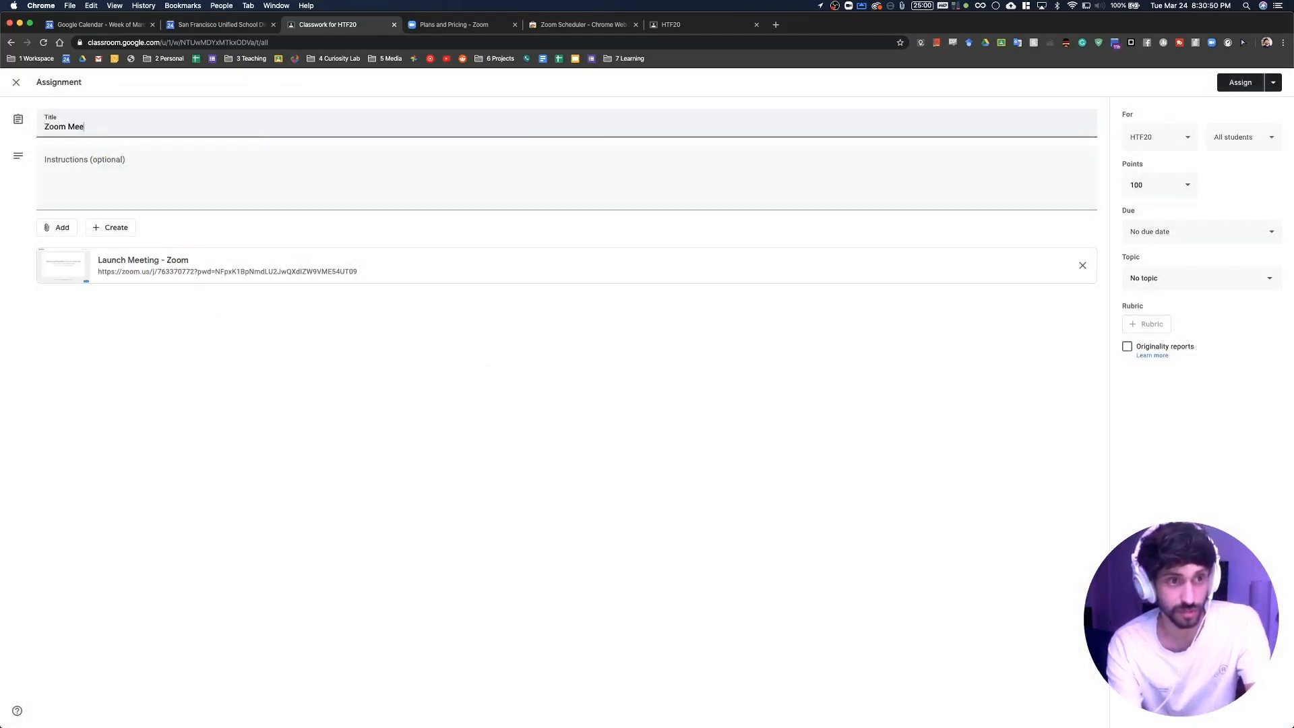
pyautogui.write('ting')
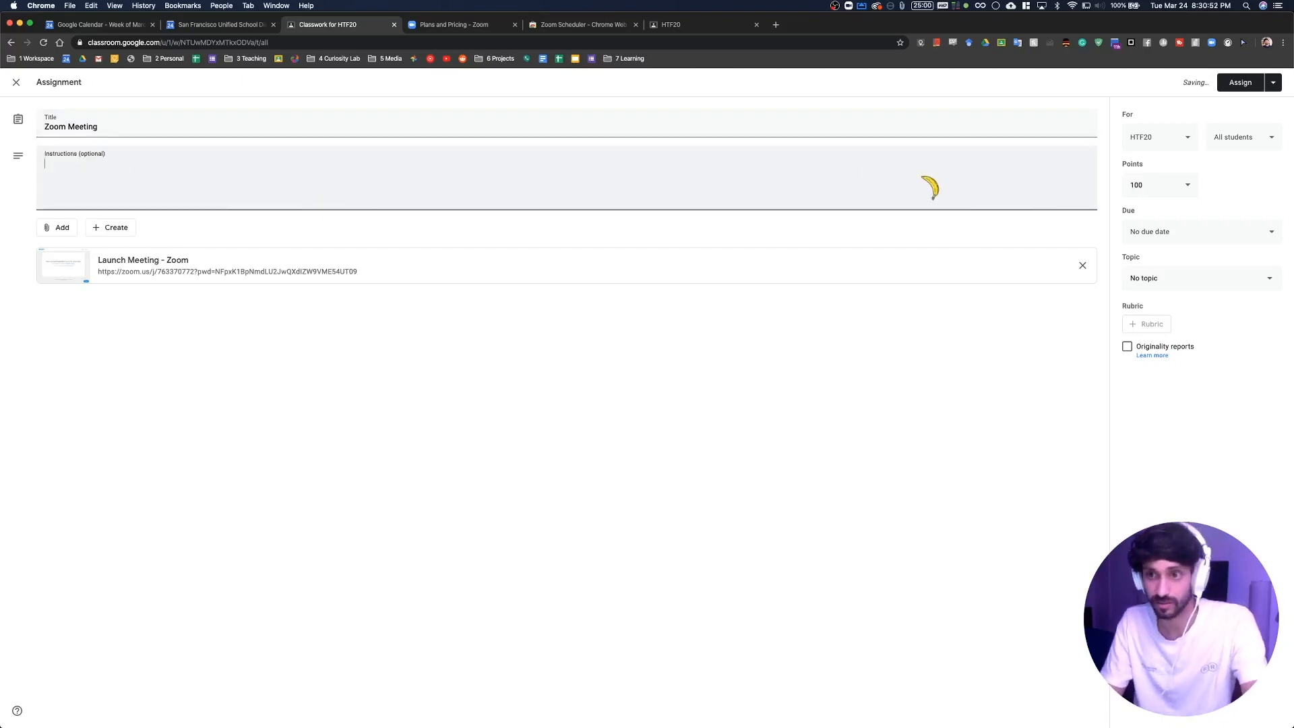
pyautogui.click(1155, 184)
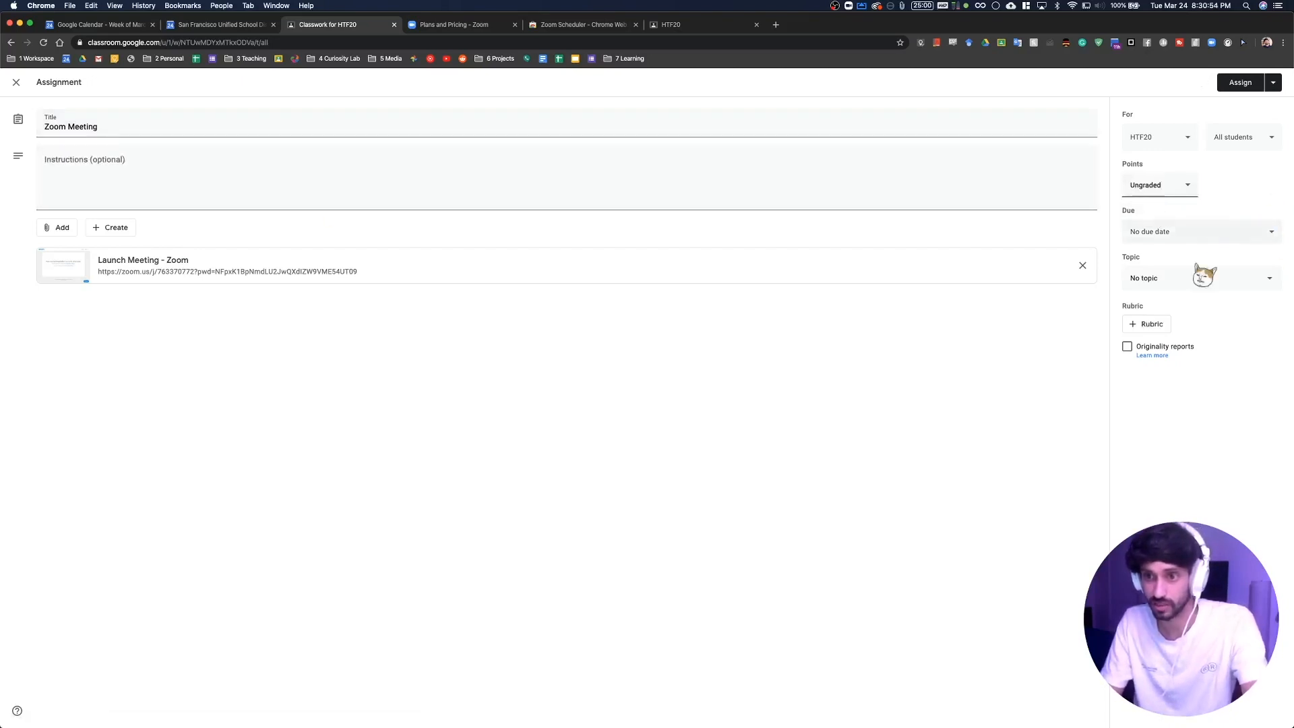
pyautogui.click(1239, 83)
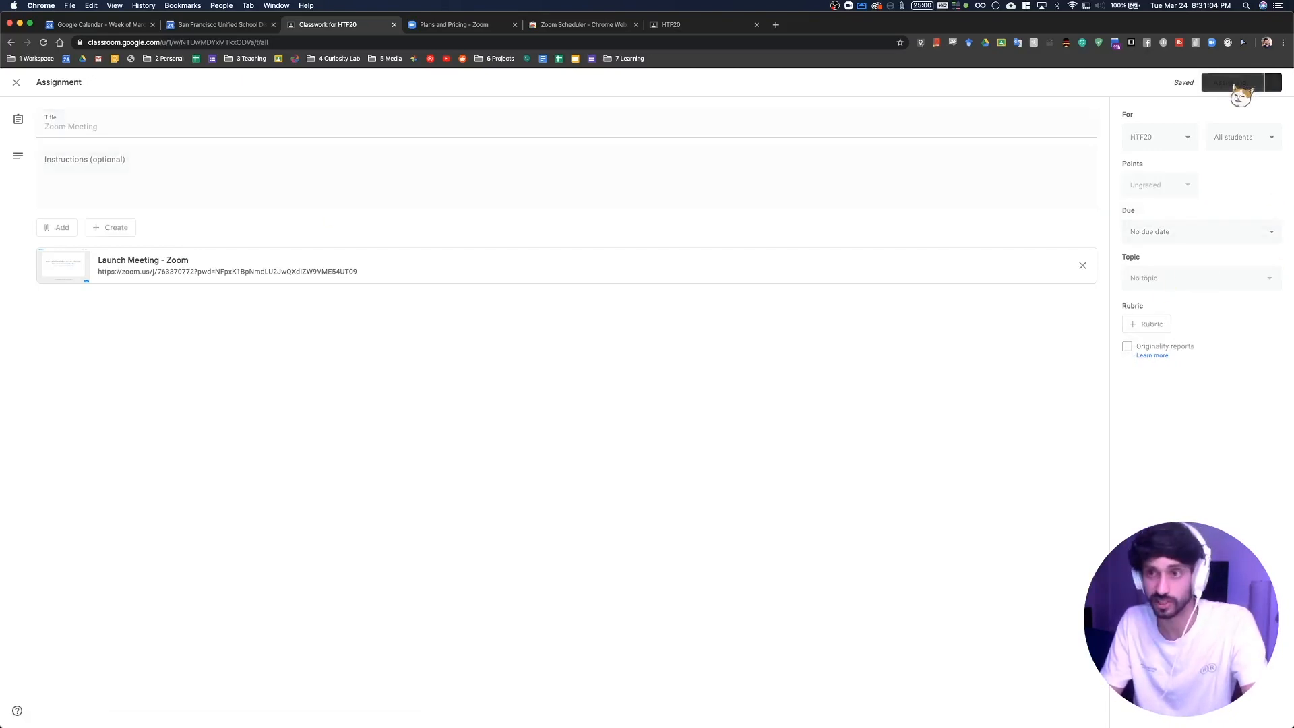
pyautogui.click(674, 84)
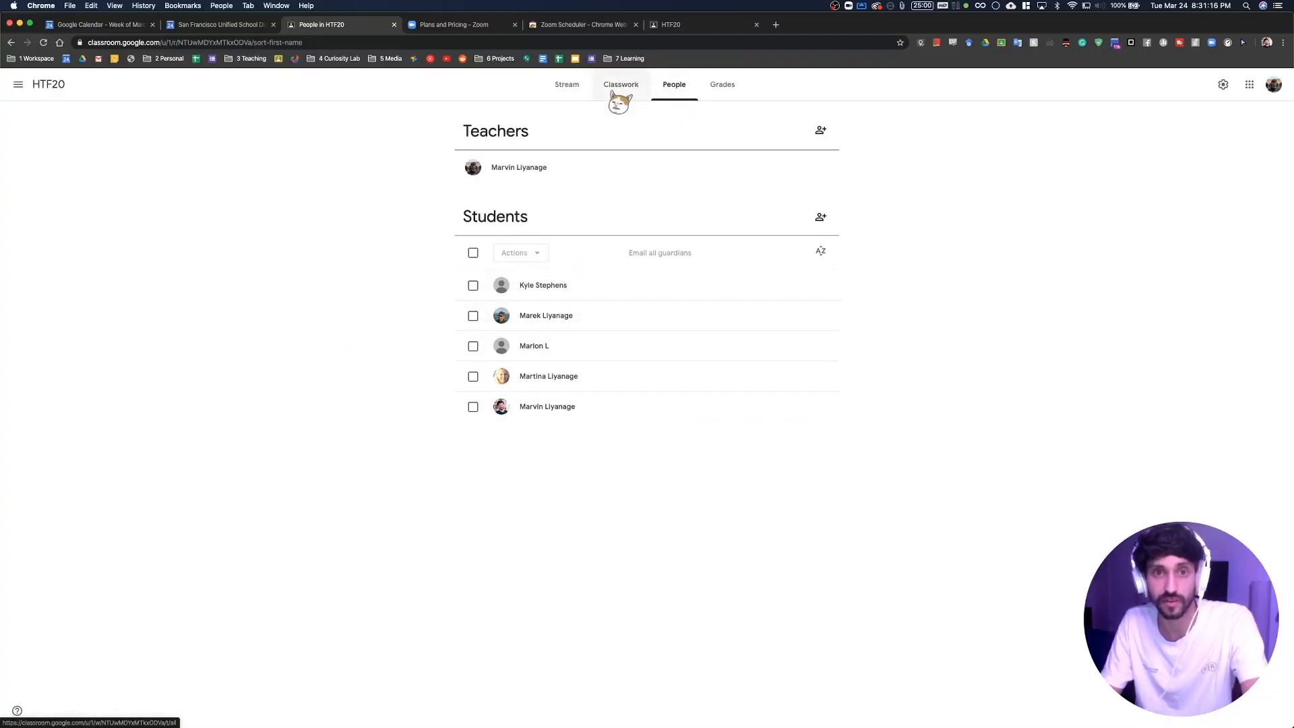
# Find the Zoom Meeting assignment under Classwork and launch its meeting link.
pyautogui.click(620, 83)
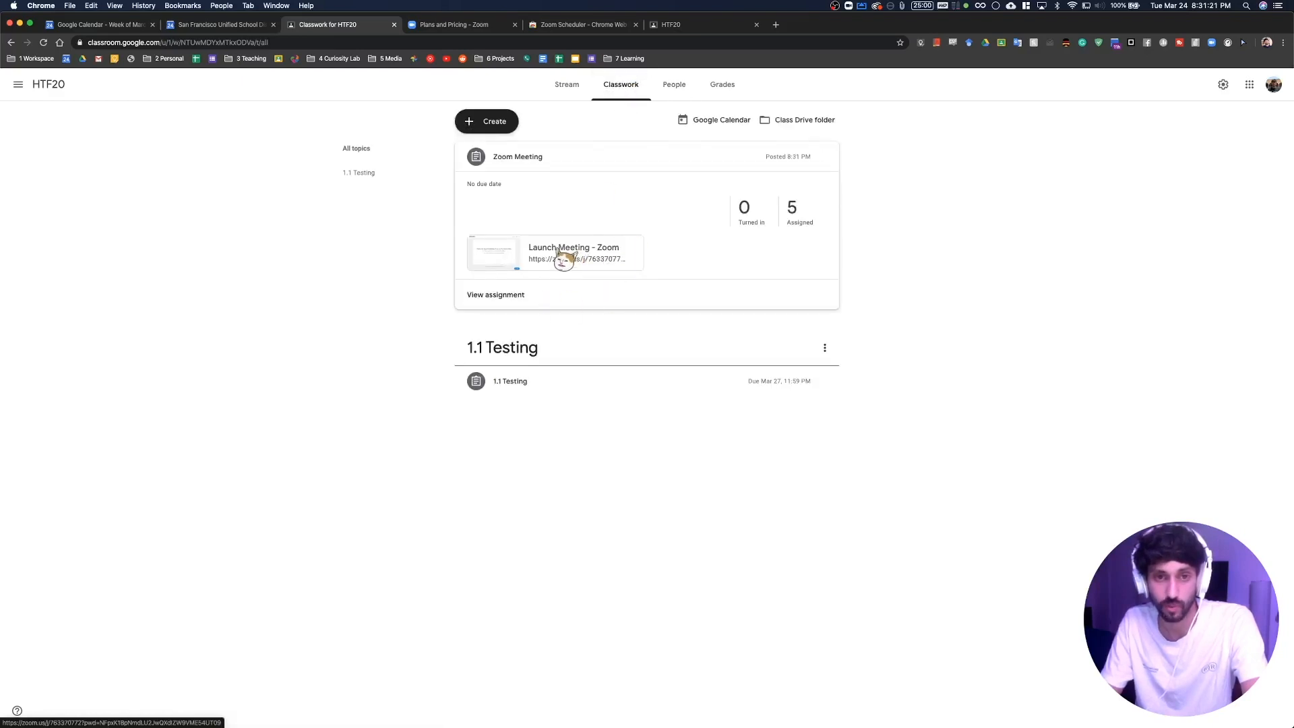
pyautogui.moveTo(565, 259)
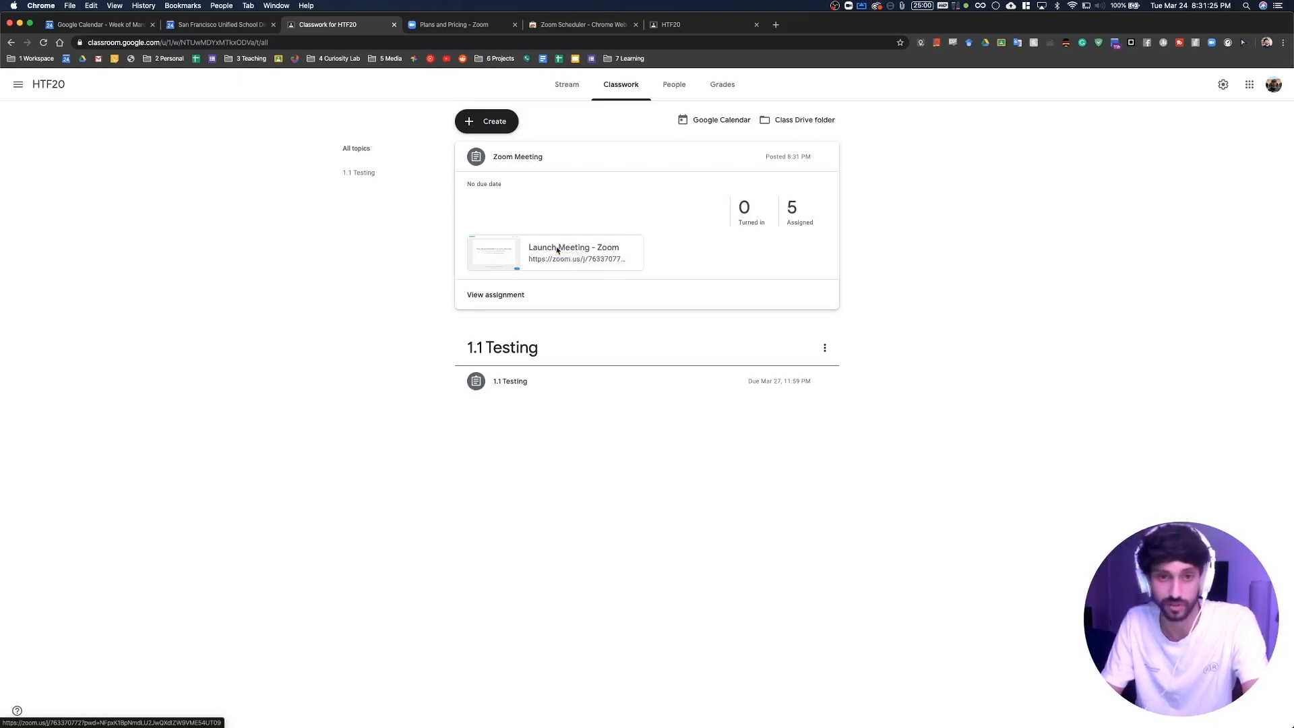
pyautogui.click(576, 252)
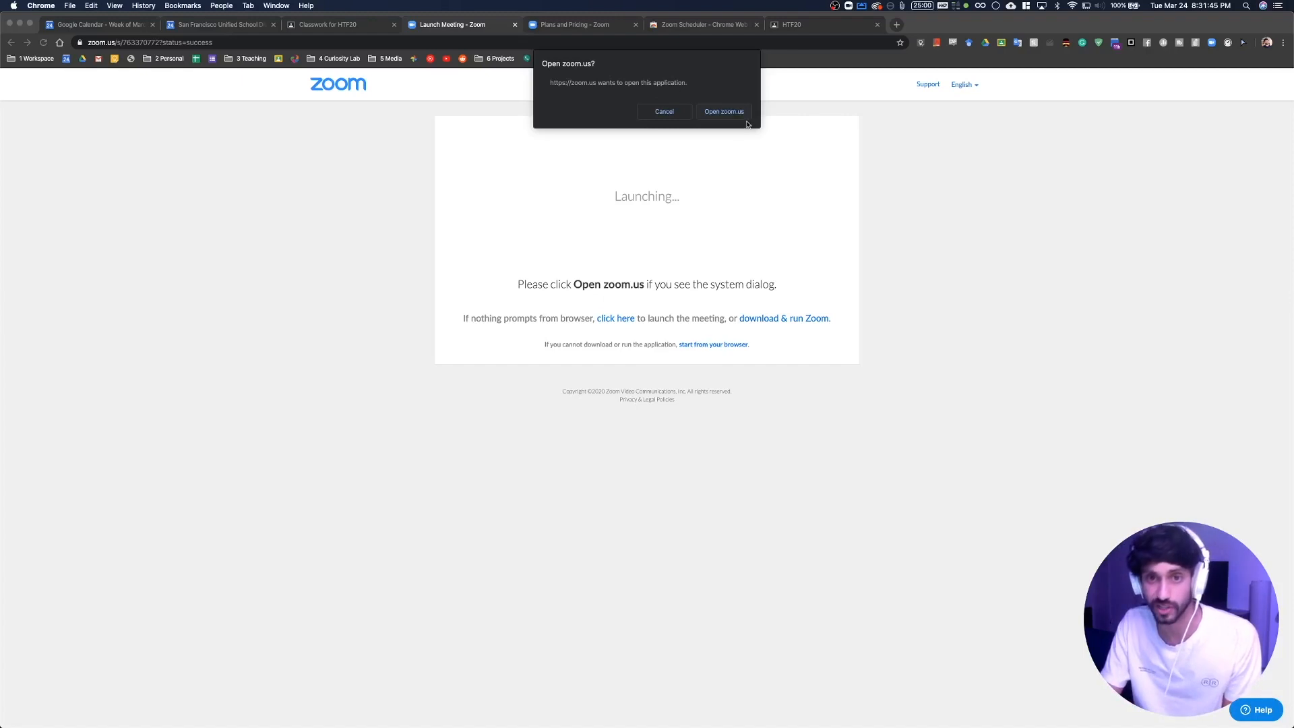
pyautogui.moveTo(724, 112)
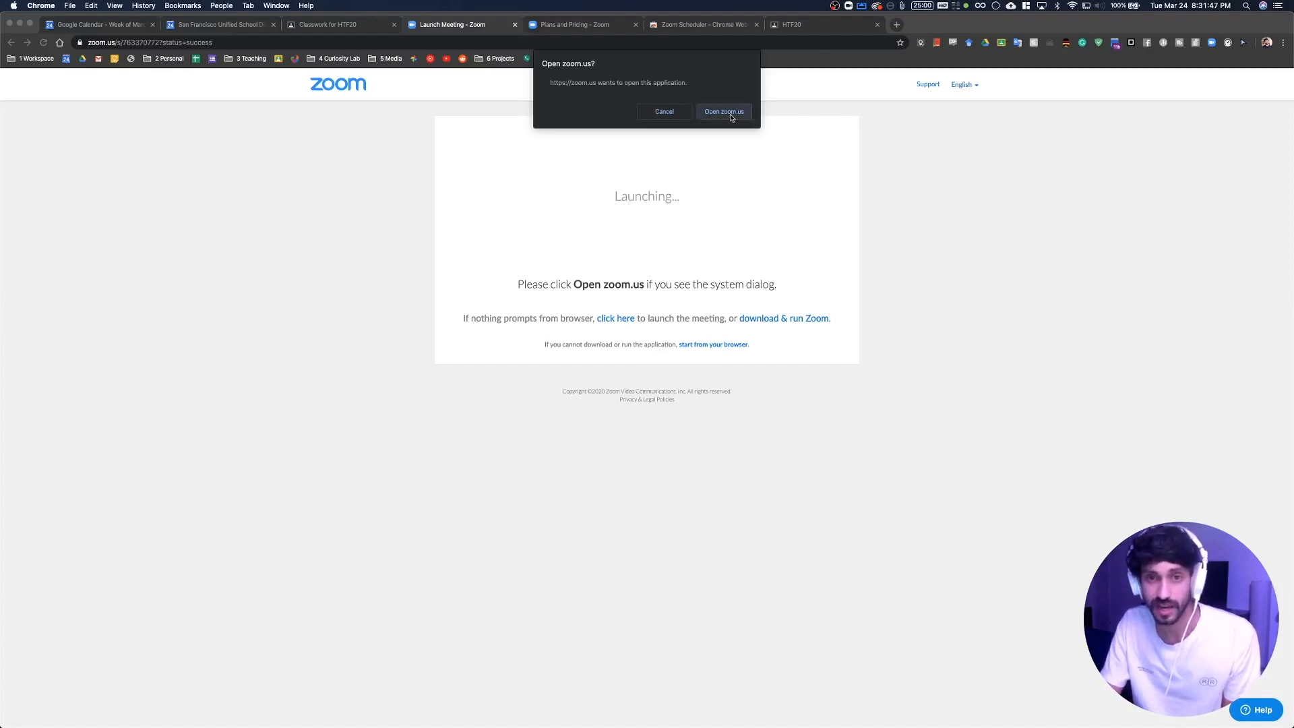
# Let the browser launch zoom.us and return to the running Zoom Meeting.
pyautogui.click(723, 112)
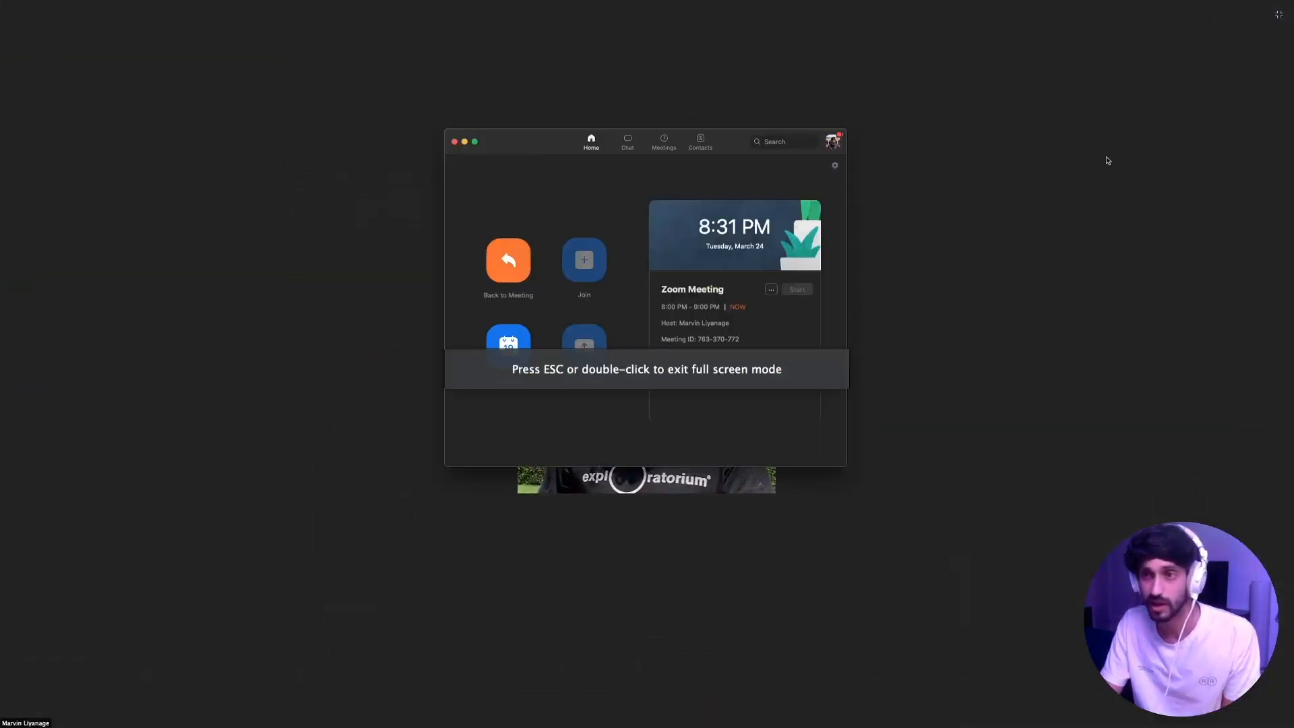
pyautogui.moveTo(725, 384)
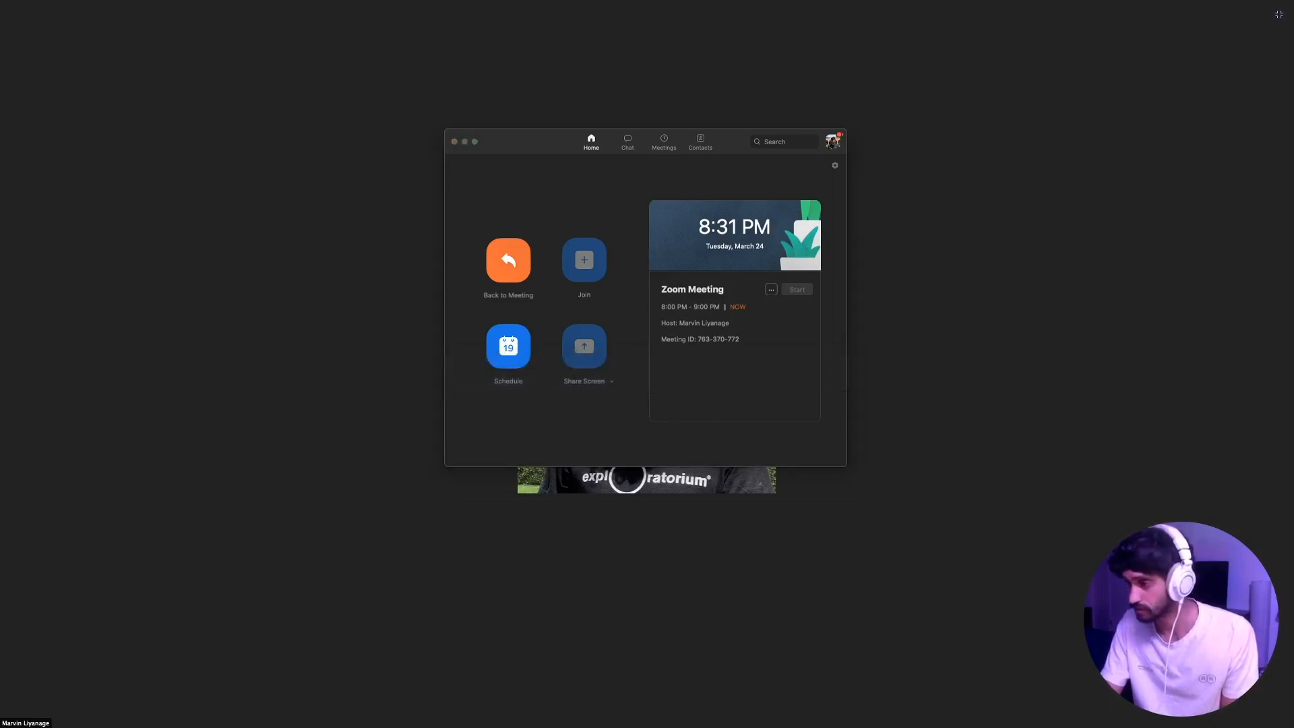
pyautogui.click(795, 288)
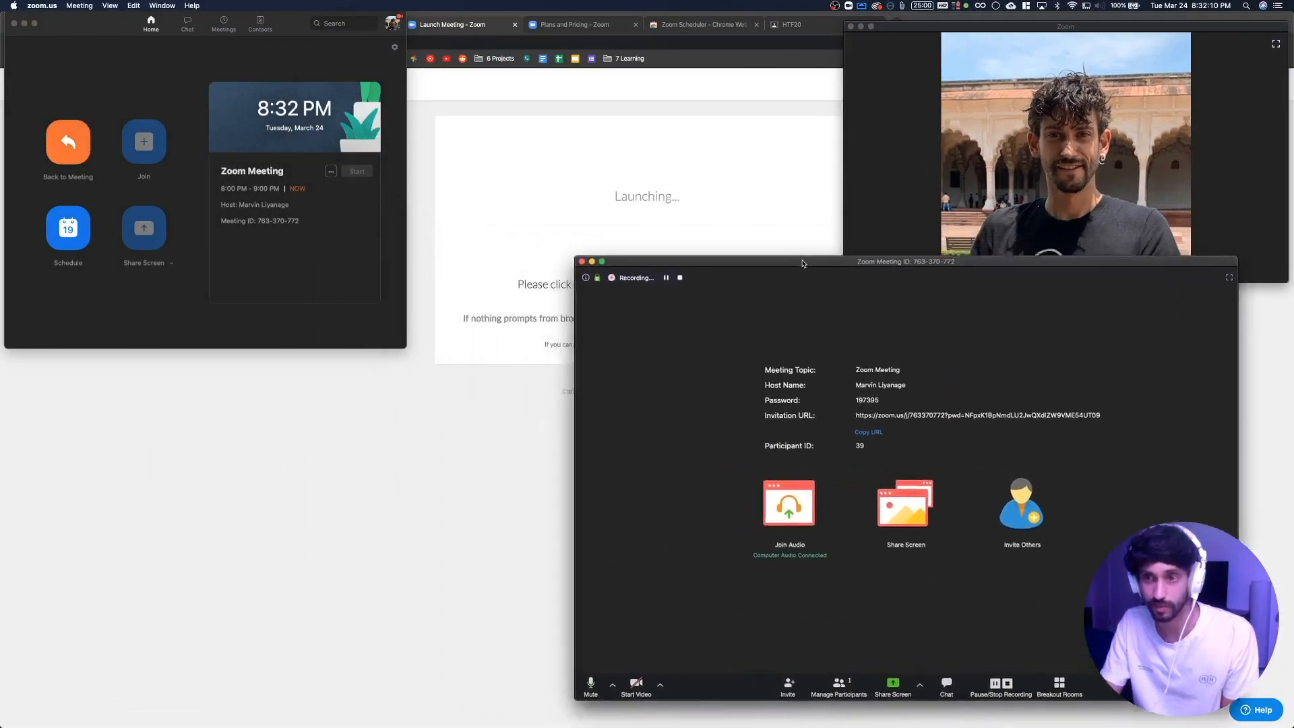
# Show the Participants panel via Manage Participants and unmute all attendees.
pyautogui.click(837, 686)
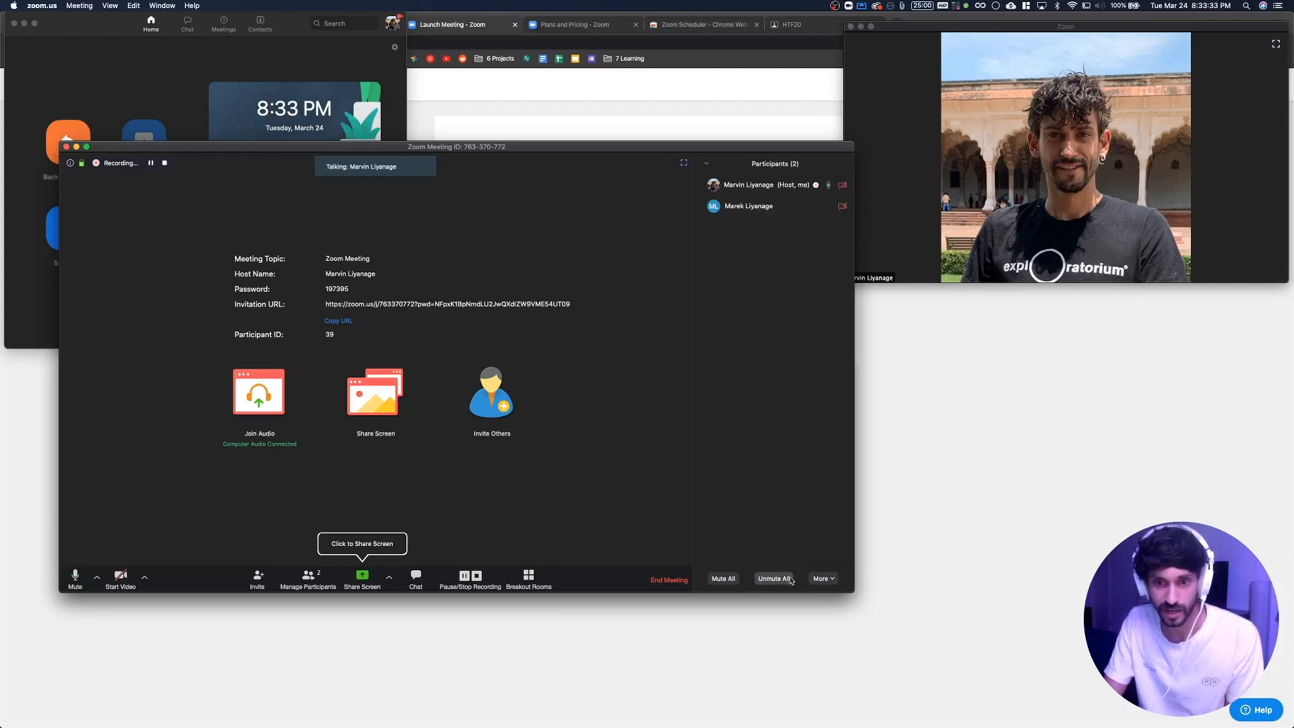
pyautogui.click(821, 578)
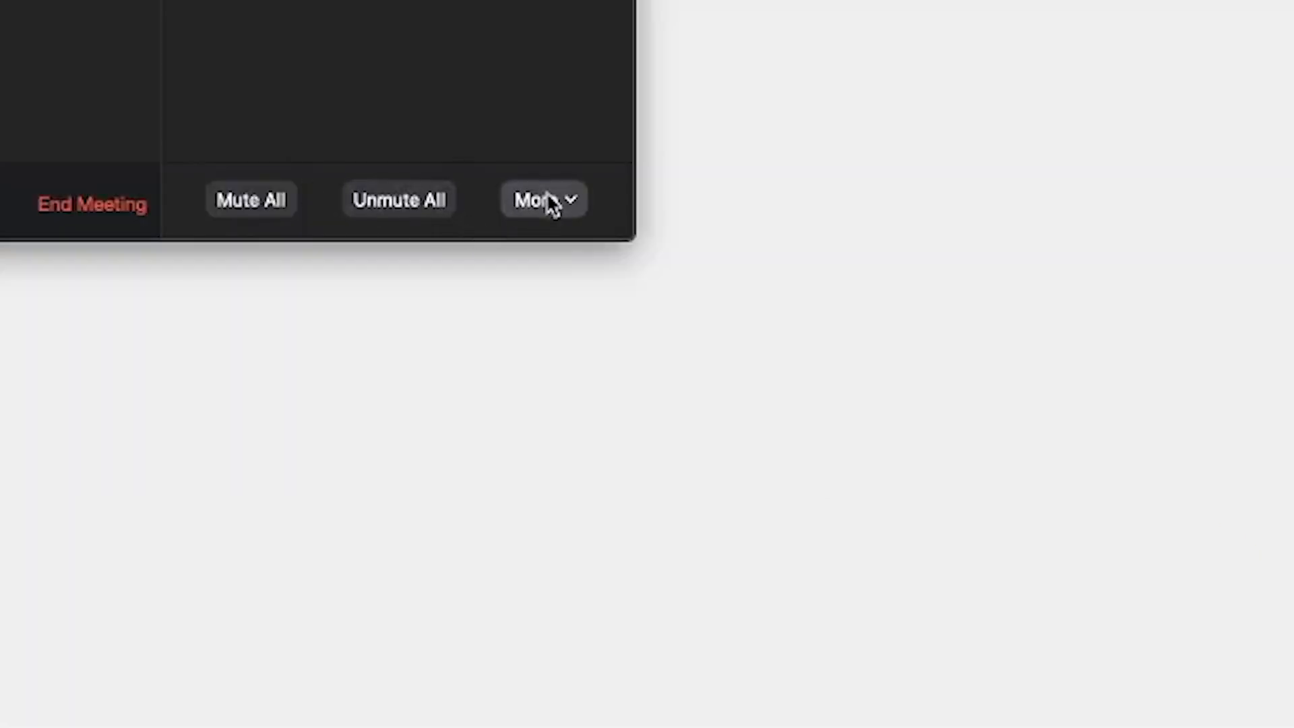
# Enable Mute Participants on Entry, keeping 'Allow participants to unmute themselves' checked.
pyautogui.click(543, 200)
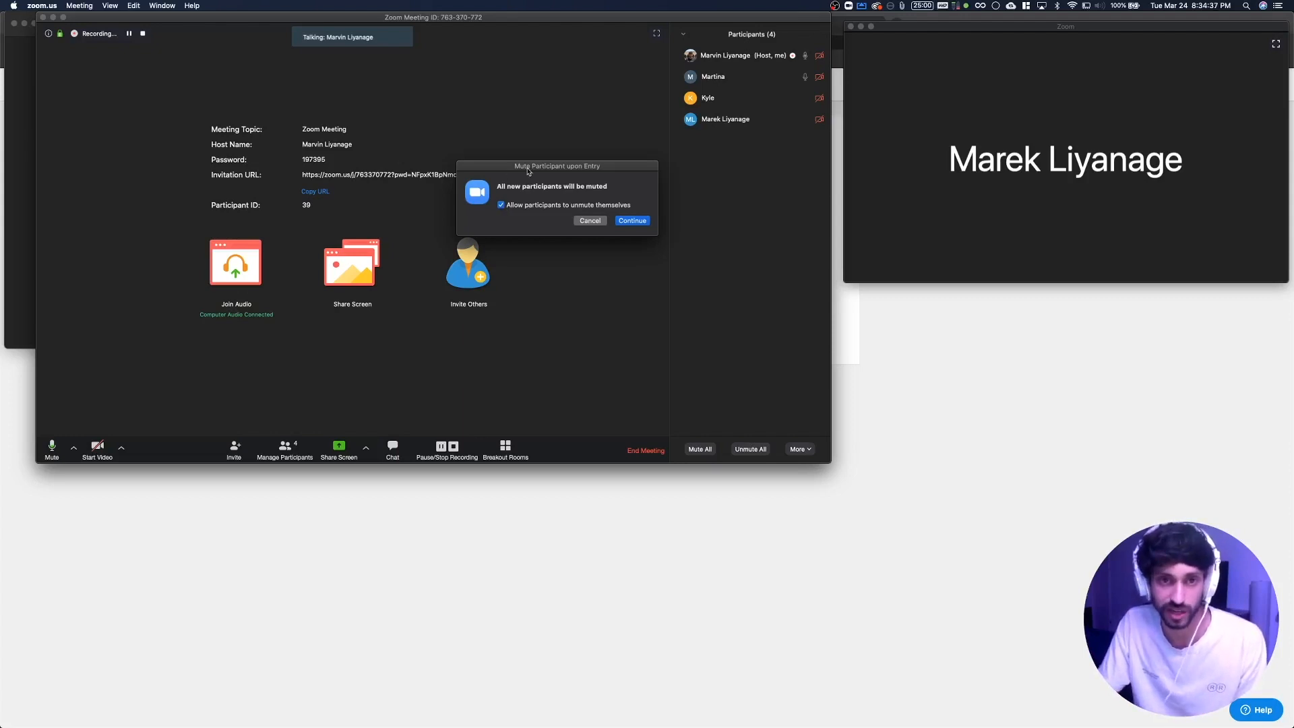
pyautogui.click(502, 204)
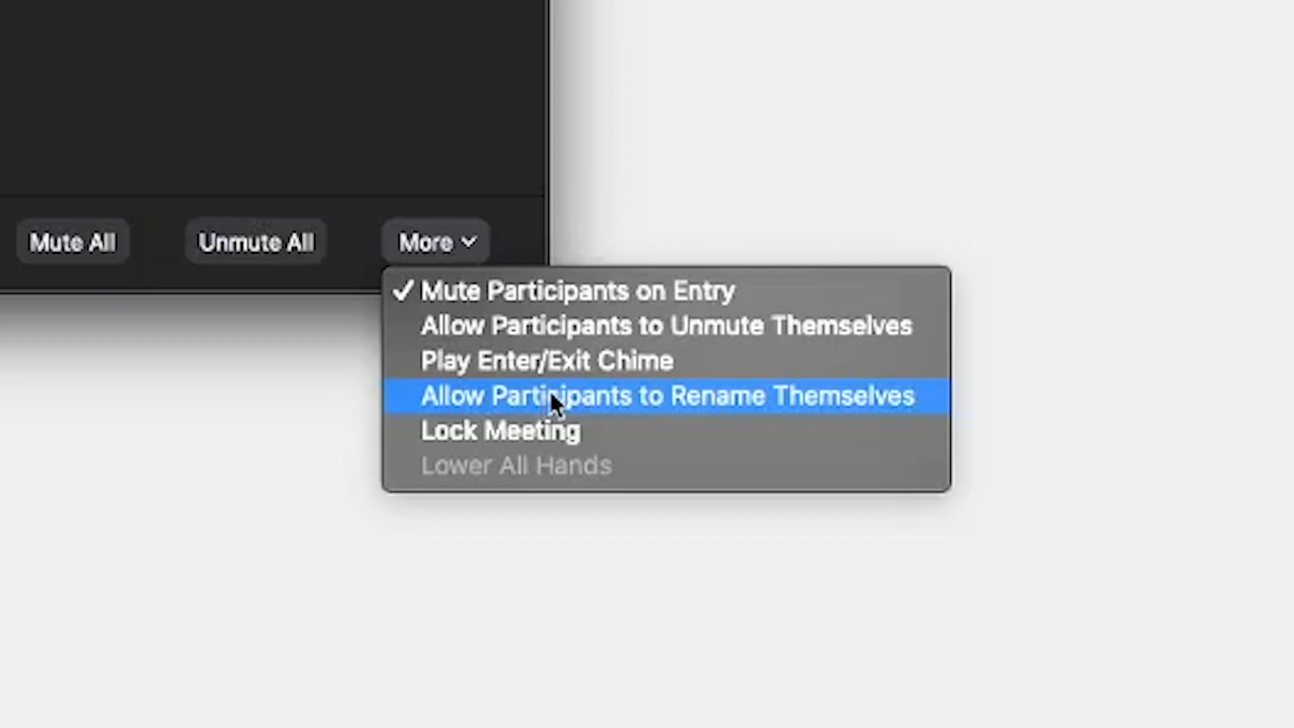
pyautogui.moveTo(537, 430)
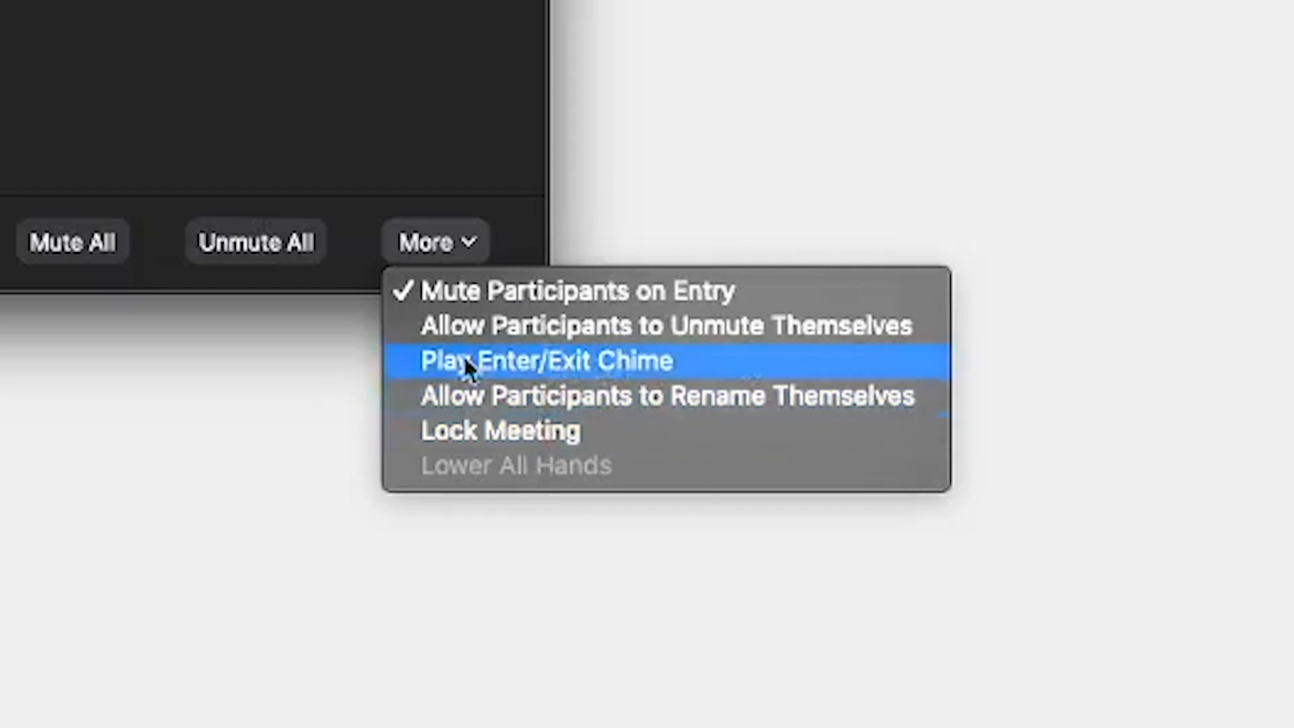
pyautogui.moveTo(466, 446)
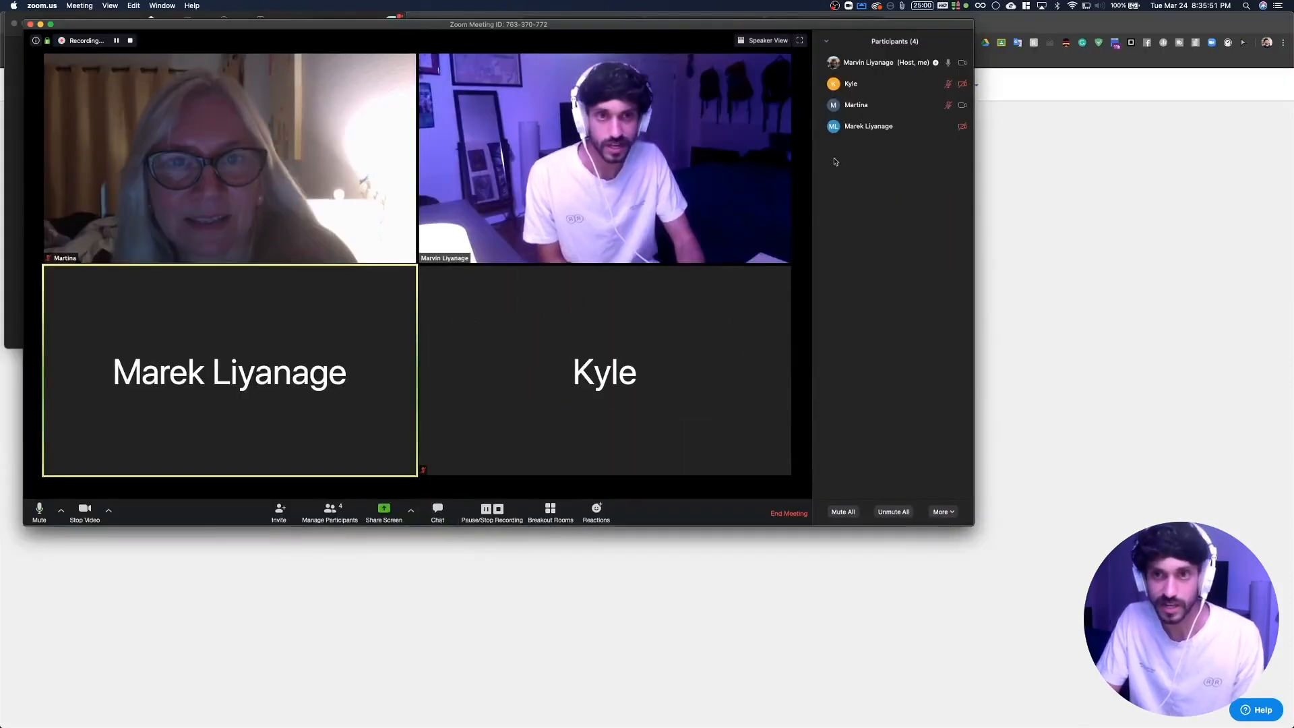
pyautogui.click(942, 512)
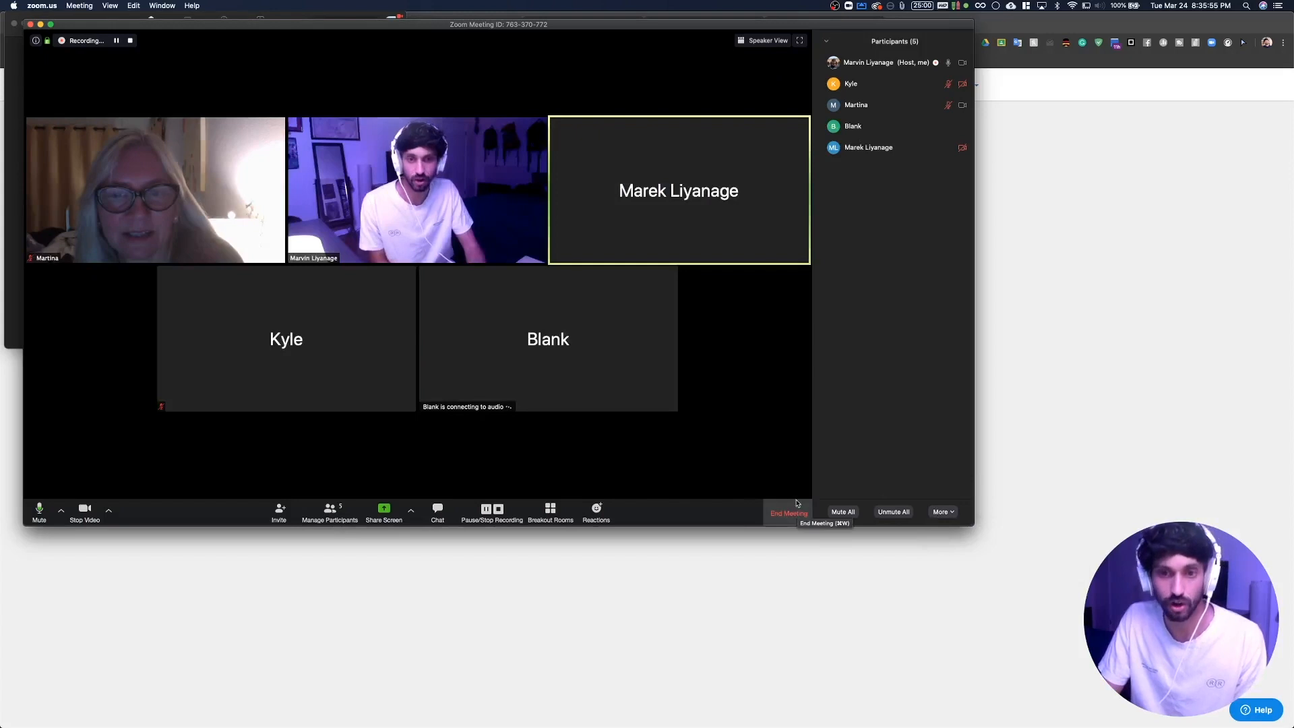
pyautogui.moveTo(437, 513)
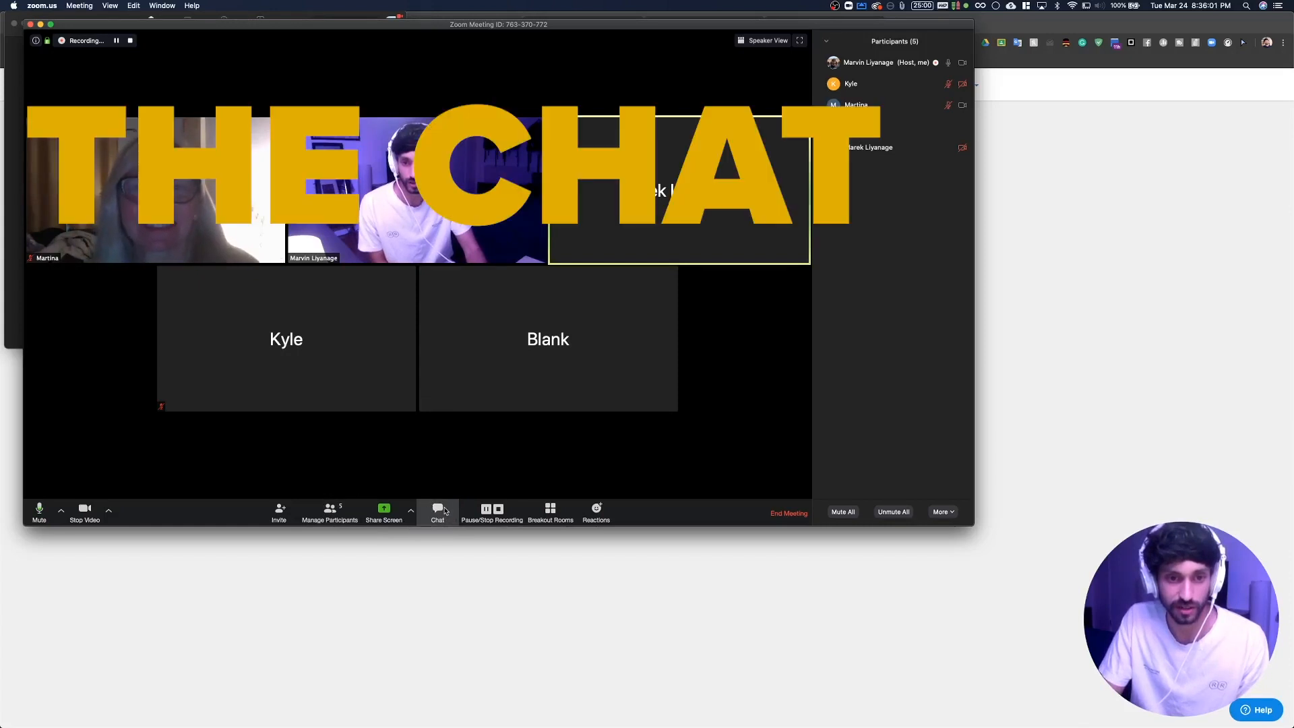
# Send the chat message 'Hello All' to everyone in the meeting.
pyautogui.click(437, 510)
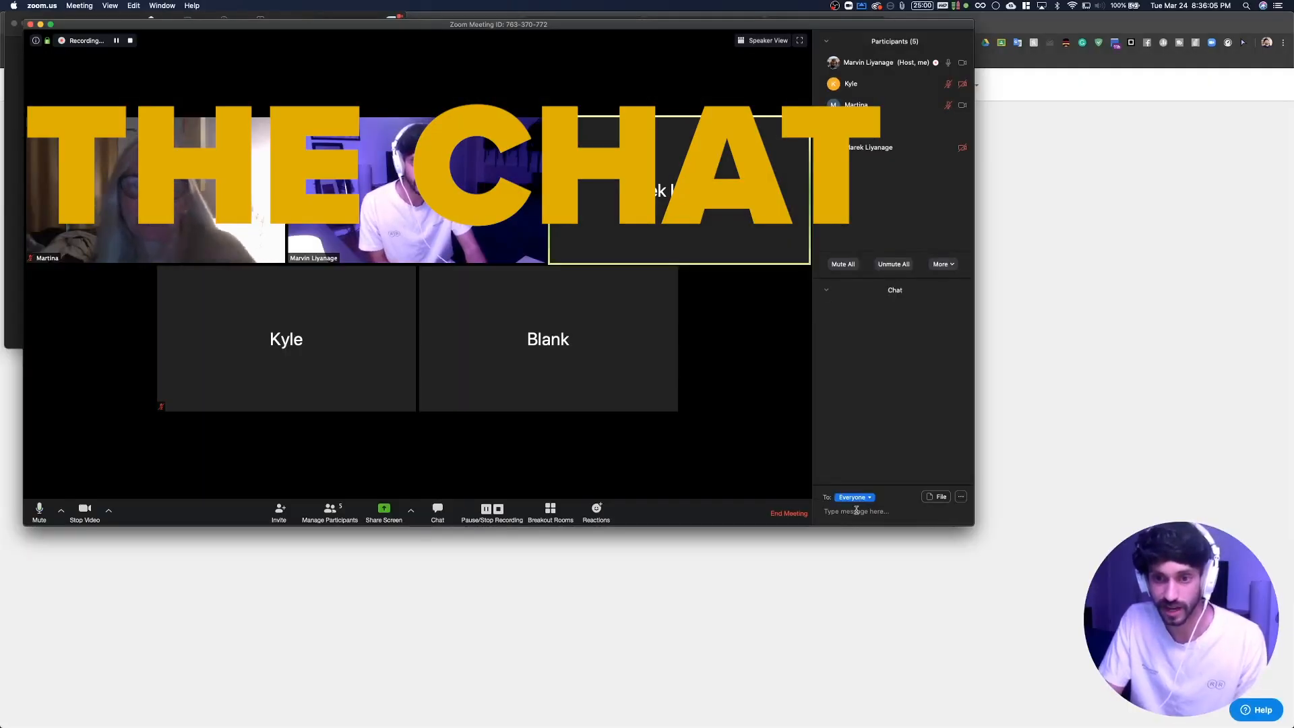
pyautogui.write('Hell')
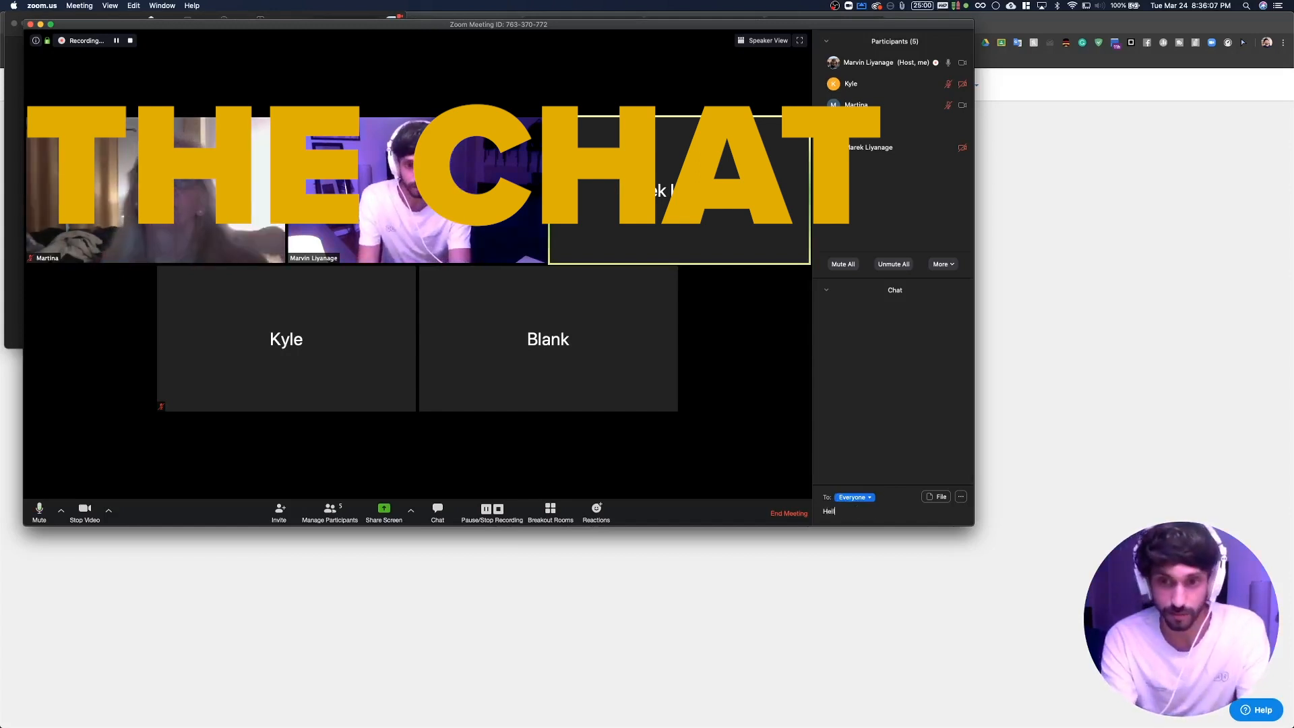
pyautogui.press('Return')
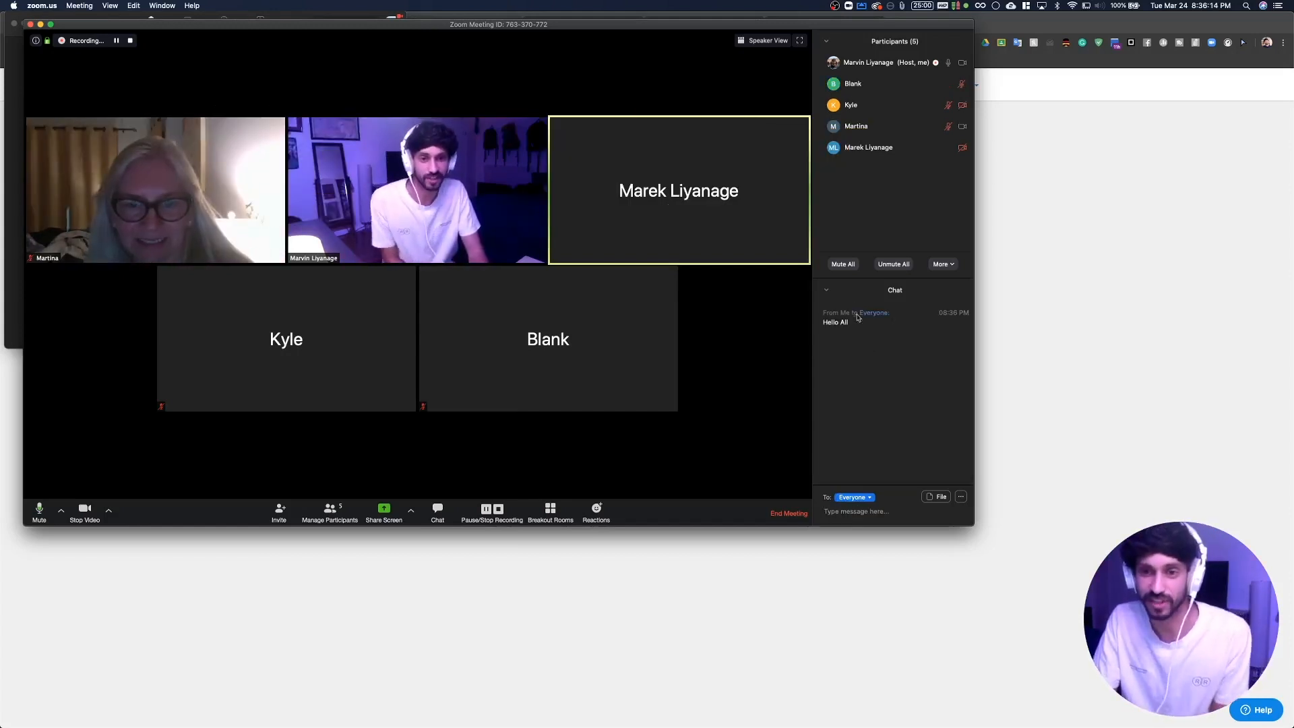
# Review the To: recipient list for choosing who receives chat messages.
pyautogui.click(854, 498)
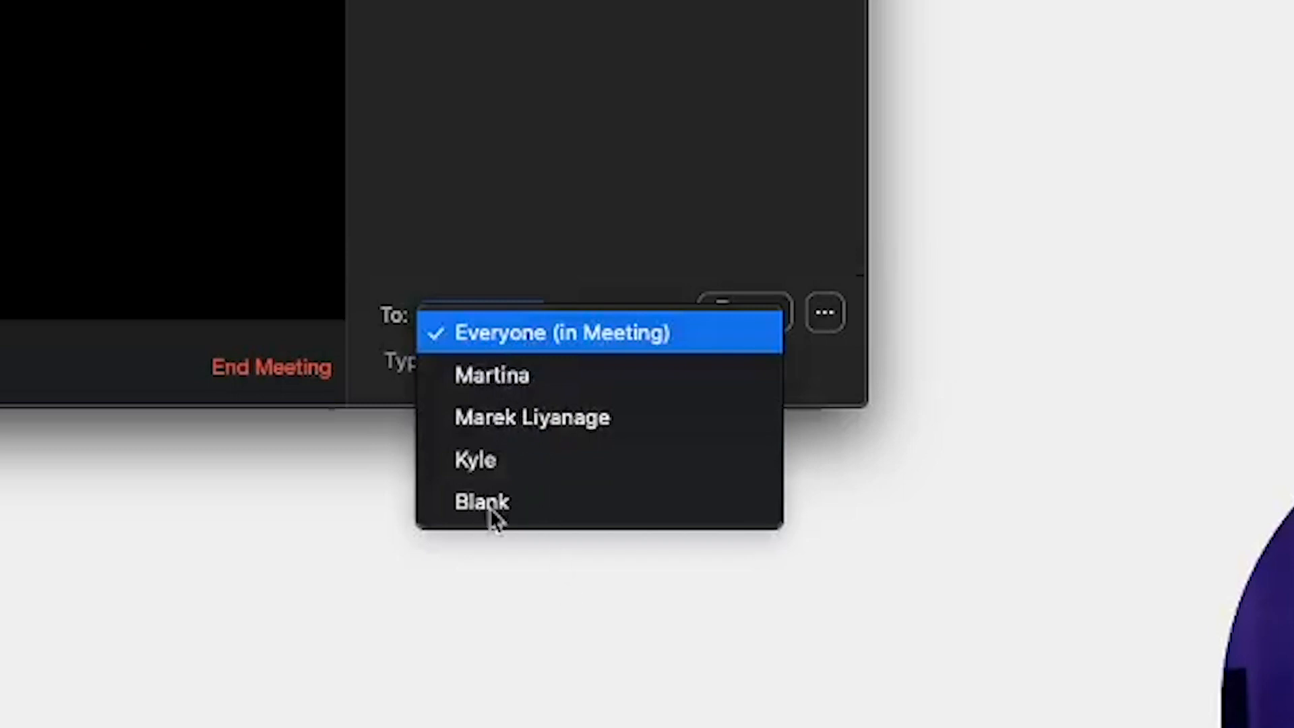
pyautogui.moveTo(491, 483)
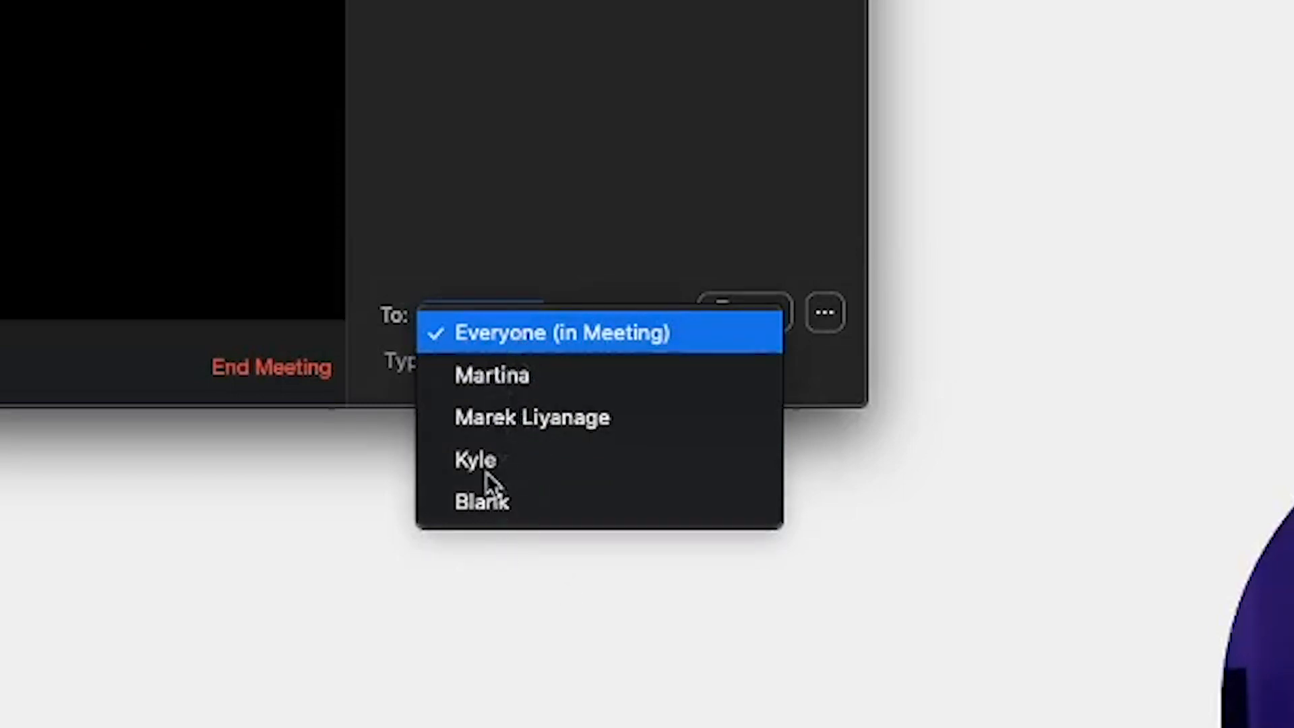
pyautogui.click(561, 333)
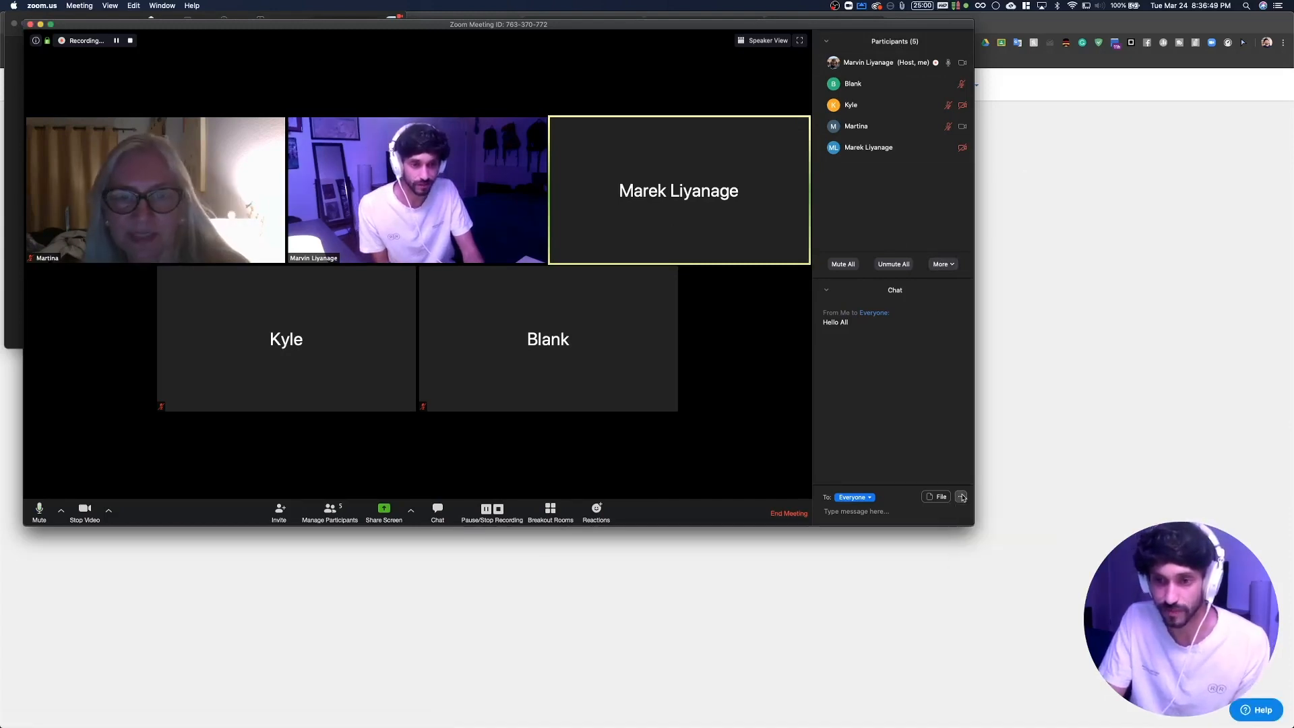
# Review the 'Participant Can Chat With' options (No one, Host only, Everyone publicly).
pyautogui.click(961, 496)
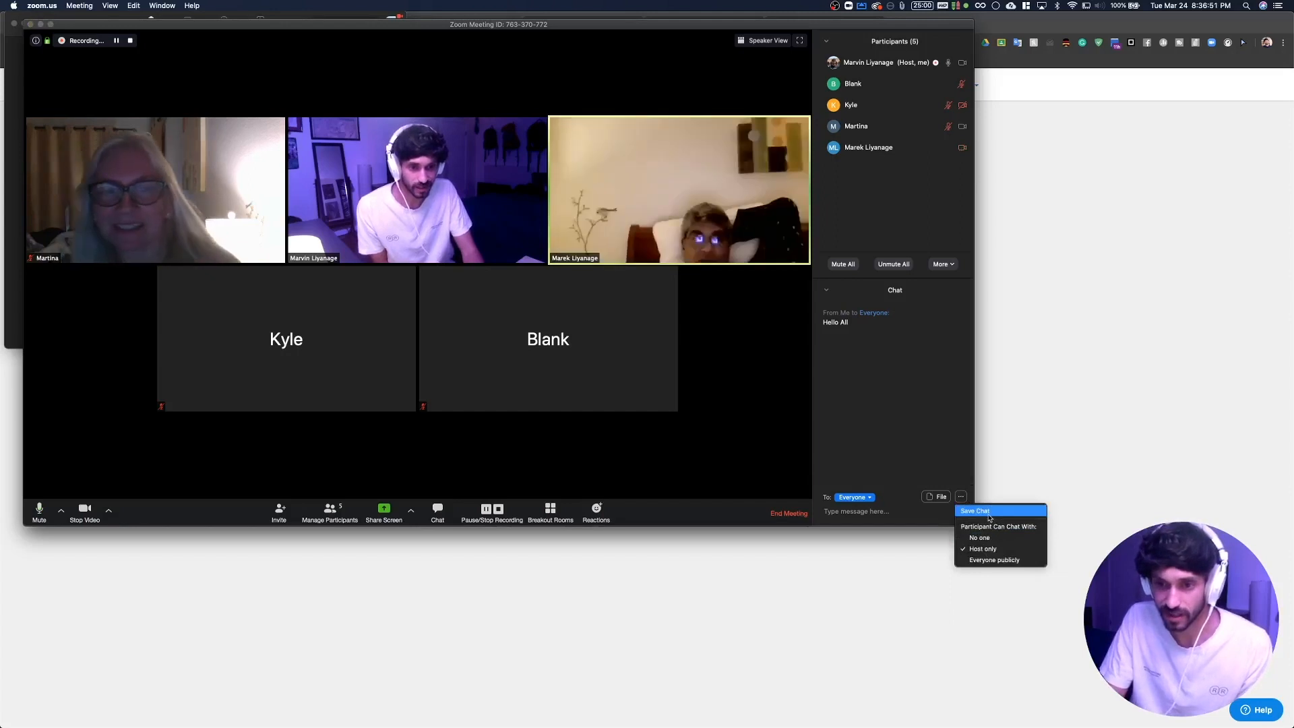
pyautogui.moveTo(978, 538)
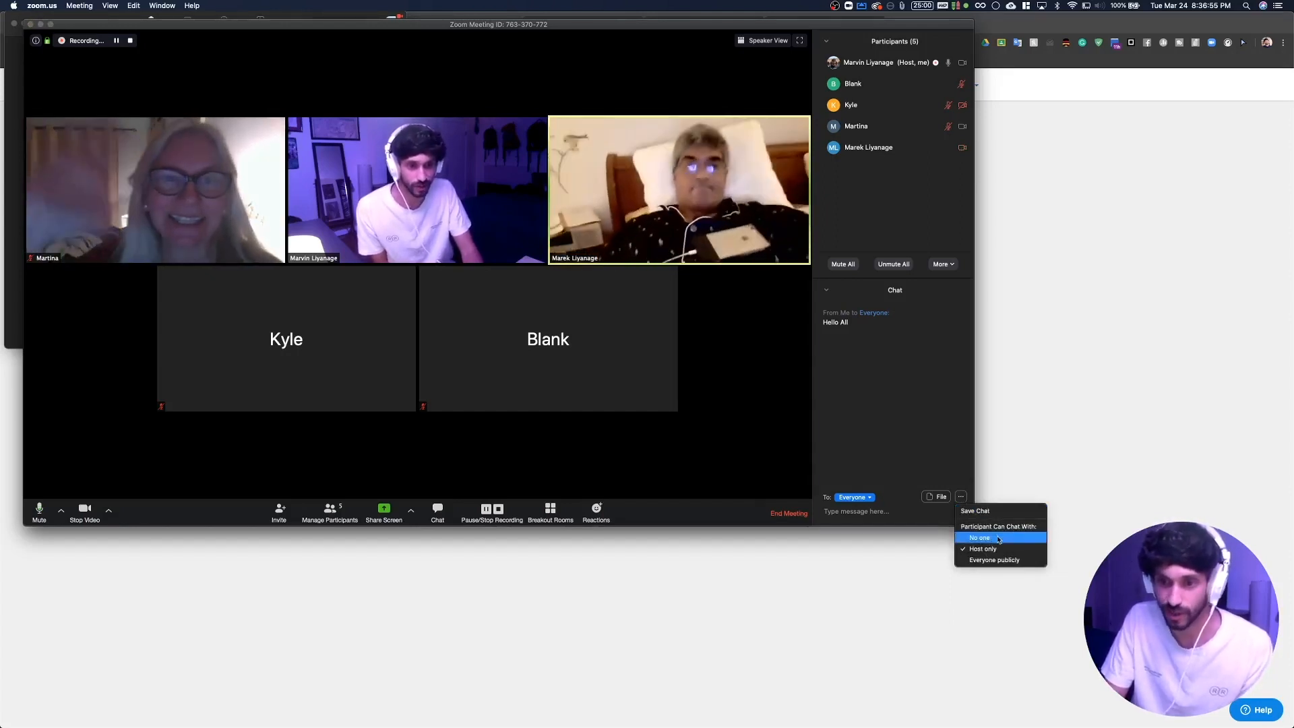
pyautogui.click(983, 549)
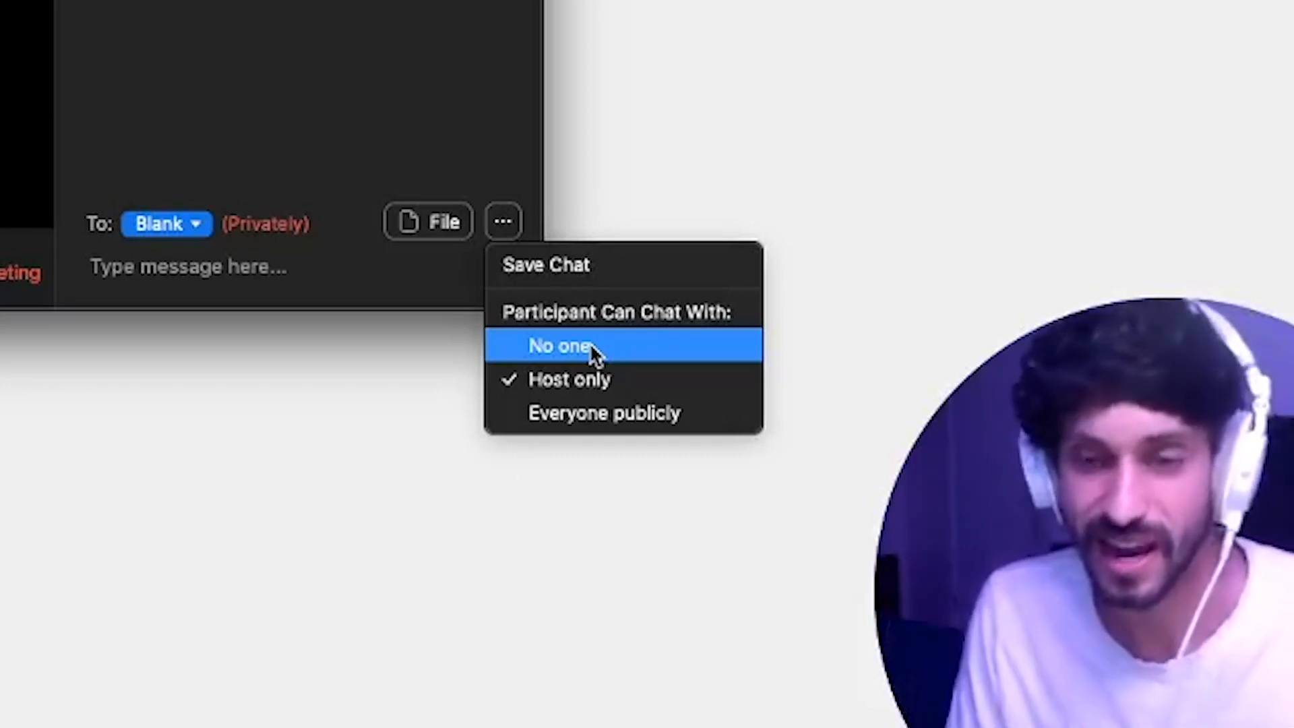
pyautogui.moveTo(631, 345)
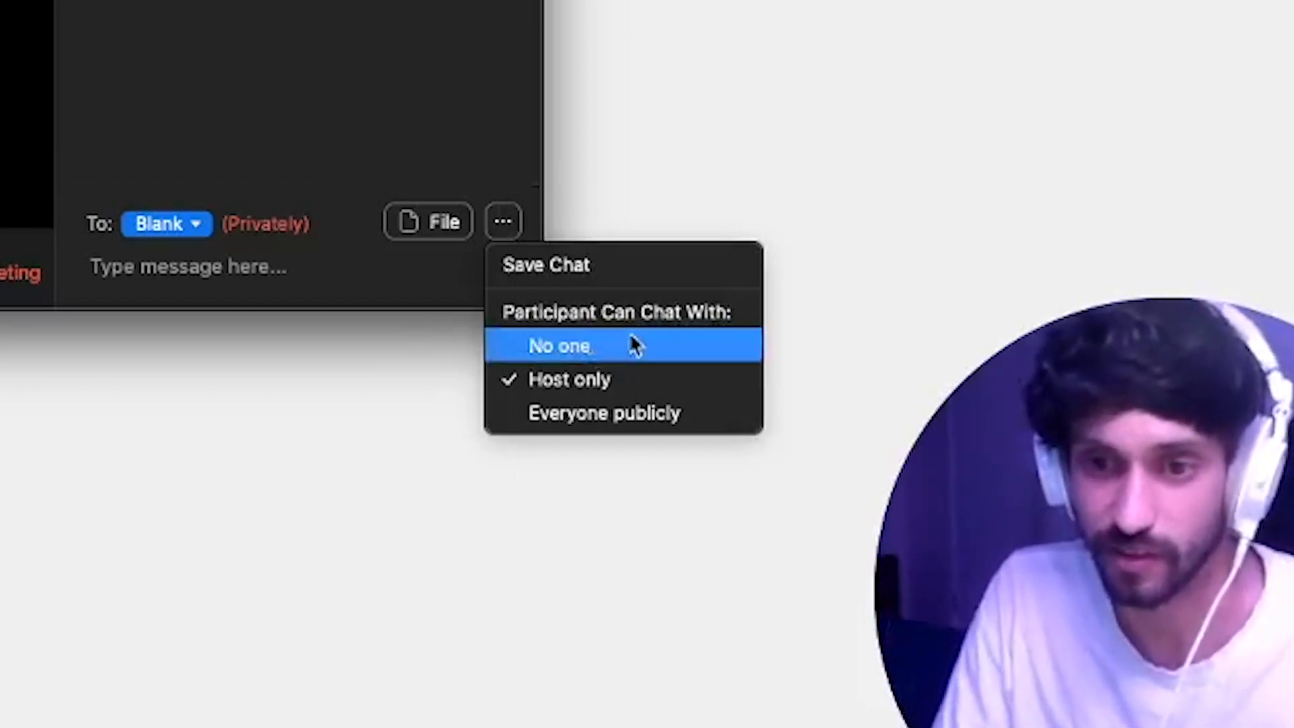
pyautogui.click(560, 345)
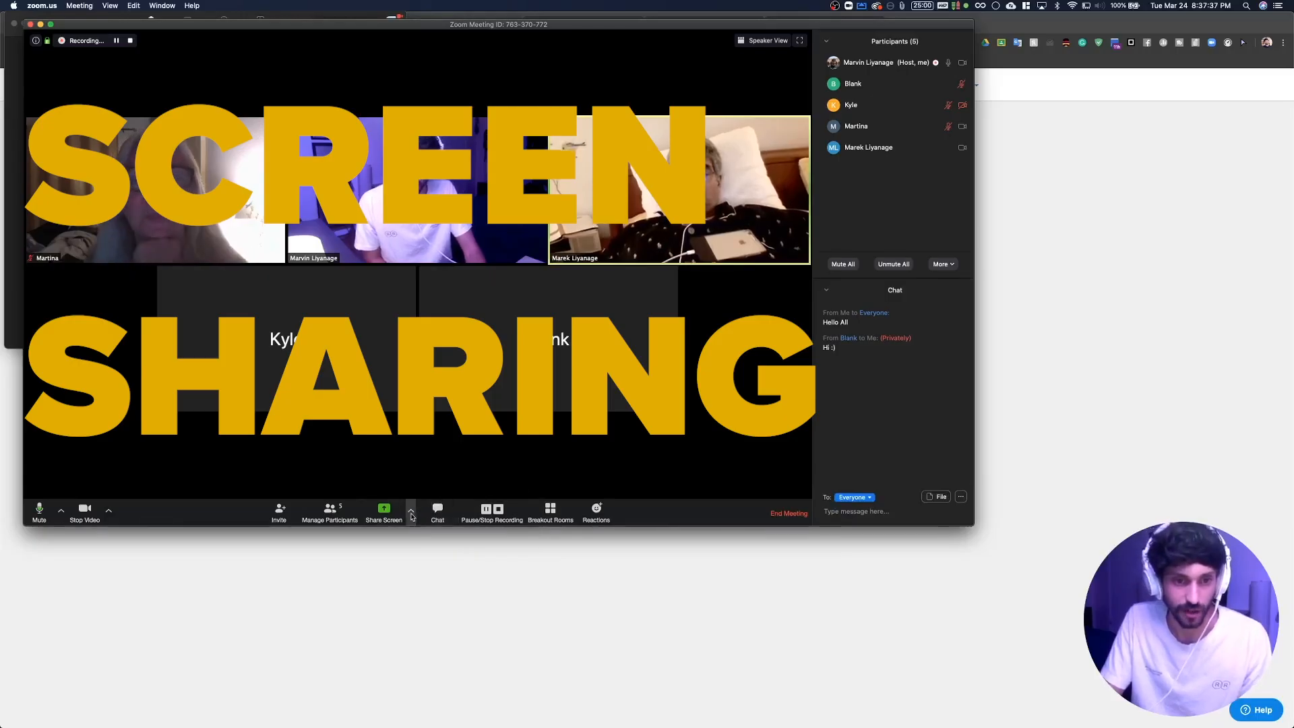
pyautogui.moveTo(384, 509)
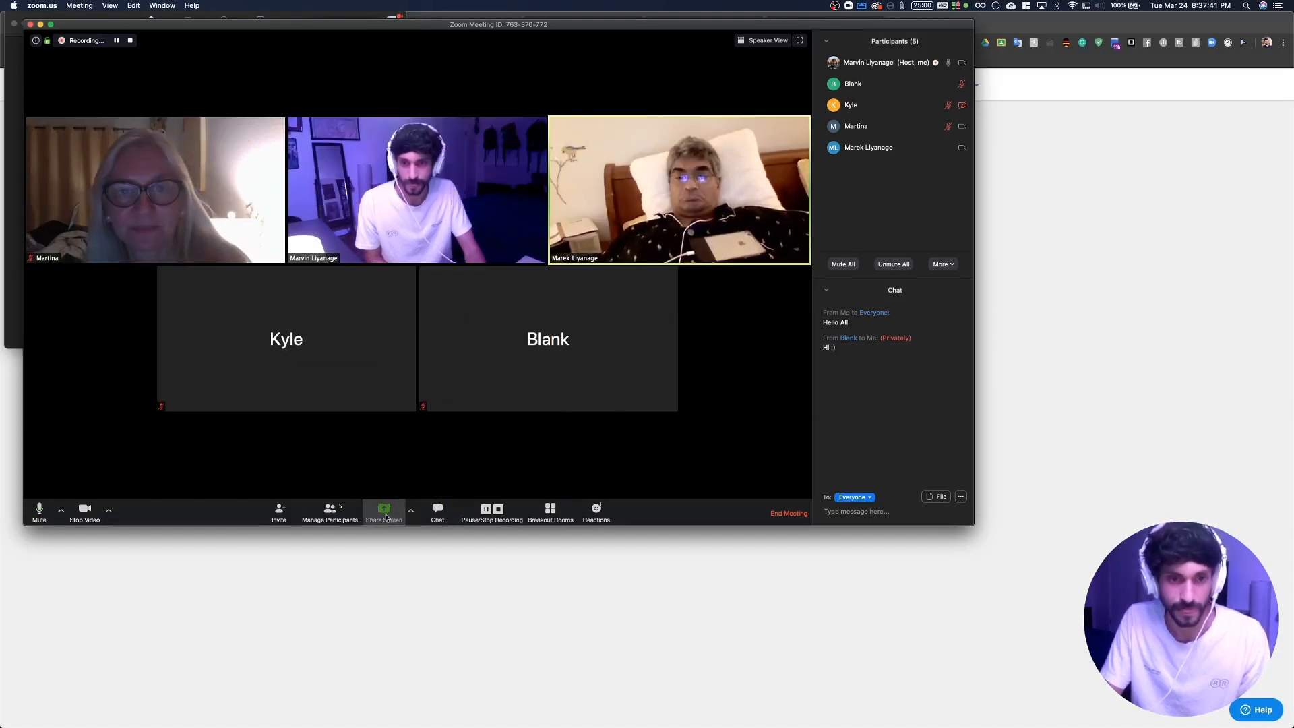
# Start sharing the Whiteboard chosen from the Basic share options.
pyautogui.click(383, 512)
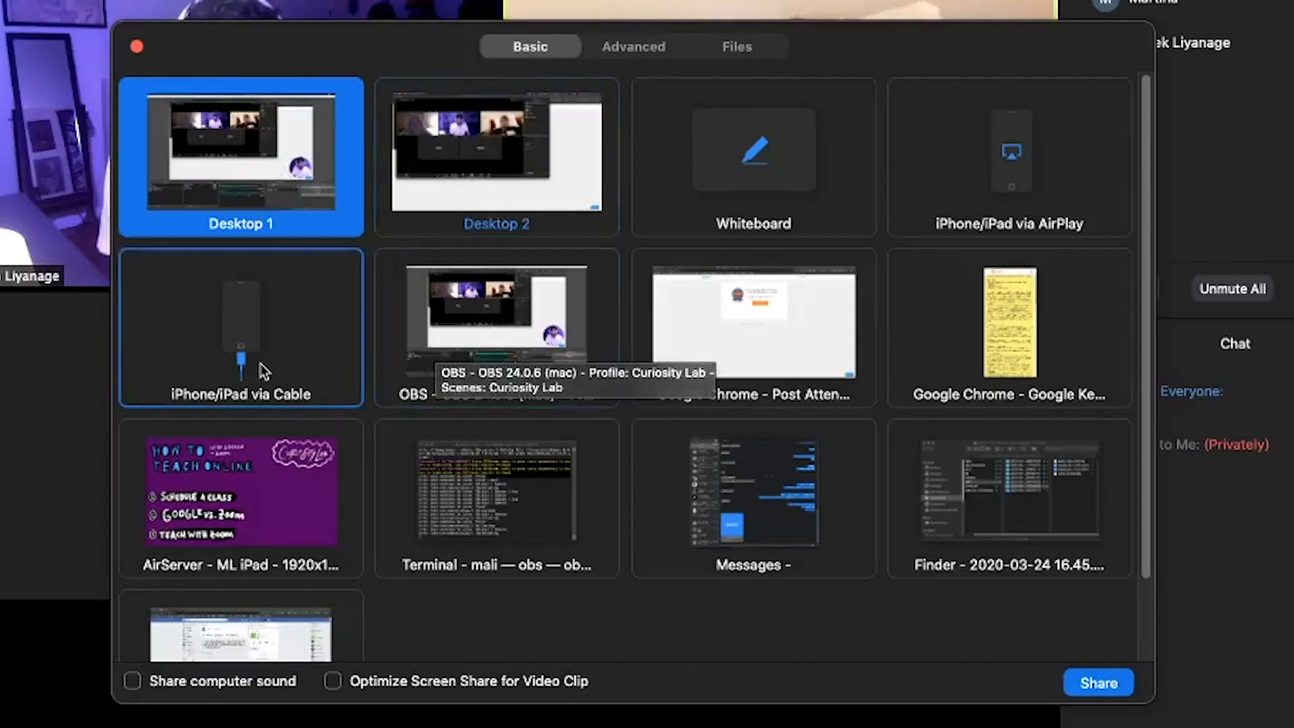
pyautogui.moveTo(273, 304)
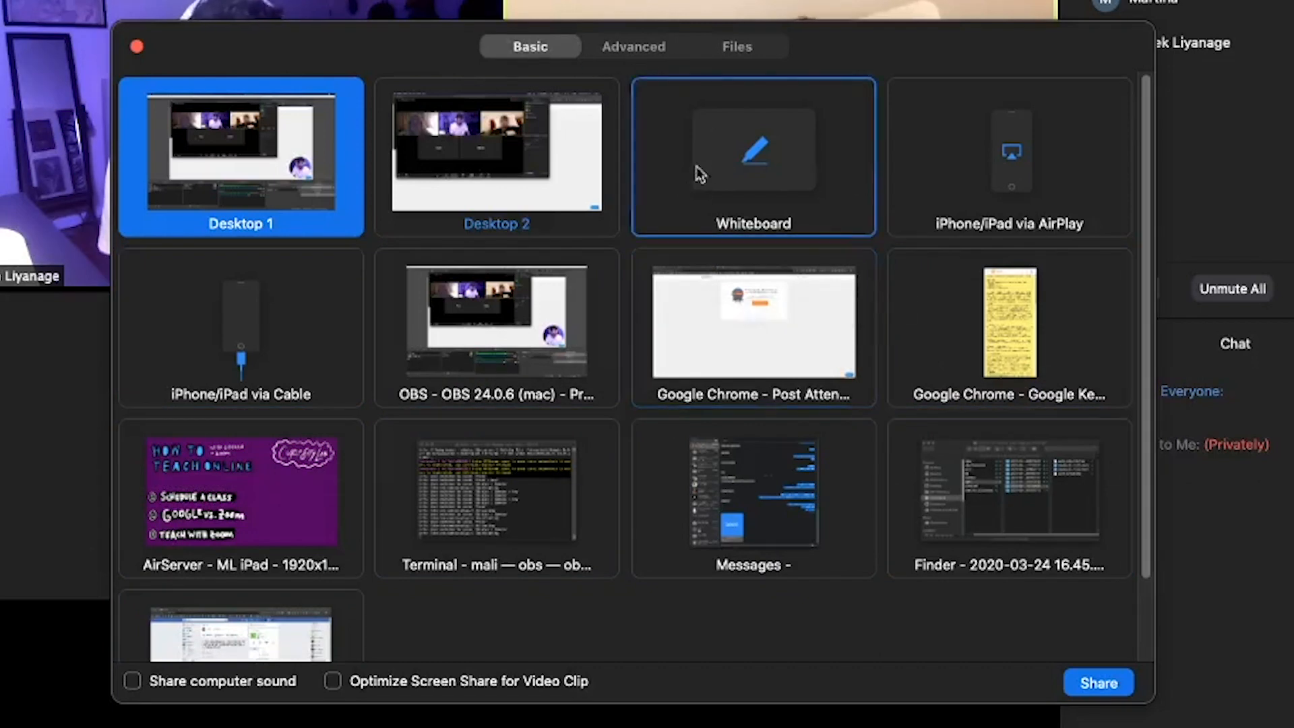
pyautogui.click(752, 156)
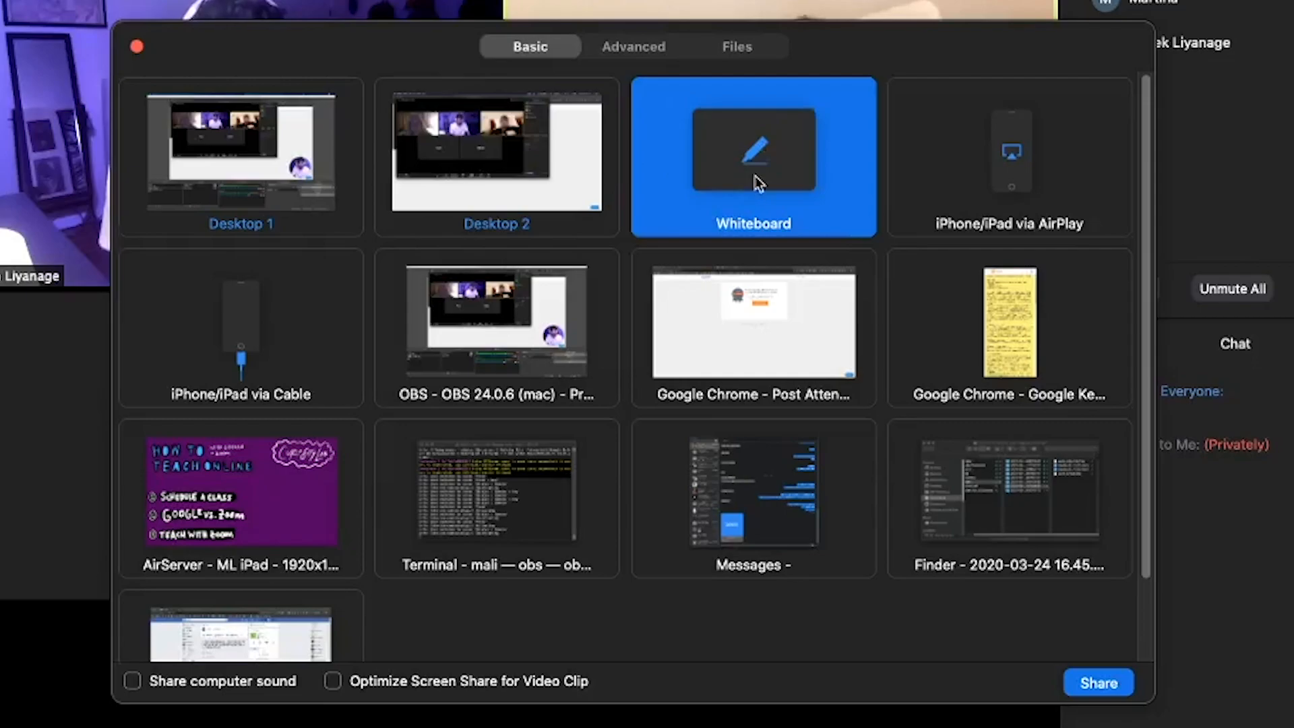
pyautogui.click(1097, 682)
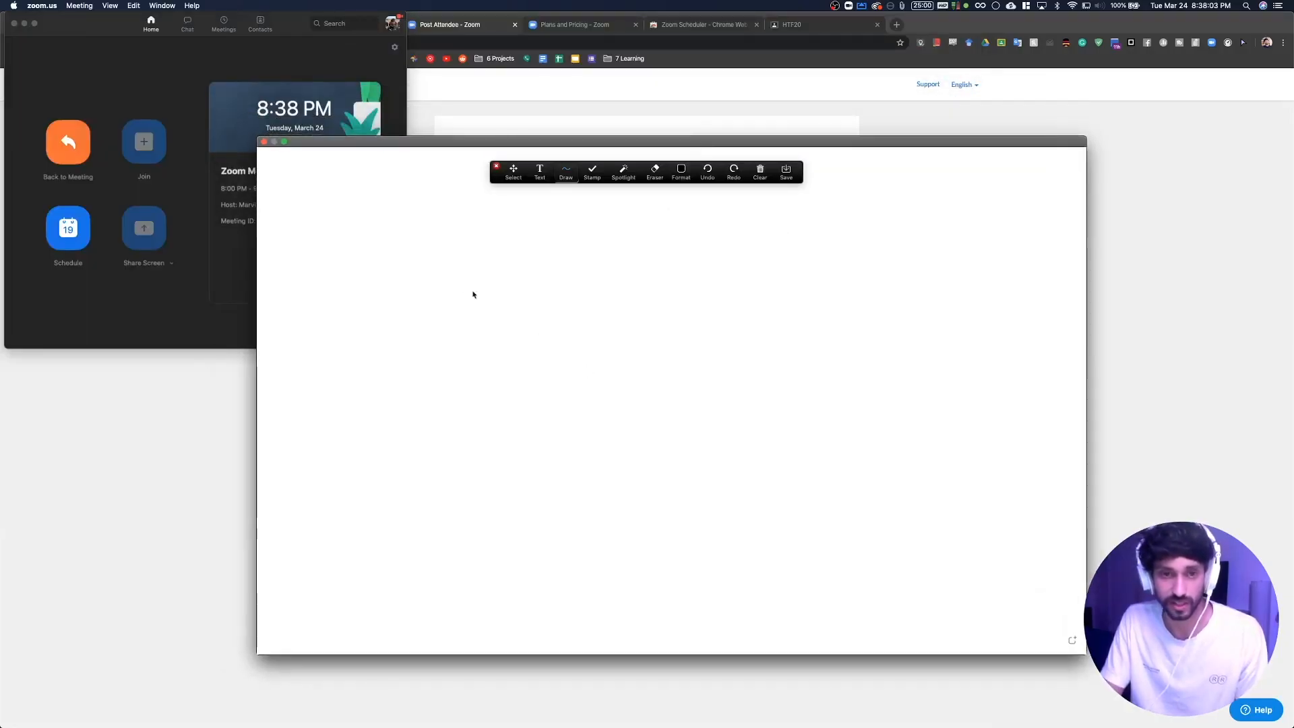
pyautogui.moveTo(555, 301)
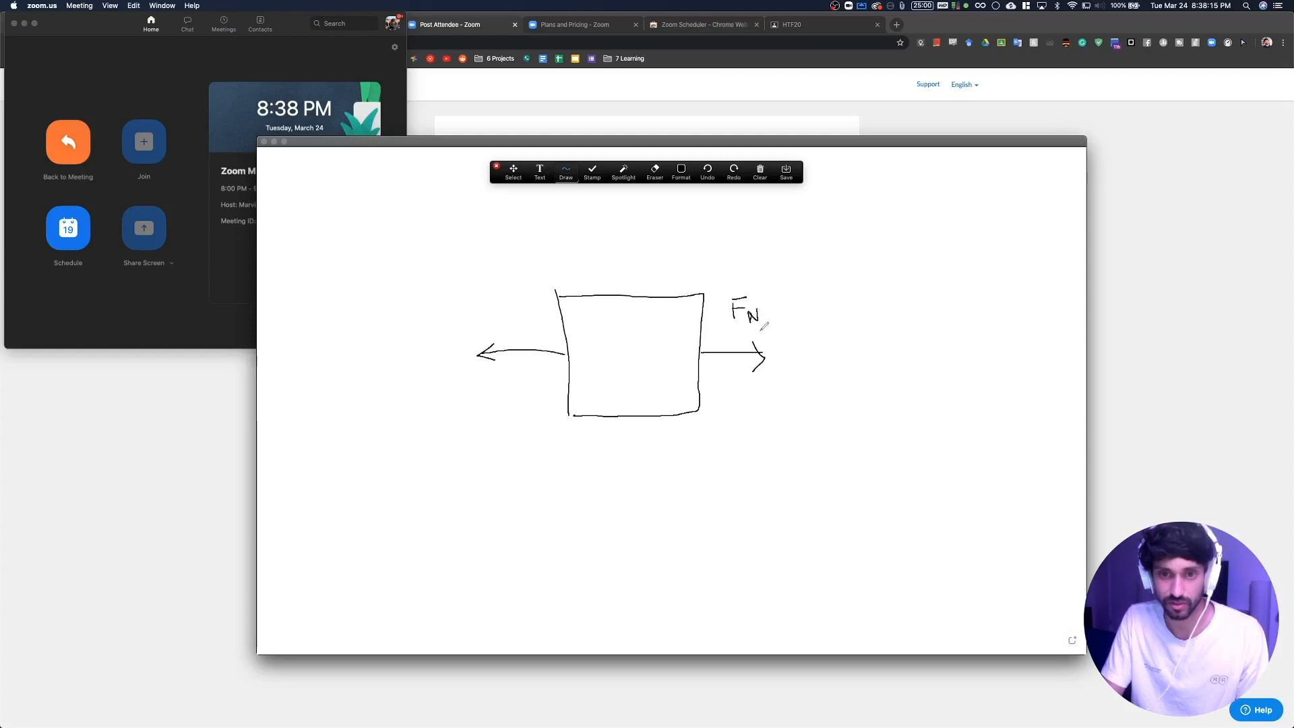
pyautogui.moveTo(830, 264)
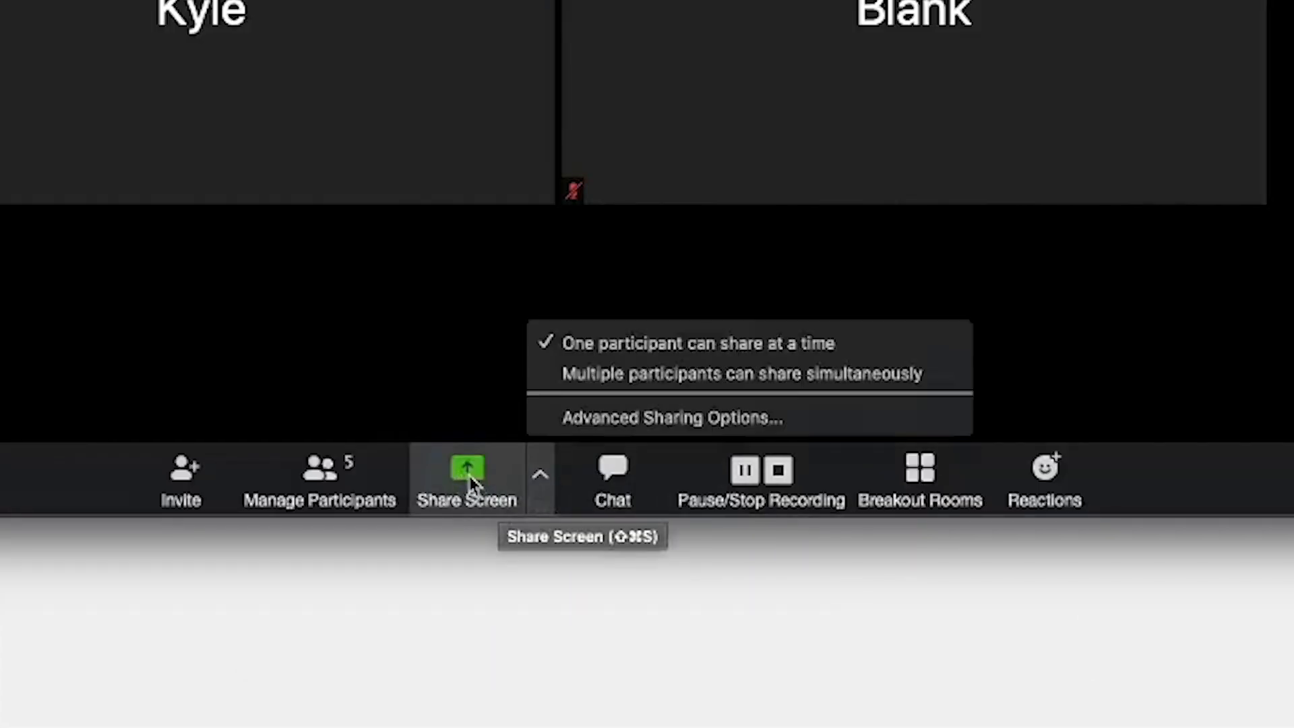
pyautogui.moveTo(541, 482)
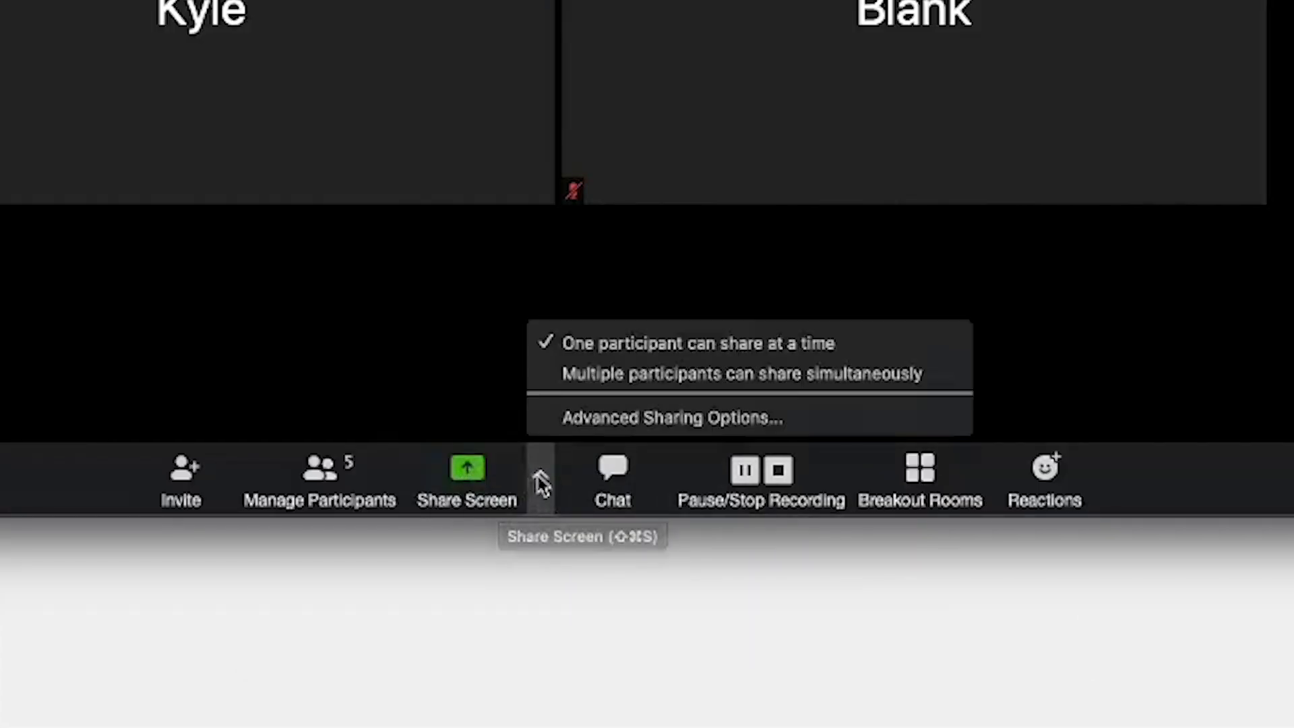
pyautogui.moveTo(645, 343)
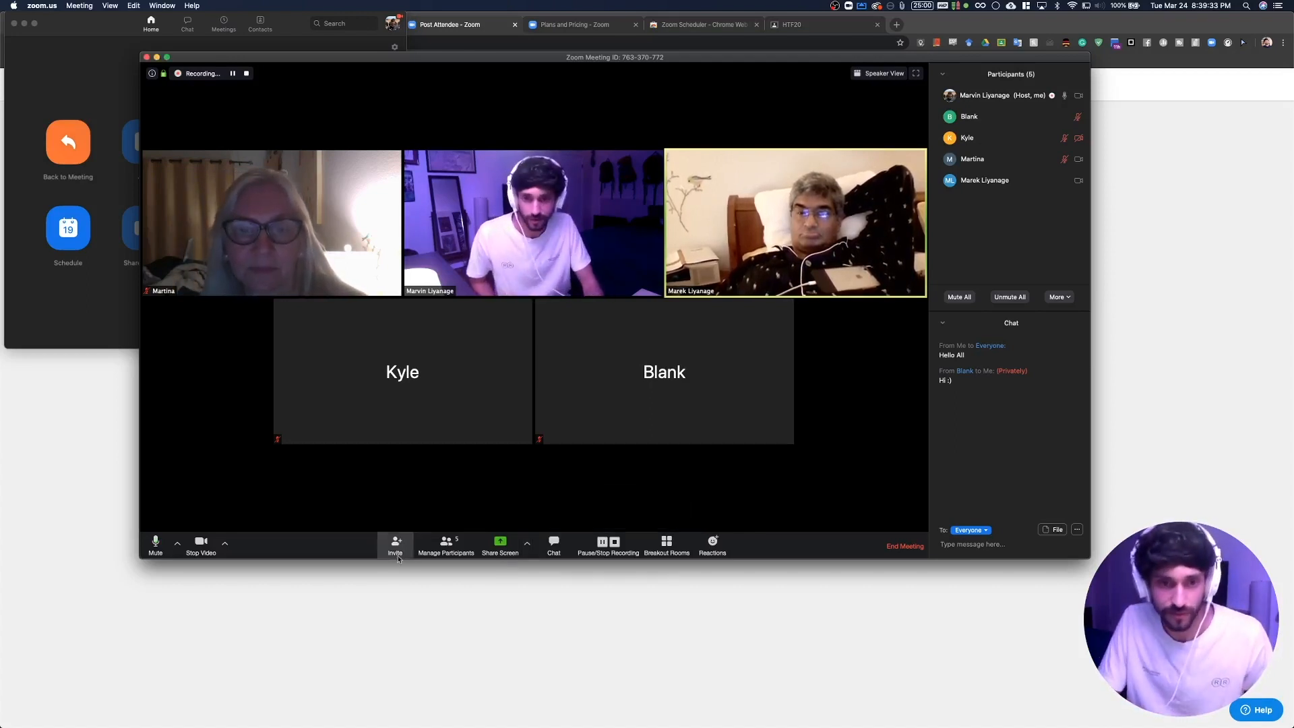
pyautogui.moveTo(734, 539)
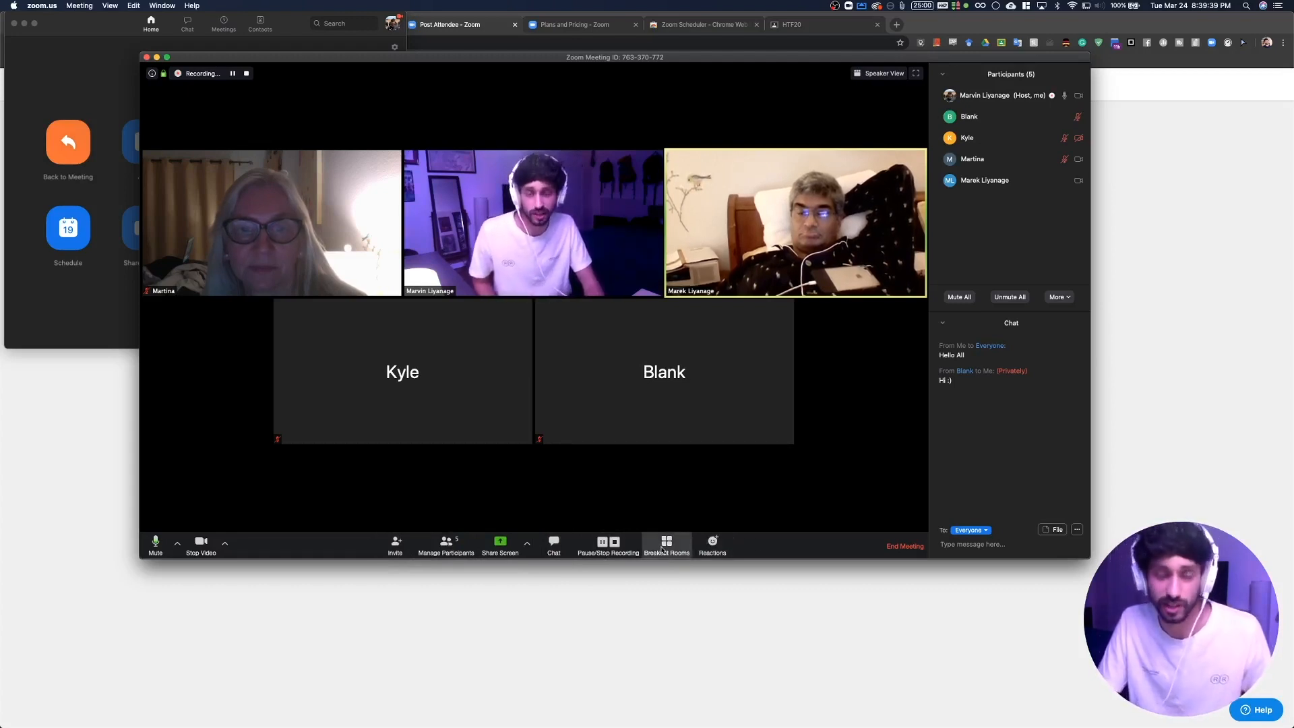
pyautogui.click(666, 544)
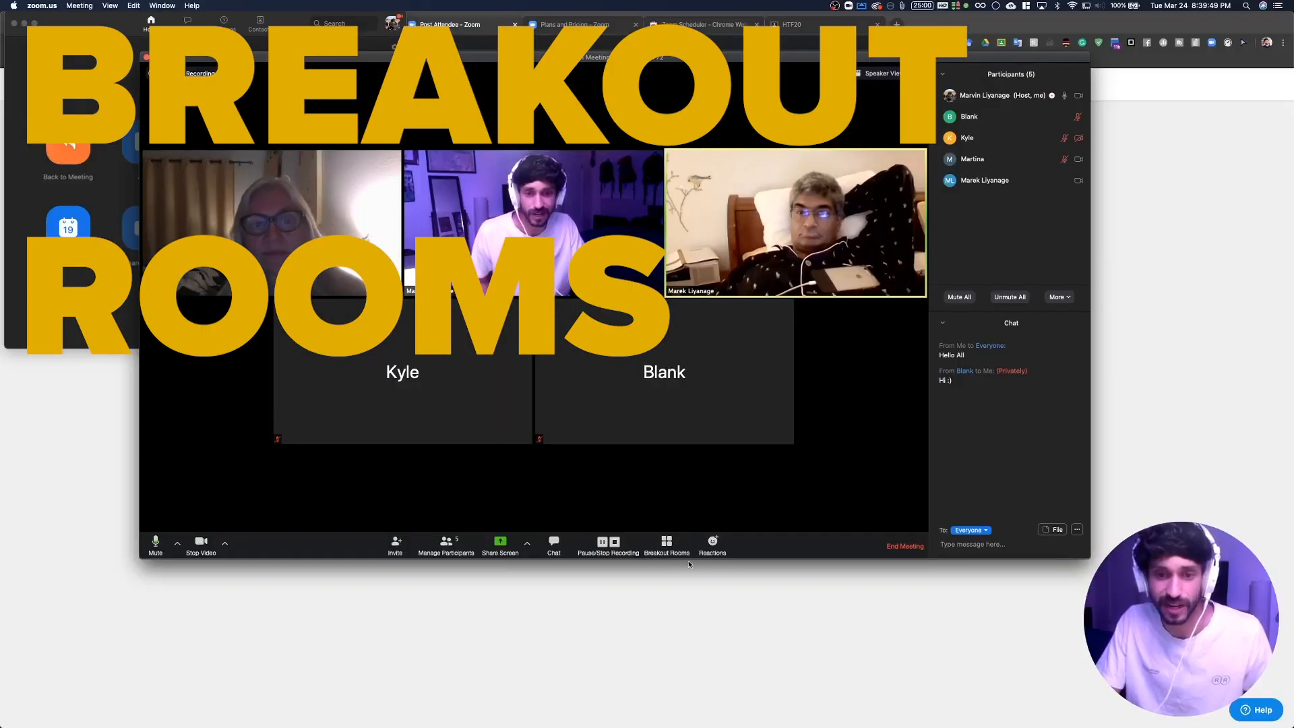
pyautogui.moveTo(659, 533)
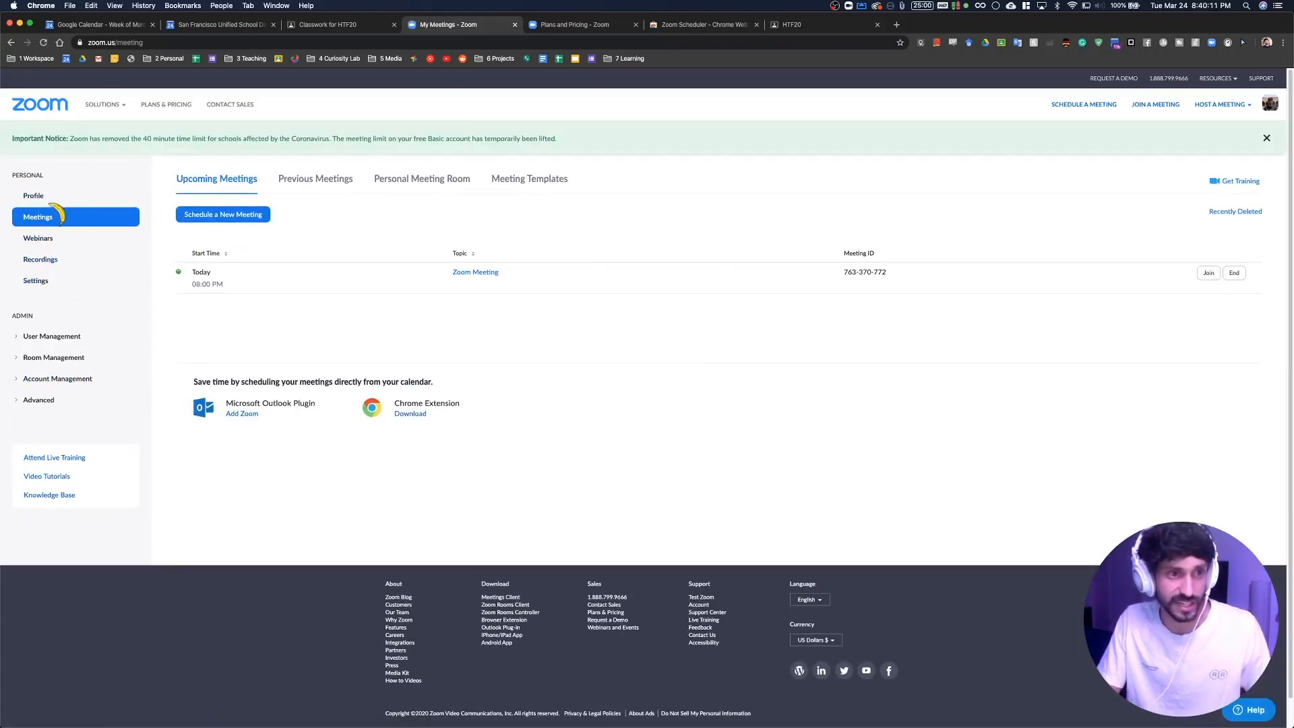
pyautogui.moveTo(35, 281)
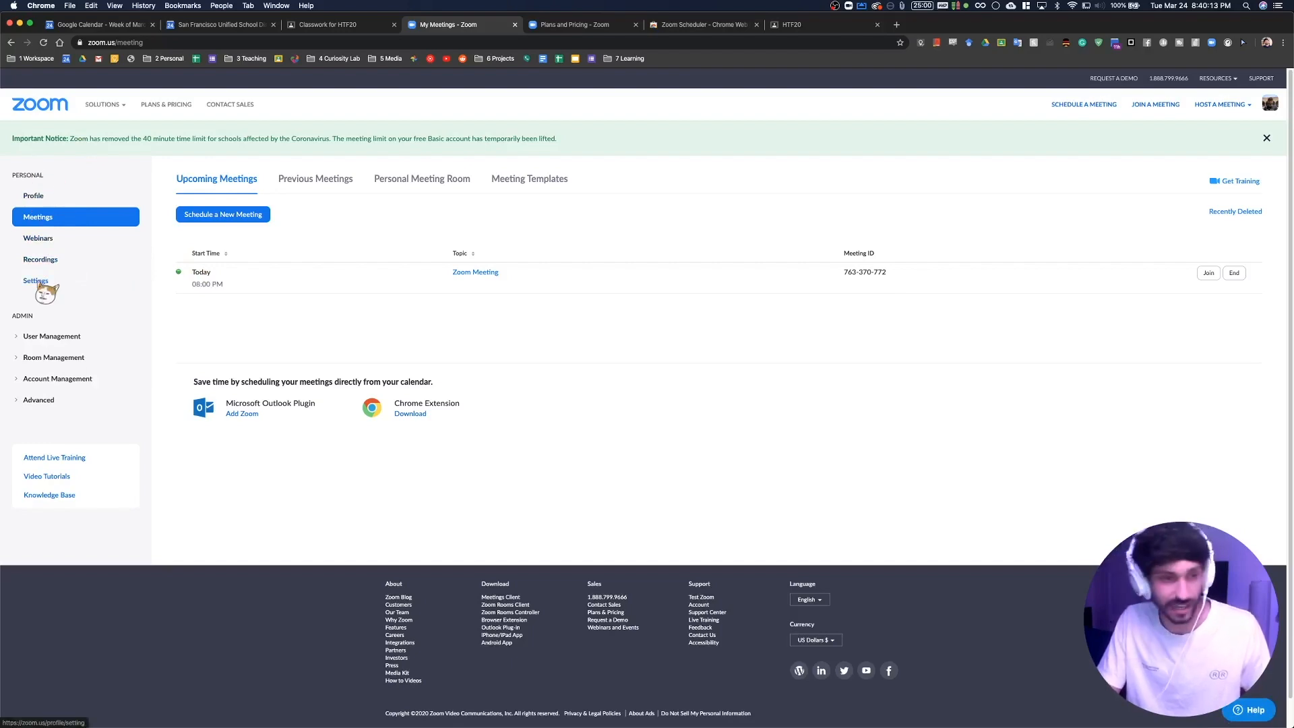
# Show the zoom.us Settings at In Meeting (Advanced) with the Breakout room toggle on.
pyautogui.click(35, 280)
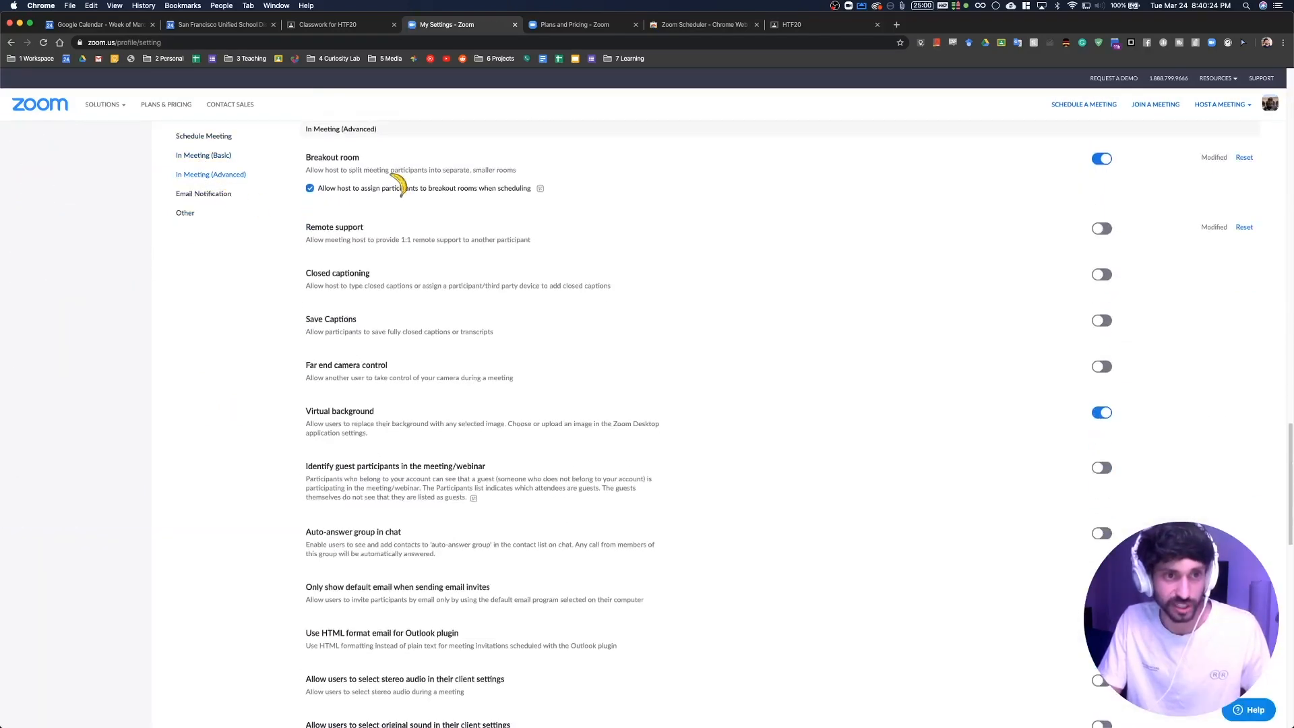
pyautogui.moveTo(330, 157)
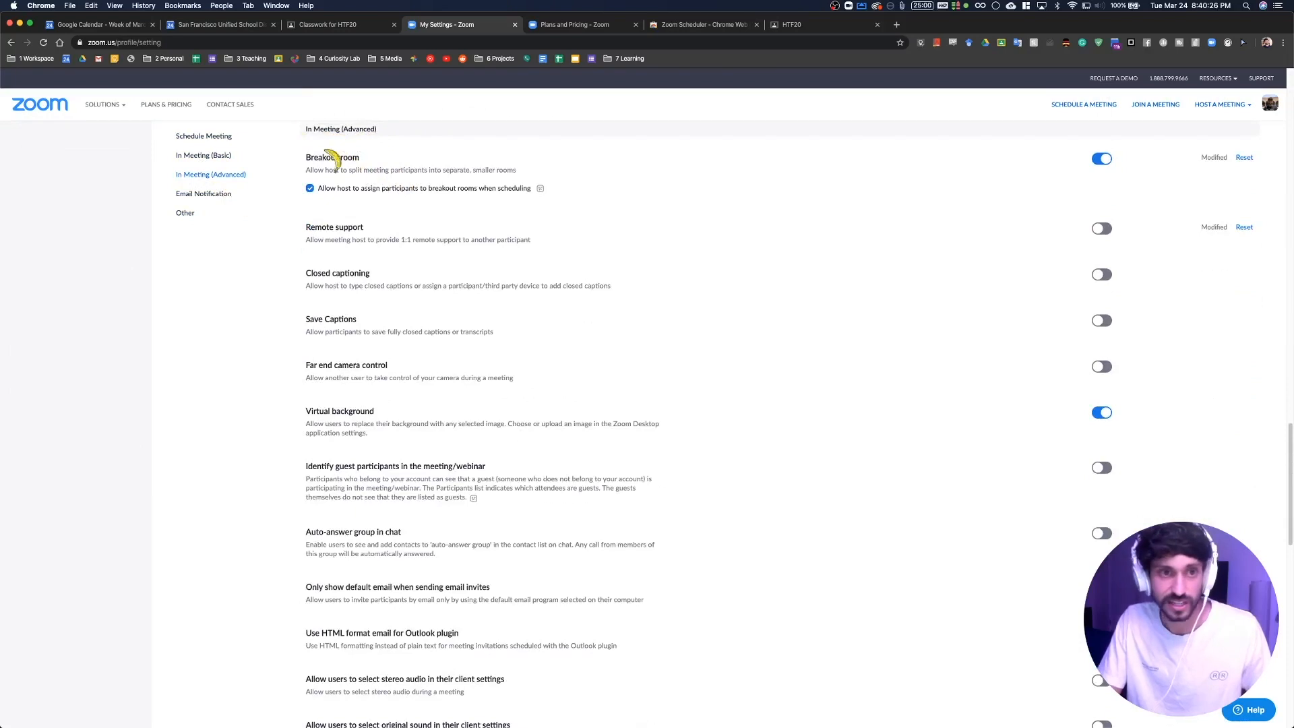
pyautogui.click(1102, 158)
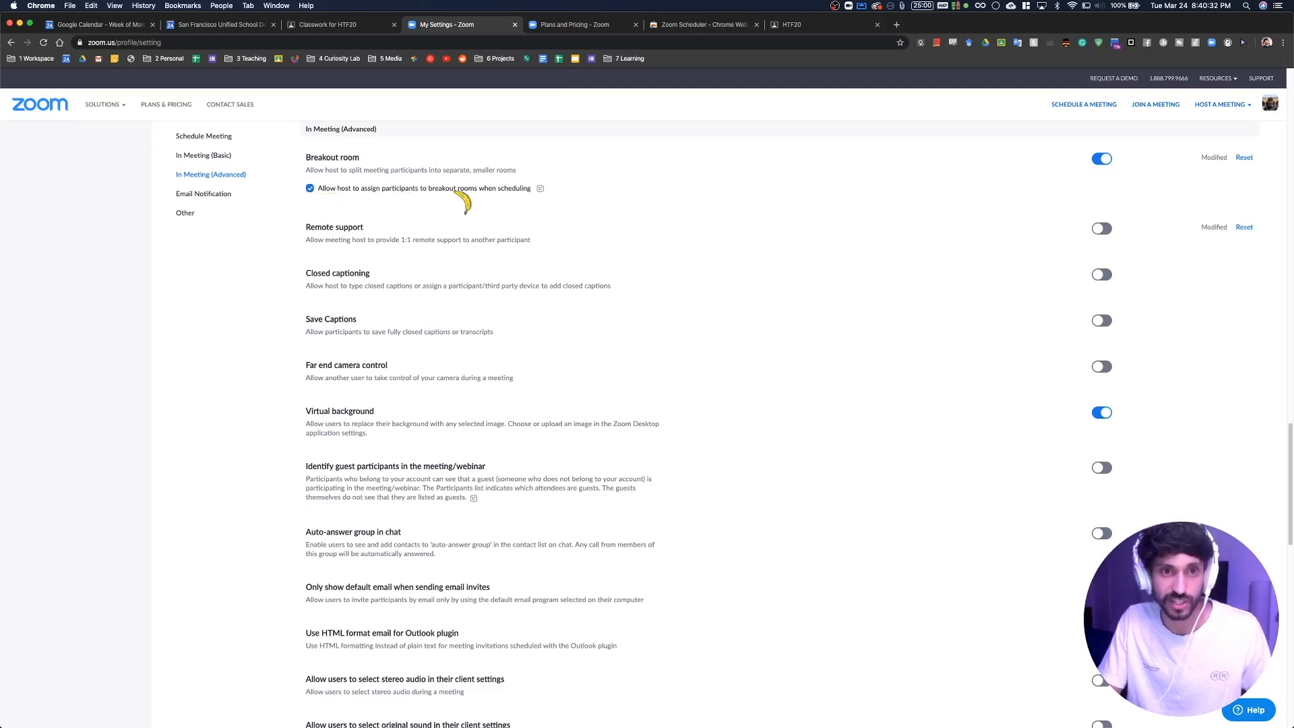
pyautogui.moveTo(568, 205)
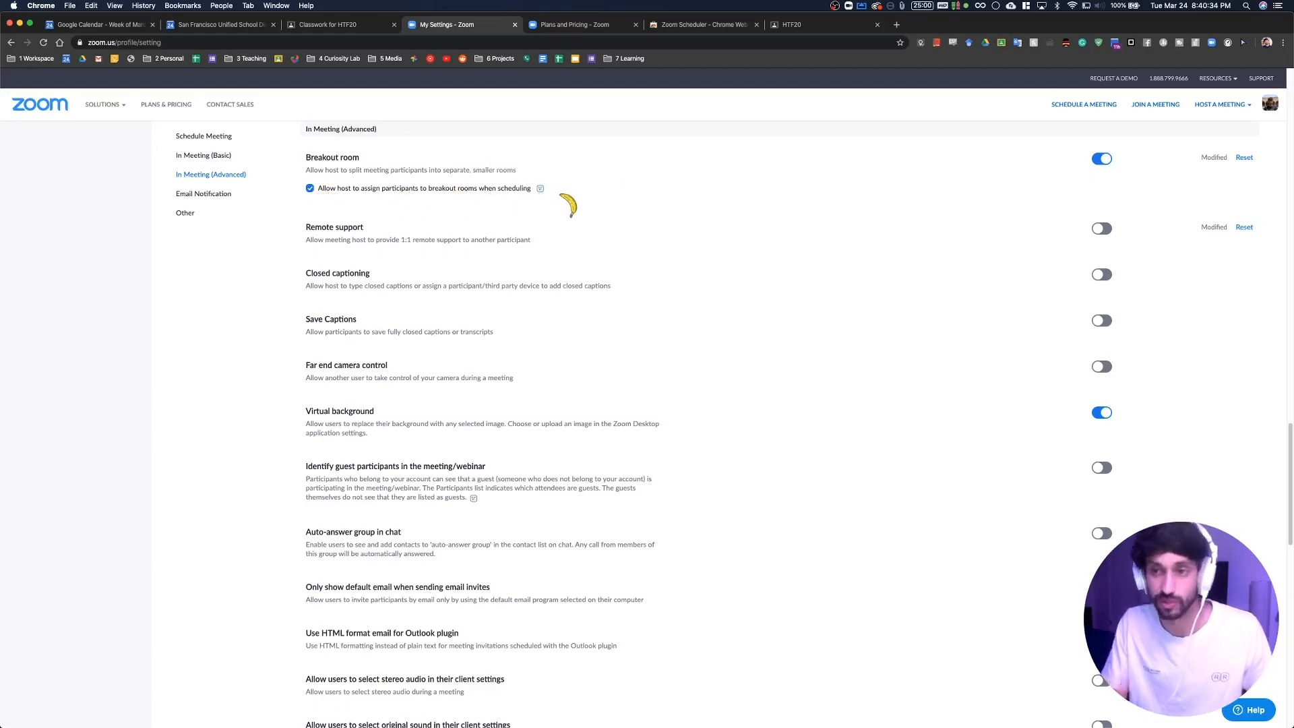
pyautogui.moveTo(572, 263)
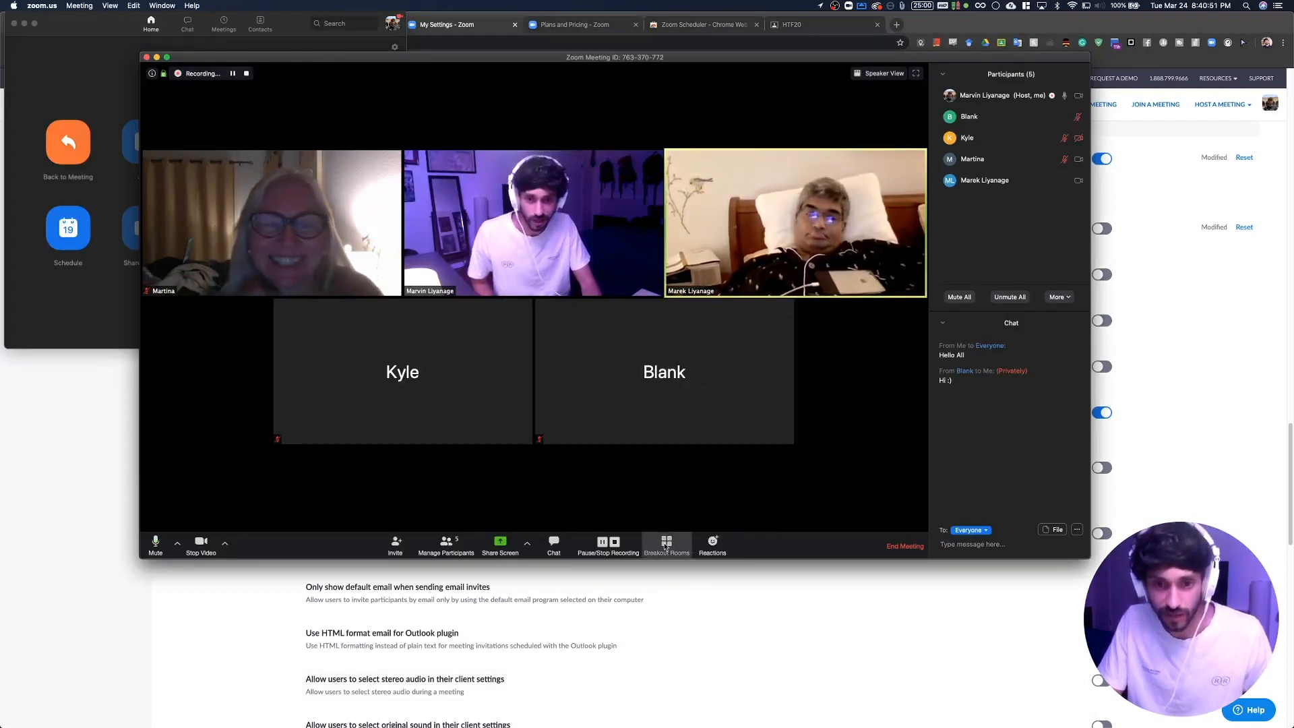
# Create 2 breakout rooms with participants assigned Automatically, two per room.
pyautogui.click(666, 545)
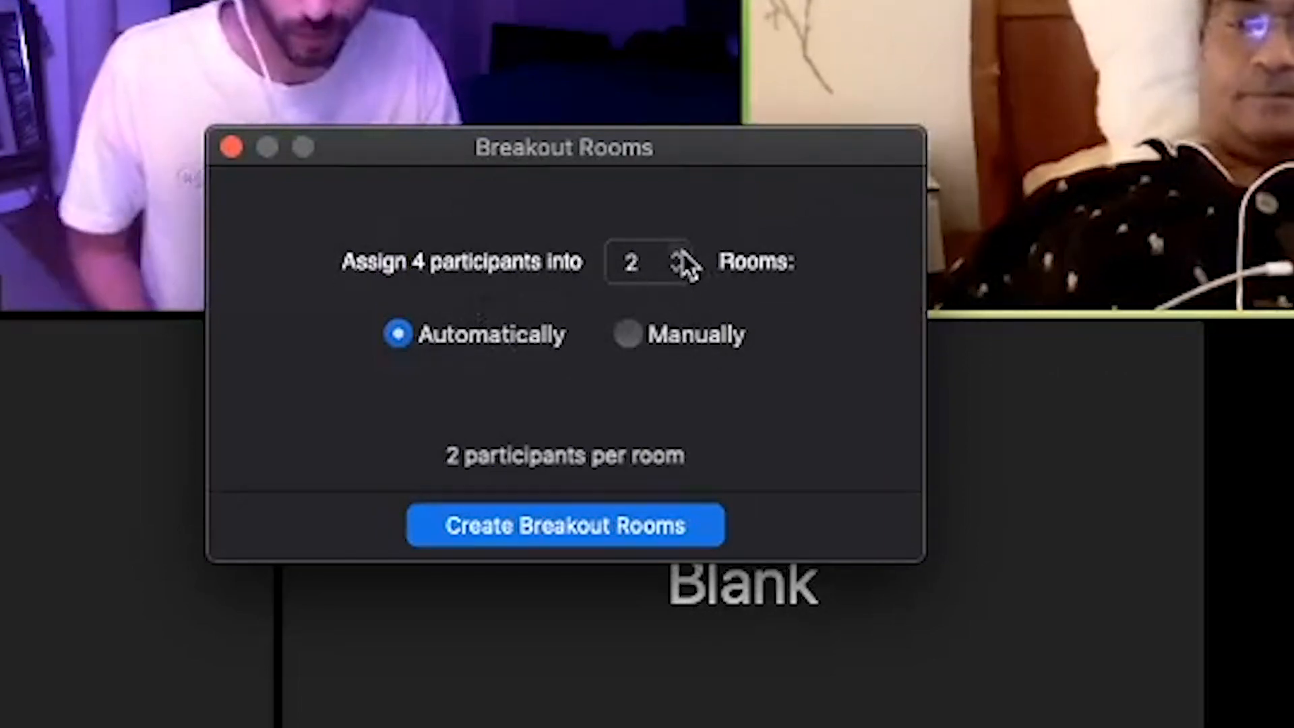
pyautogui.click(565, 525)
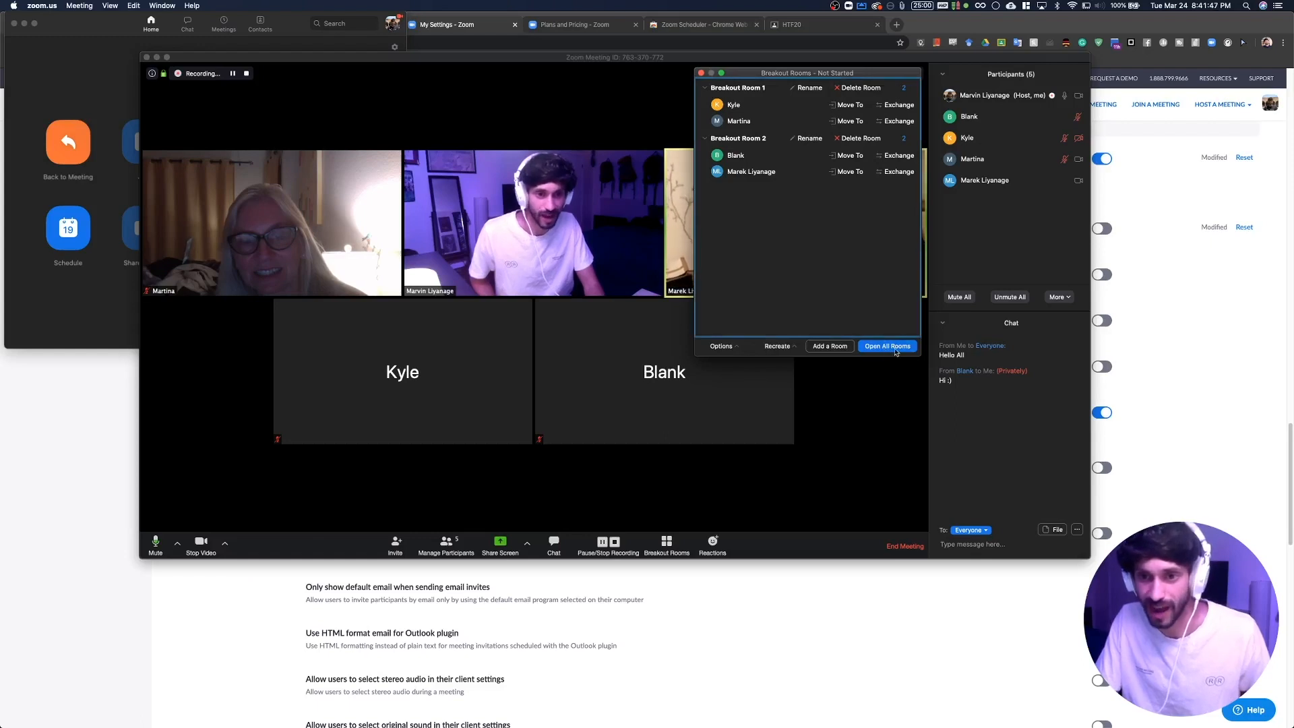
# Open All Rooms so participants move into their breakout rooms.
pyautogui.click(887, 346)
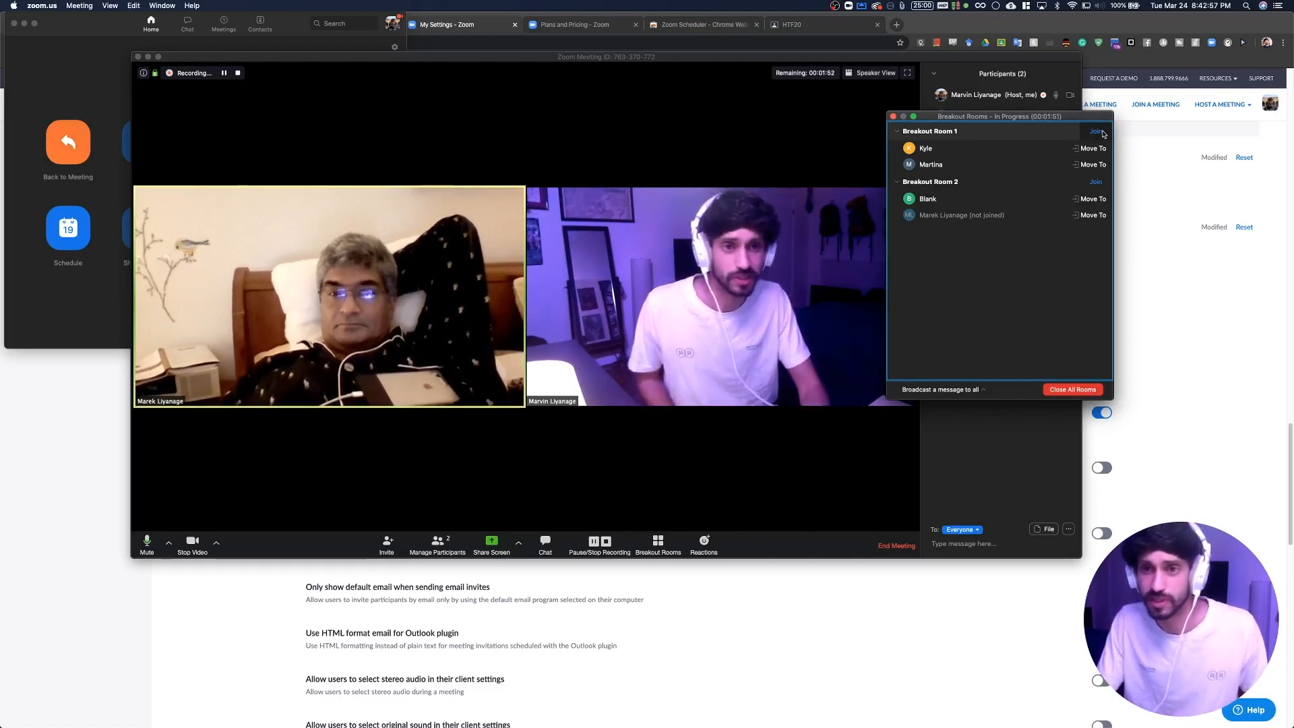
pyautogui.moveTo(1031, 136)
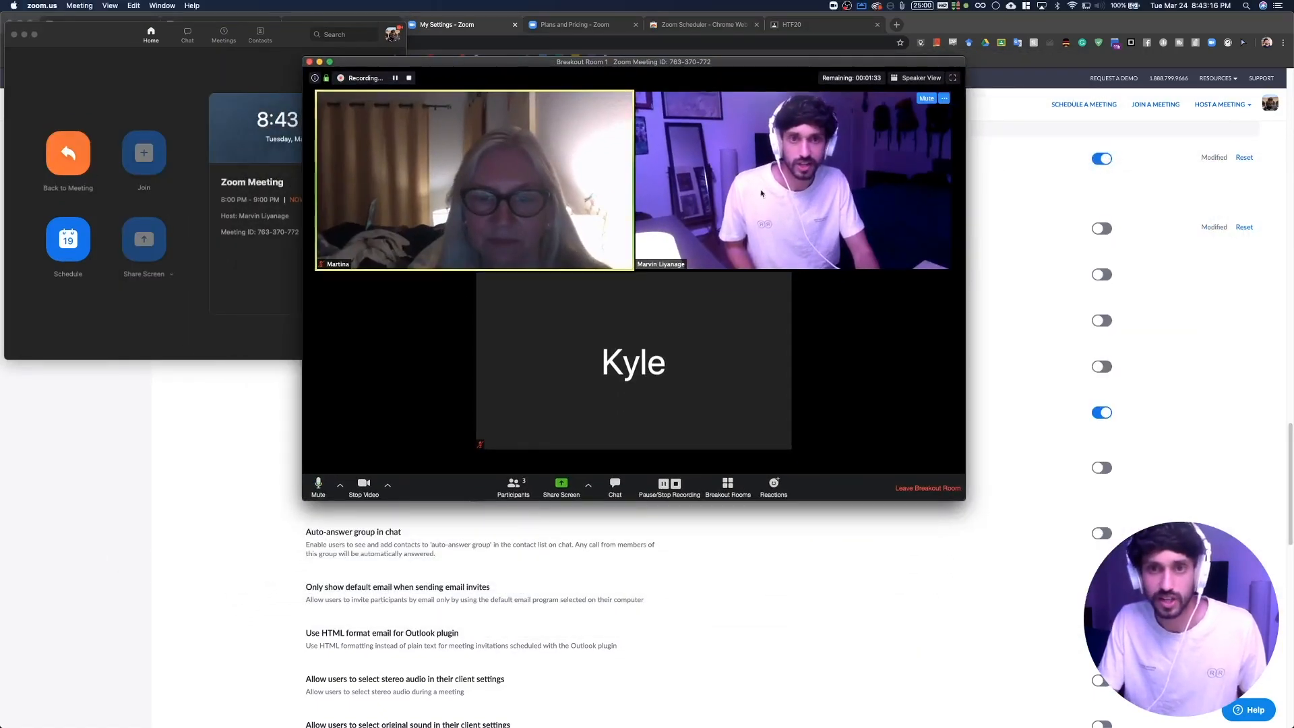
# Show the chat panel inside Breakout Room 1 with Martina and Kyle's greetings.
pyautogui.click(614, 485)
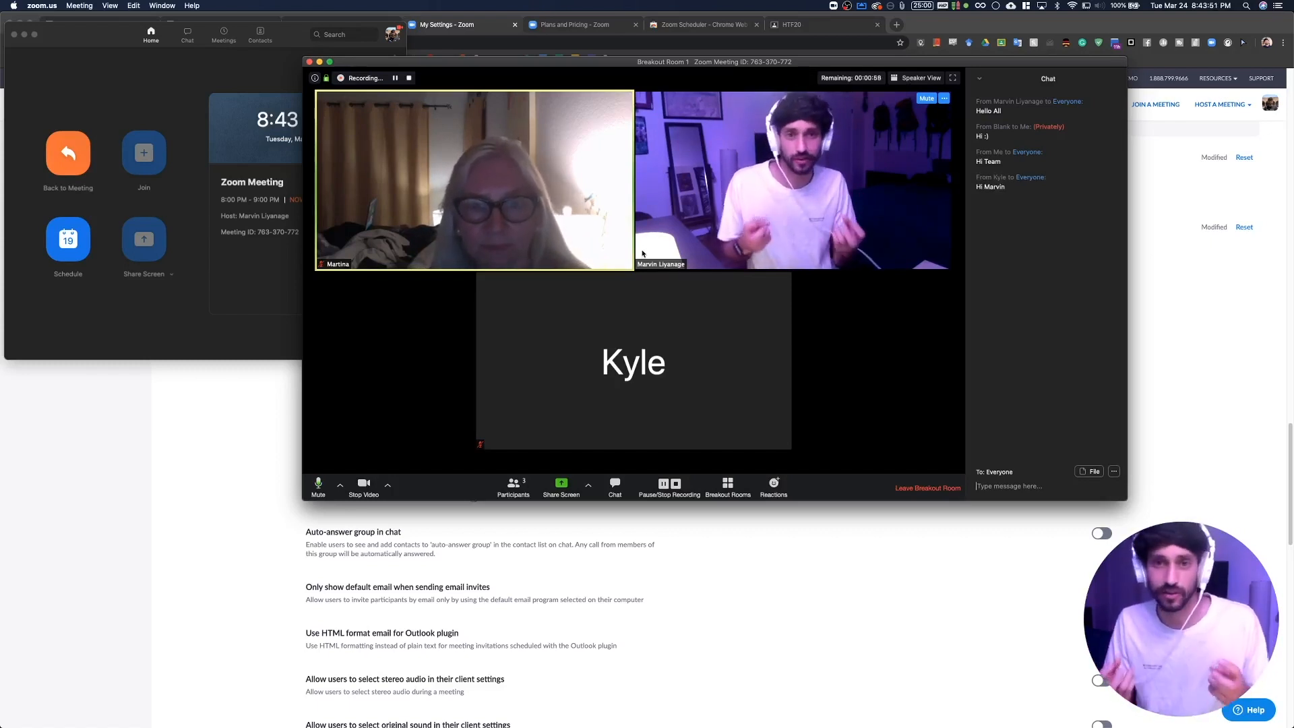
pyautogui.moveTo(805, 382)
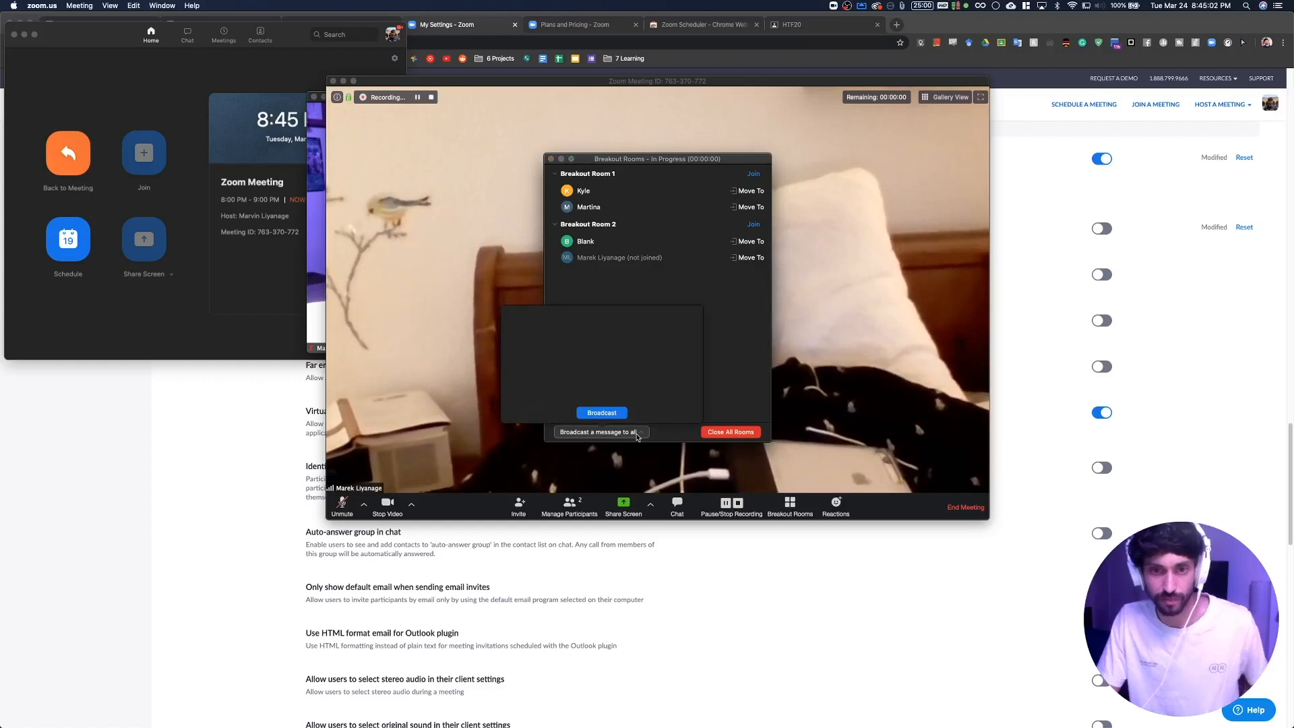
# Broadcast a 'Hi everybody... the rooms' closing-soon notice to all breakout rooms.
pyautogui.write('Hi')
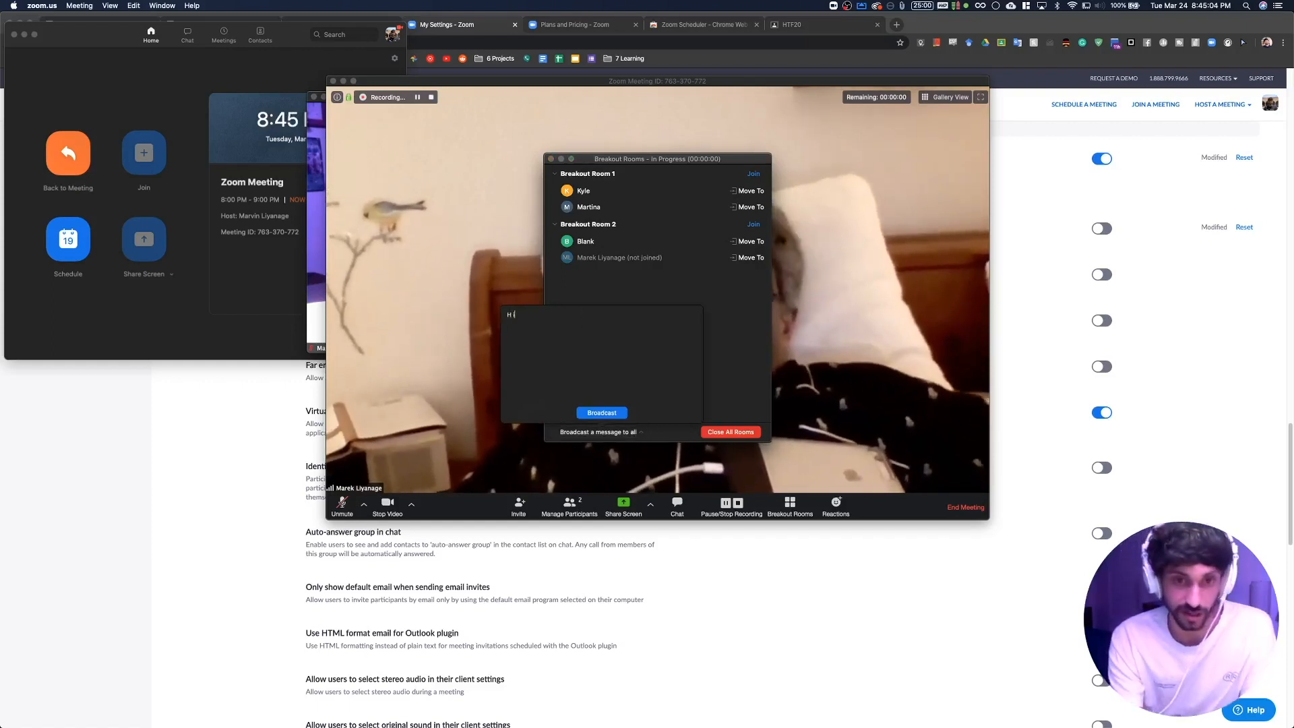
pyautogui.write('everybody we are going to close')
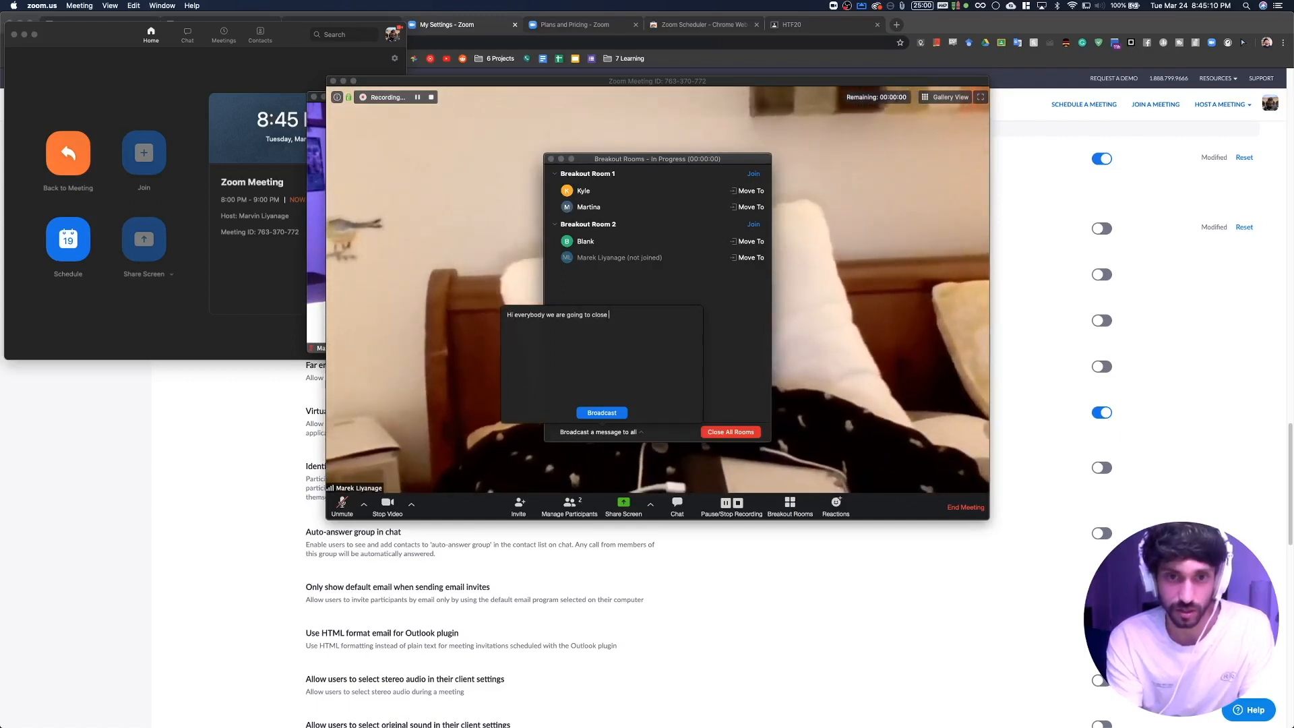
pyautogui.write('the rooms. Finish your last thoughts with your discussion partners')
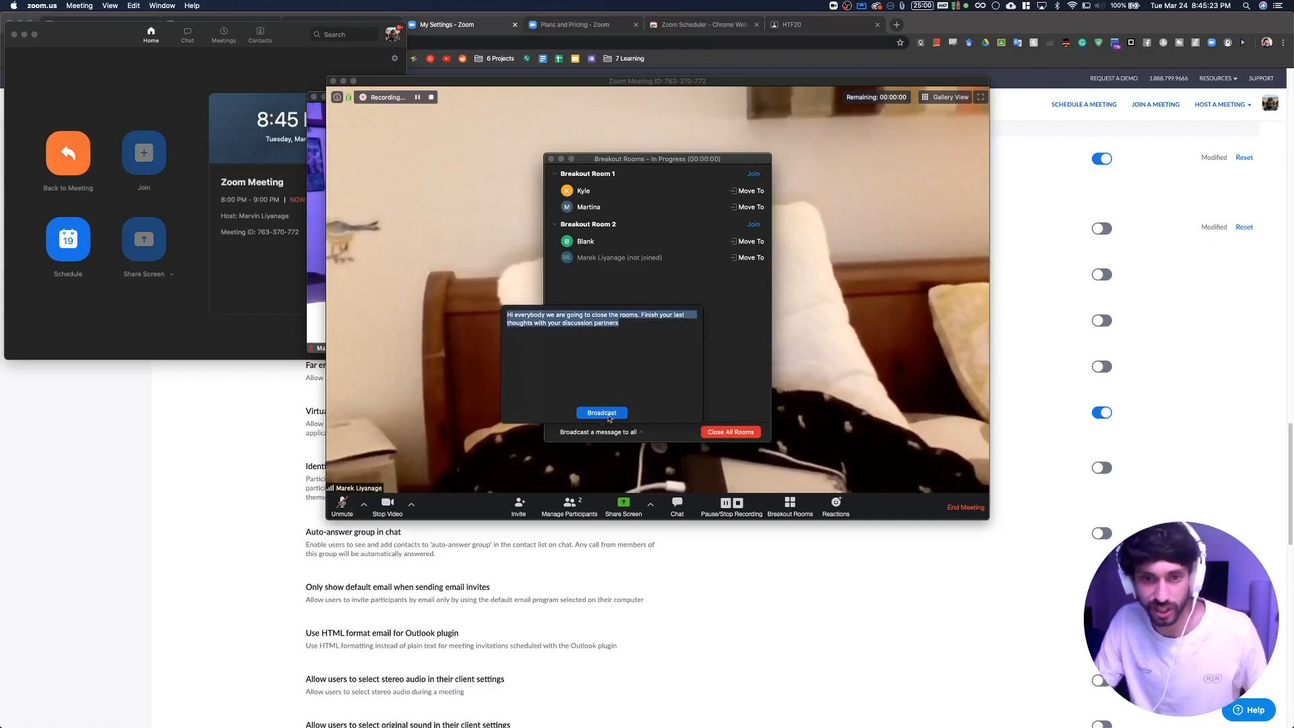
pyautogui.click(602, 412)
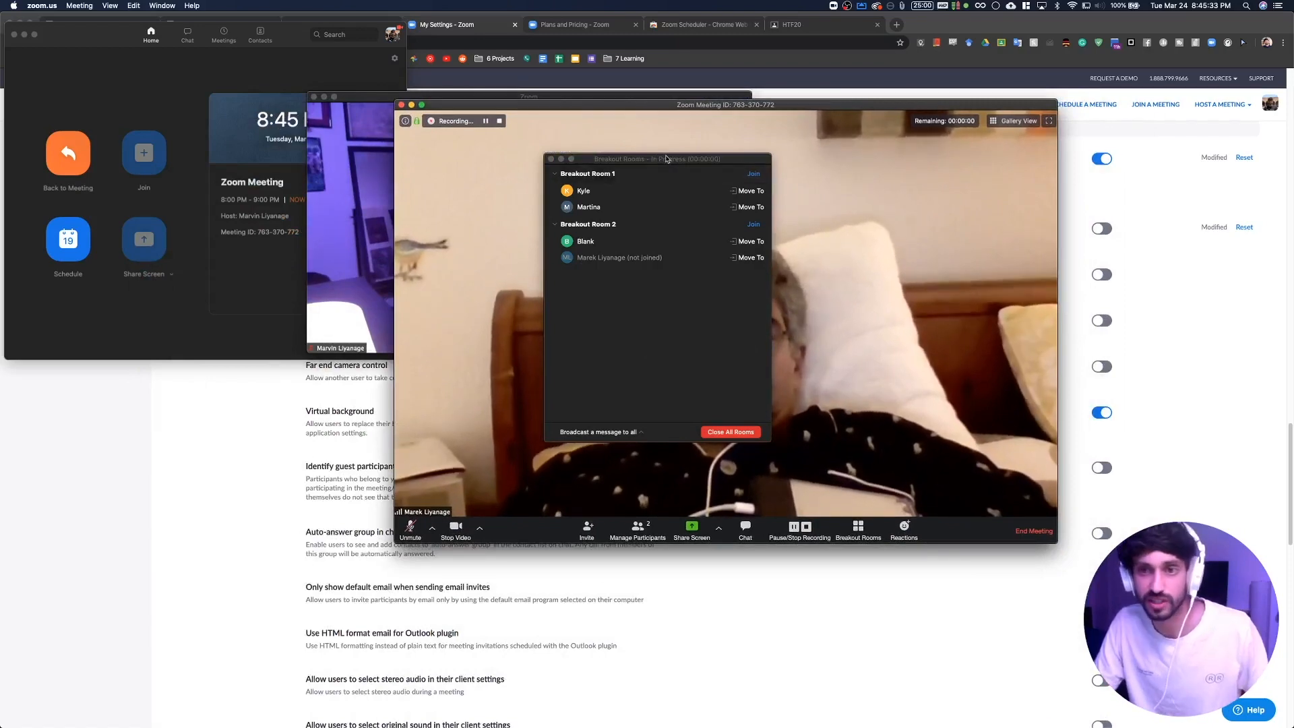
# Close all breakout rooms so participants return to the main meeting.
pyautogui.click(729, 431)
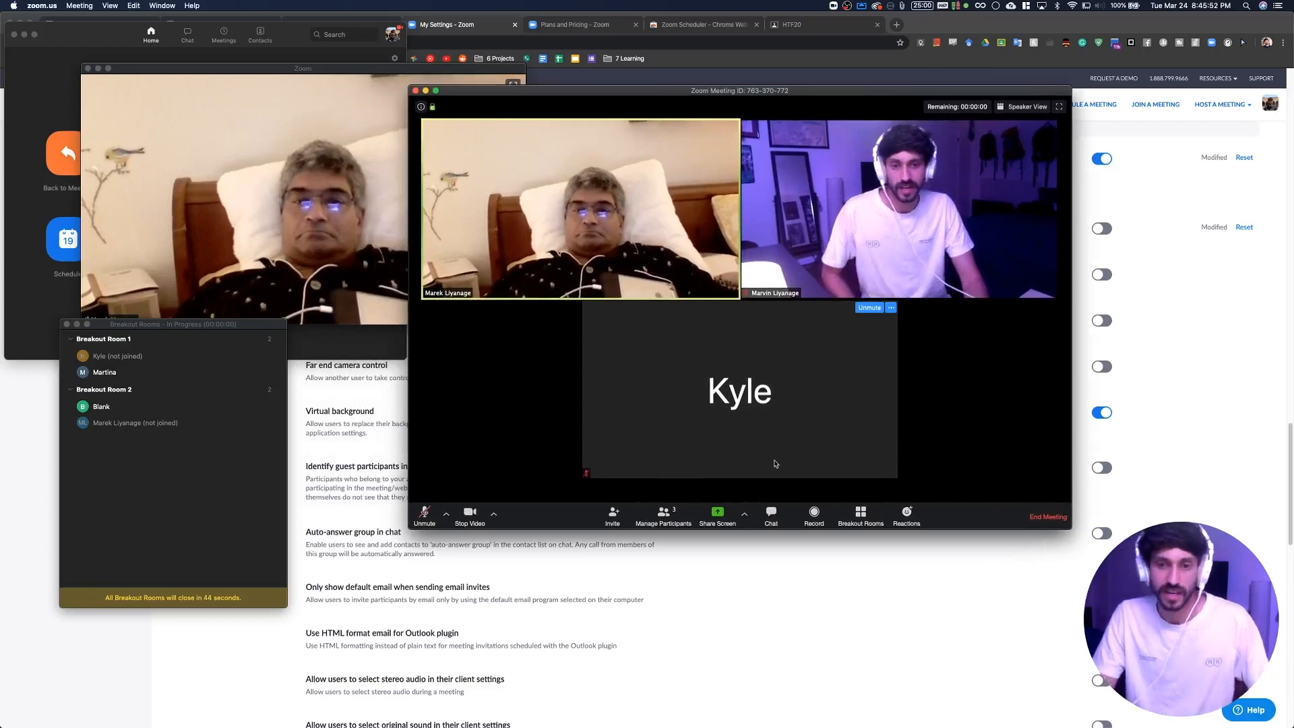
pyautogui.moveTo(1048, 517)
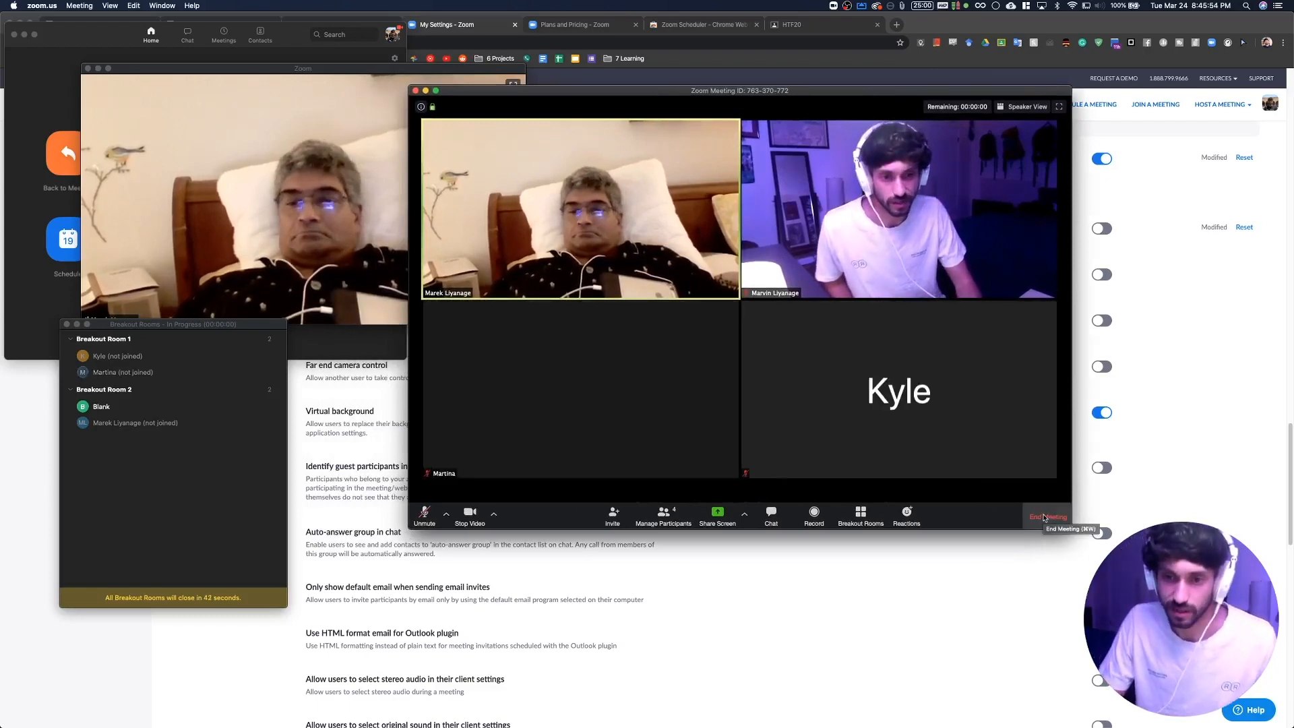